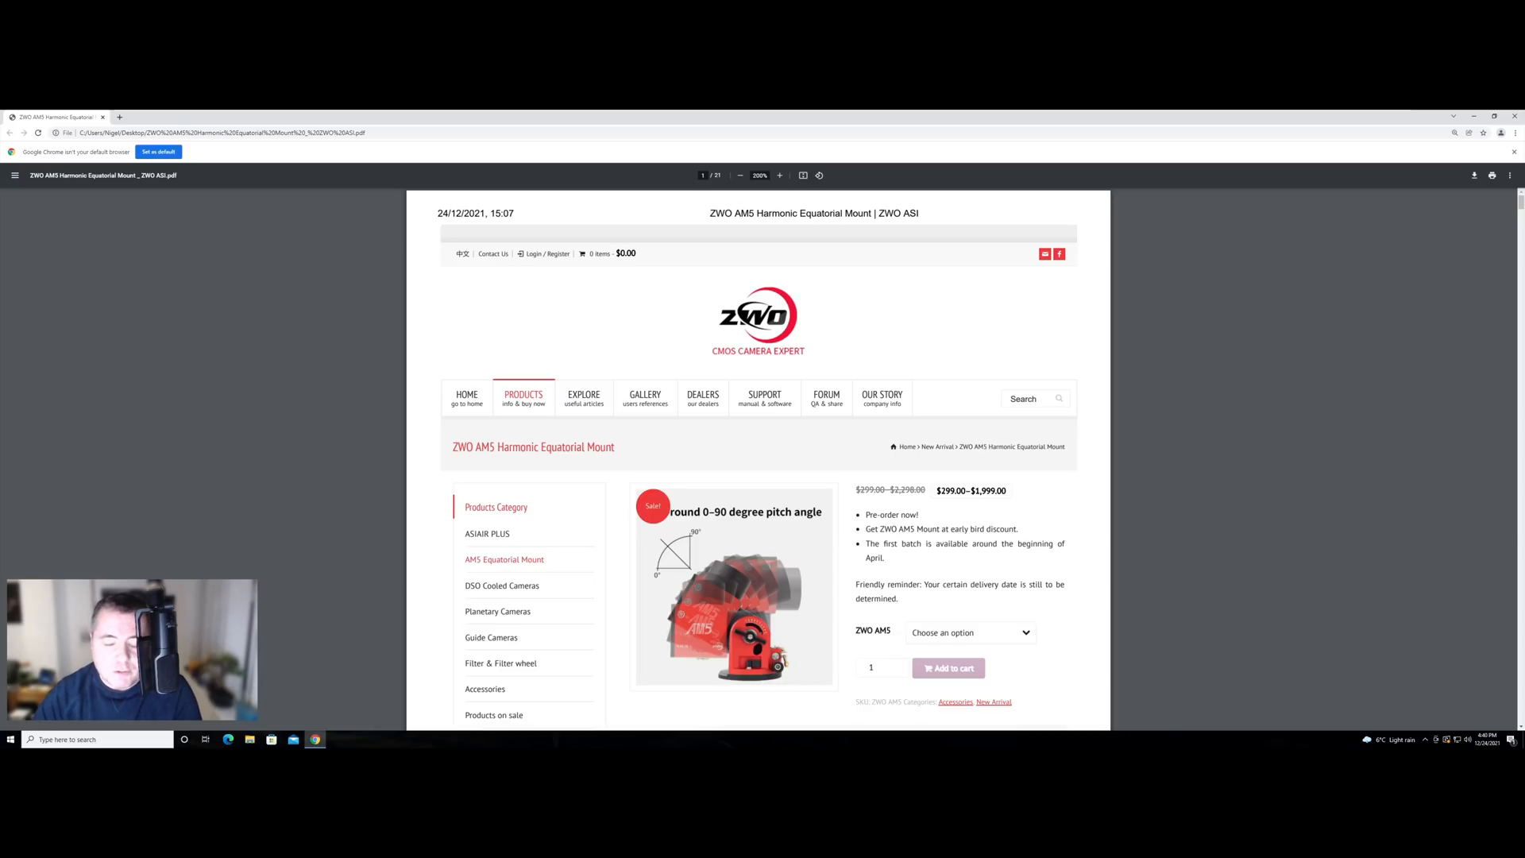
{"action": "scroll", "scroll_direction": "down", "scroll_amount": 3}
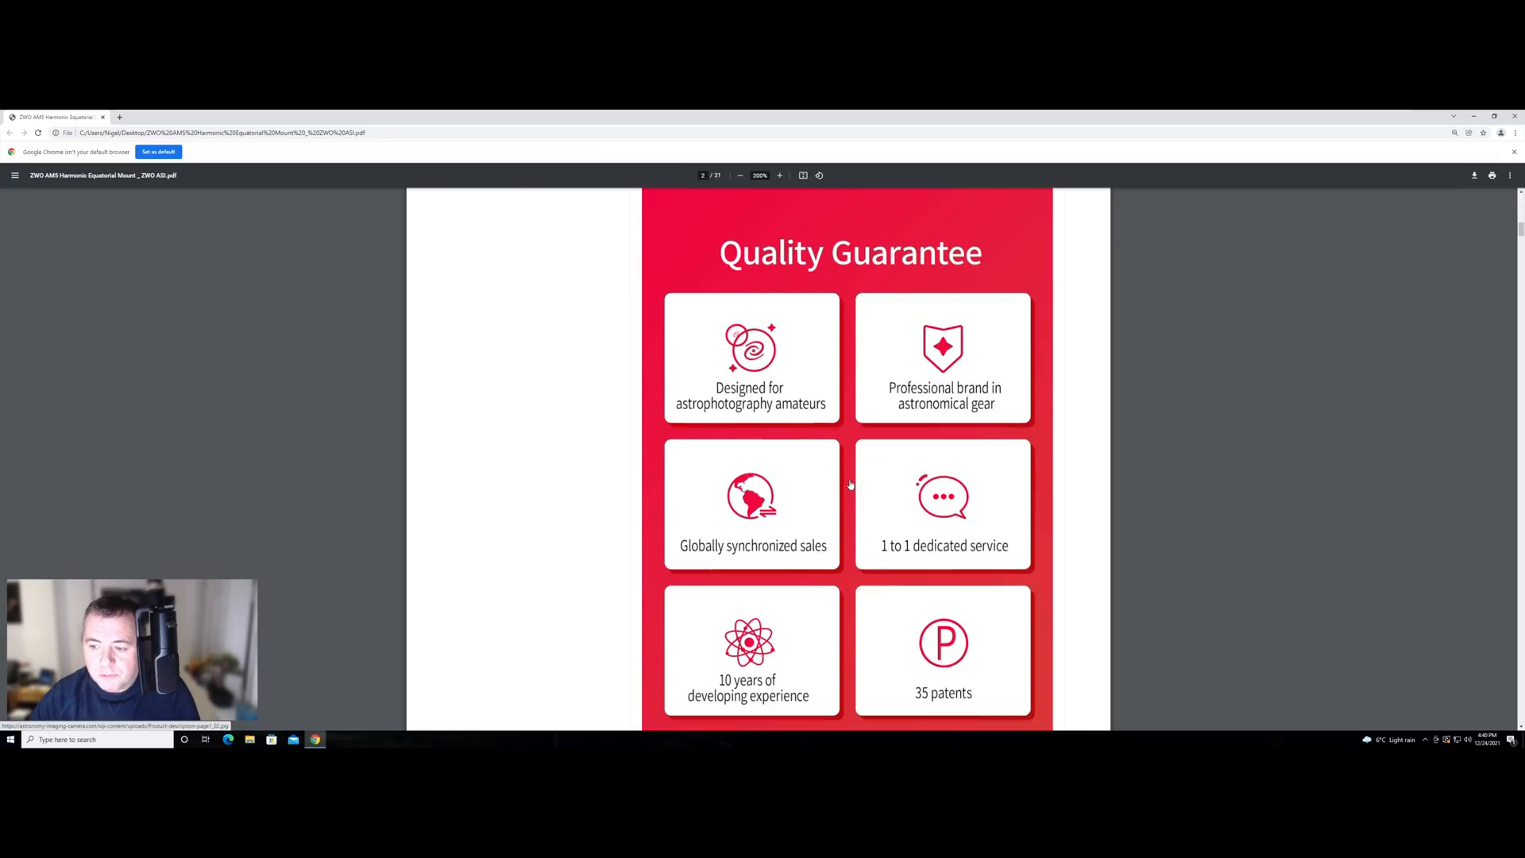
{"action": "scroll", "scroll_direction": "down", "scroll_amount": 3}
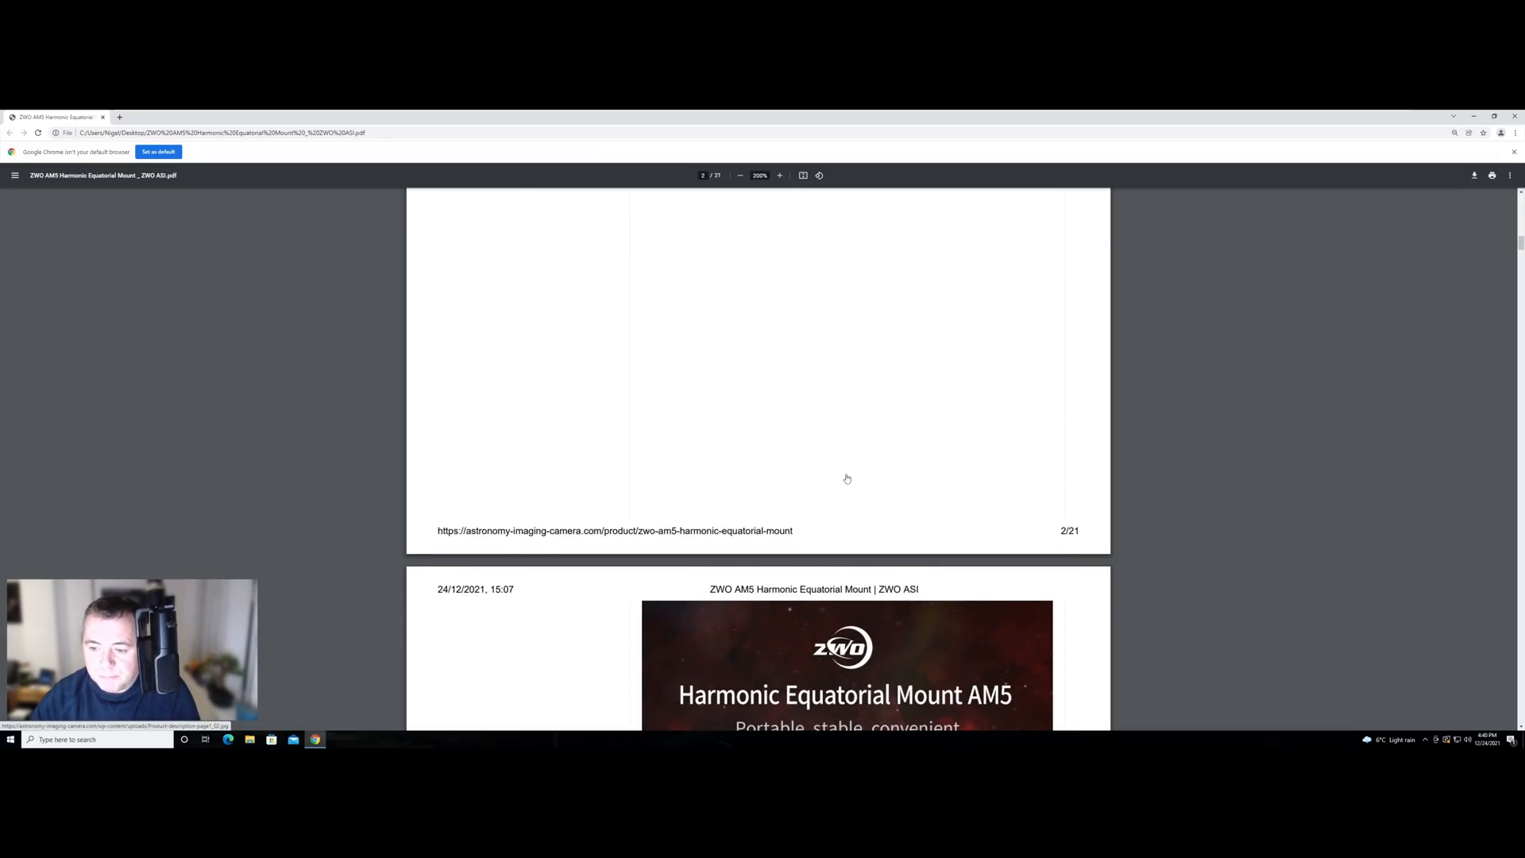
{"action": "scroll", "scroll_direction": "down", "scroll_amount": 3}
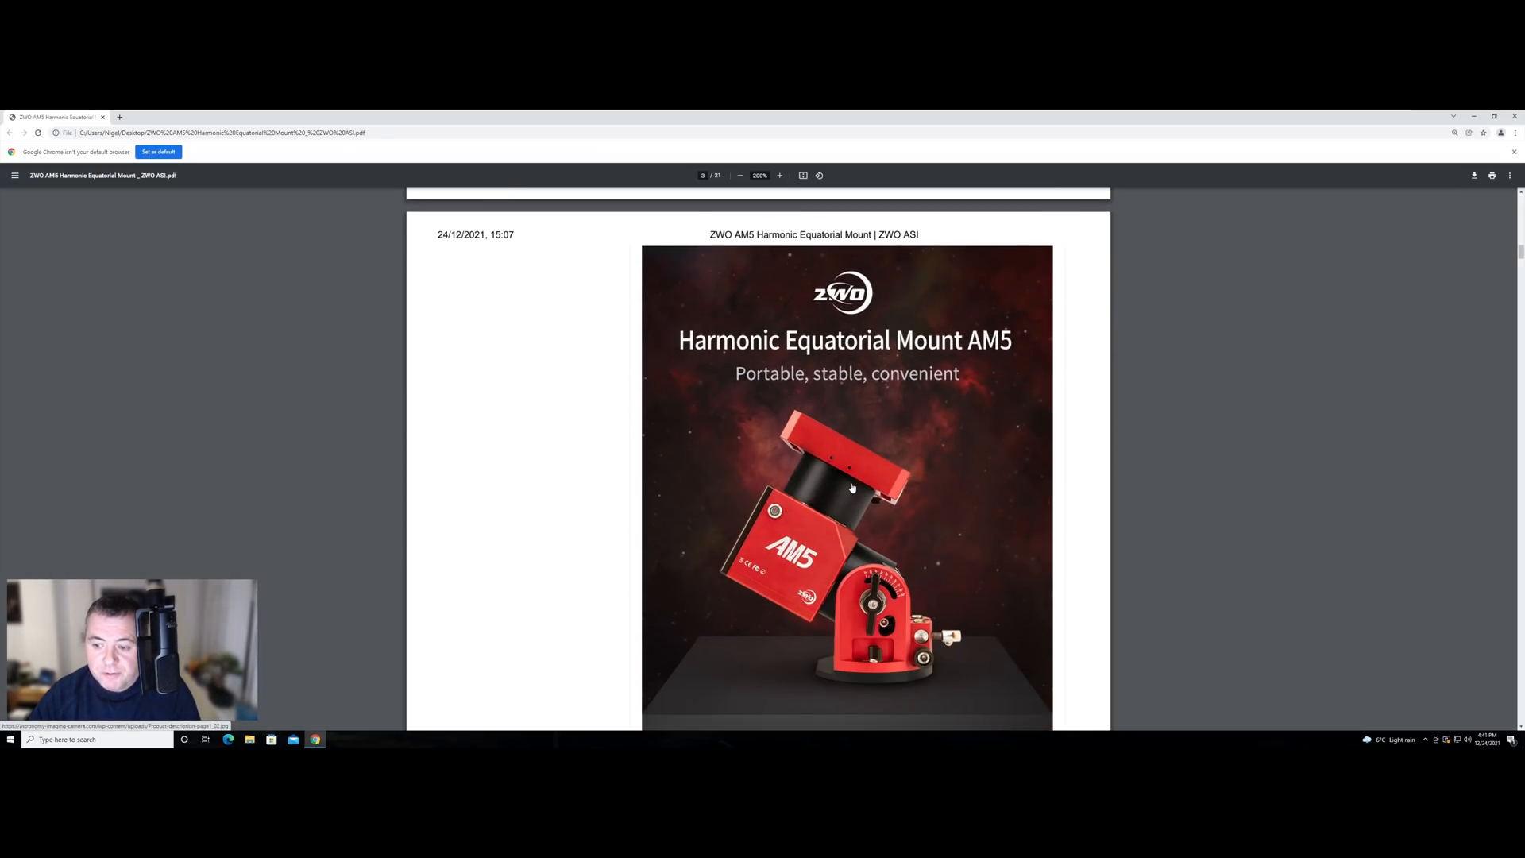
{"action": "scroll", "scroll_direction": "down", "scroll_amount": 3}
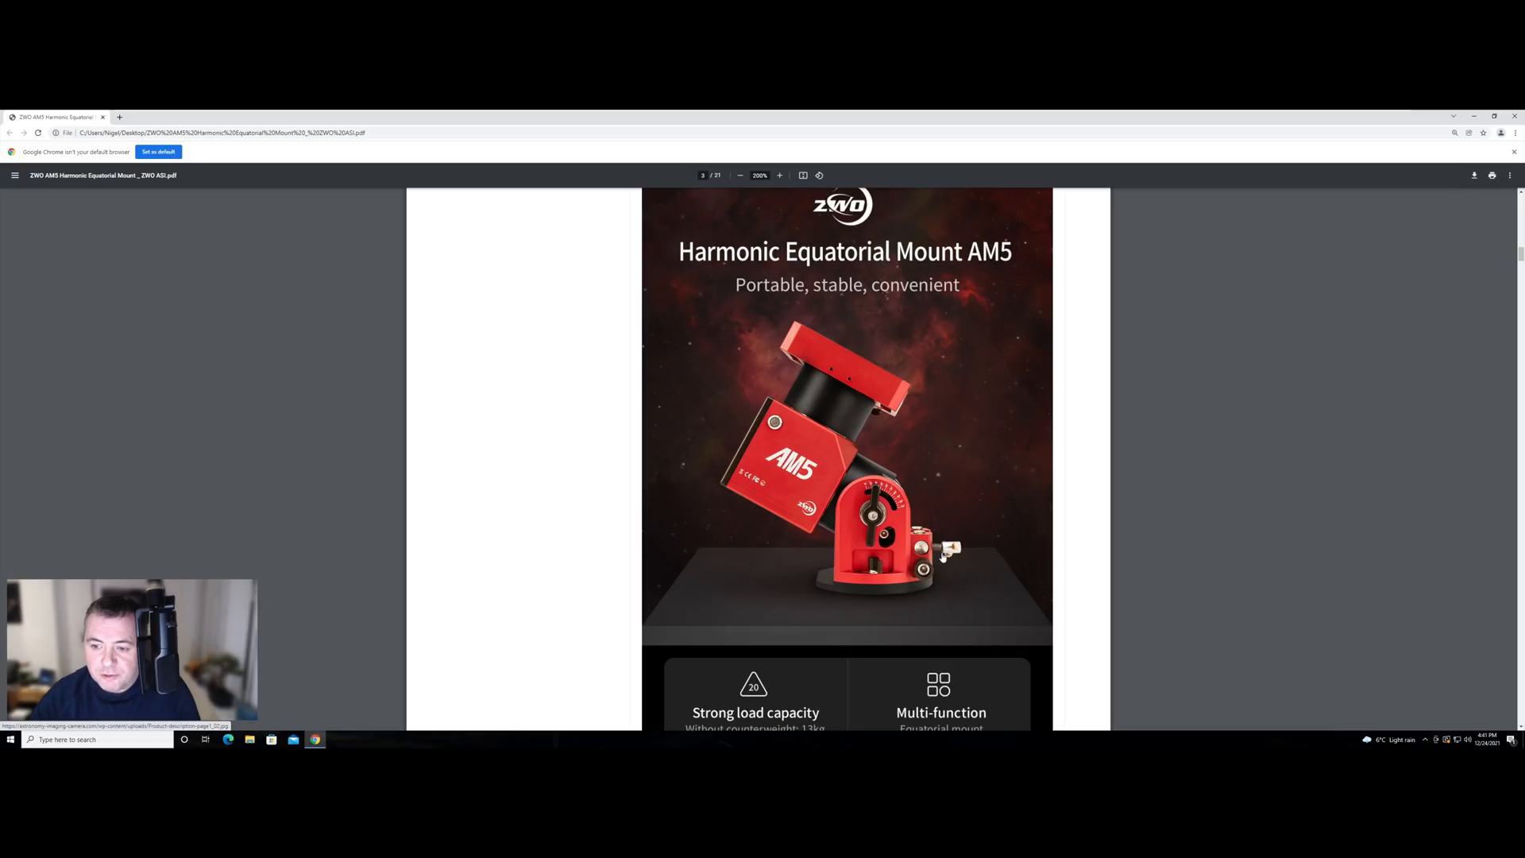
{"action": "scroll", "scroll_direction": "down", "scroll_amount": 3}
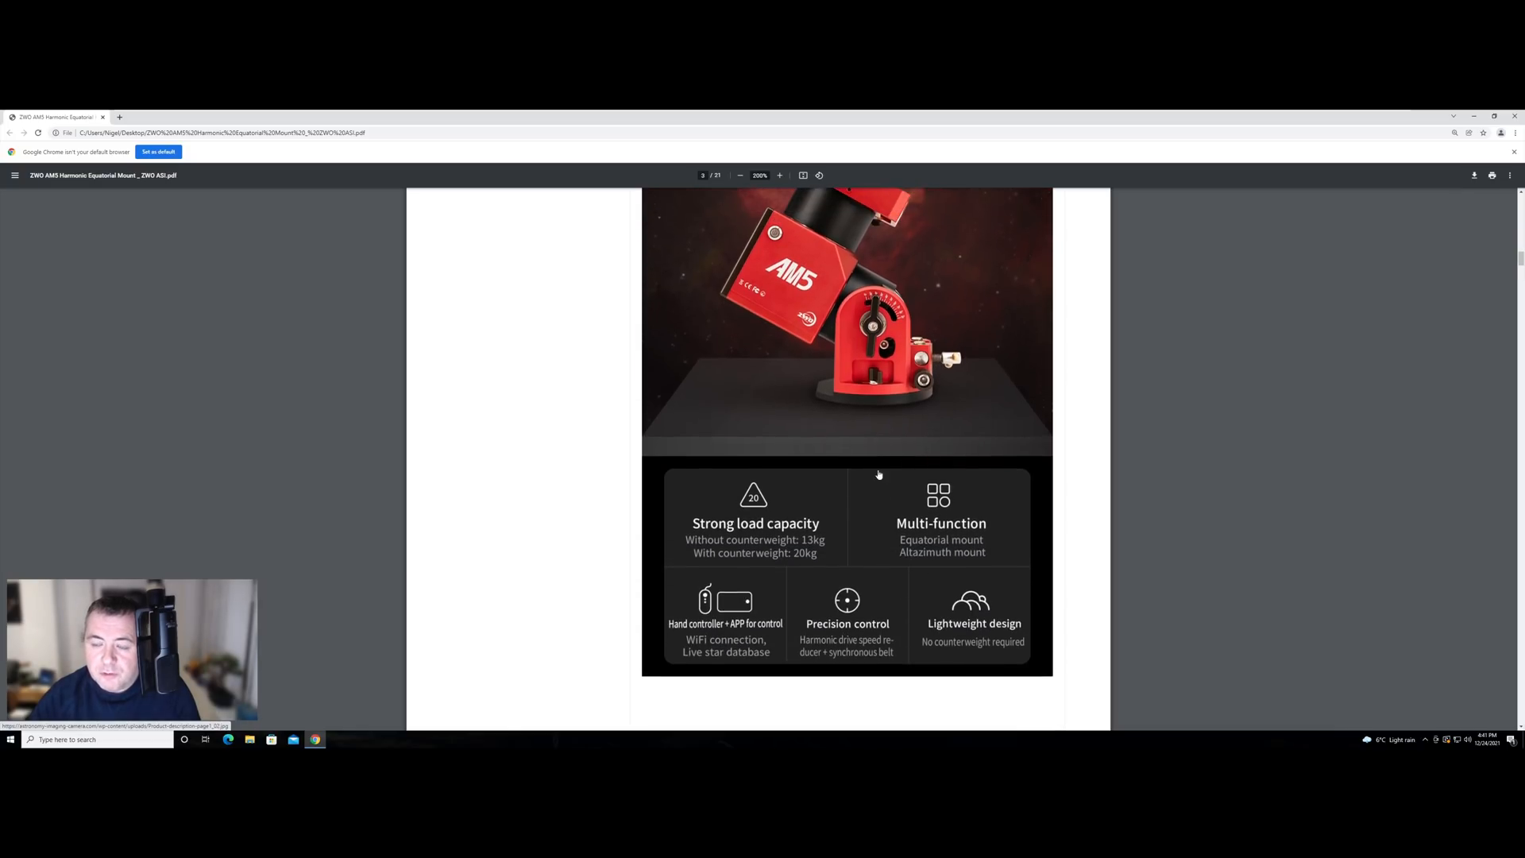
{"action": "scroll", "scroll_direction": "down", "scroll_amount": 3}
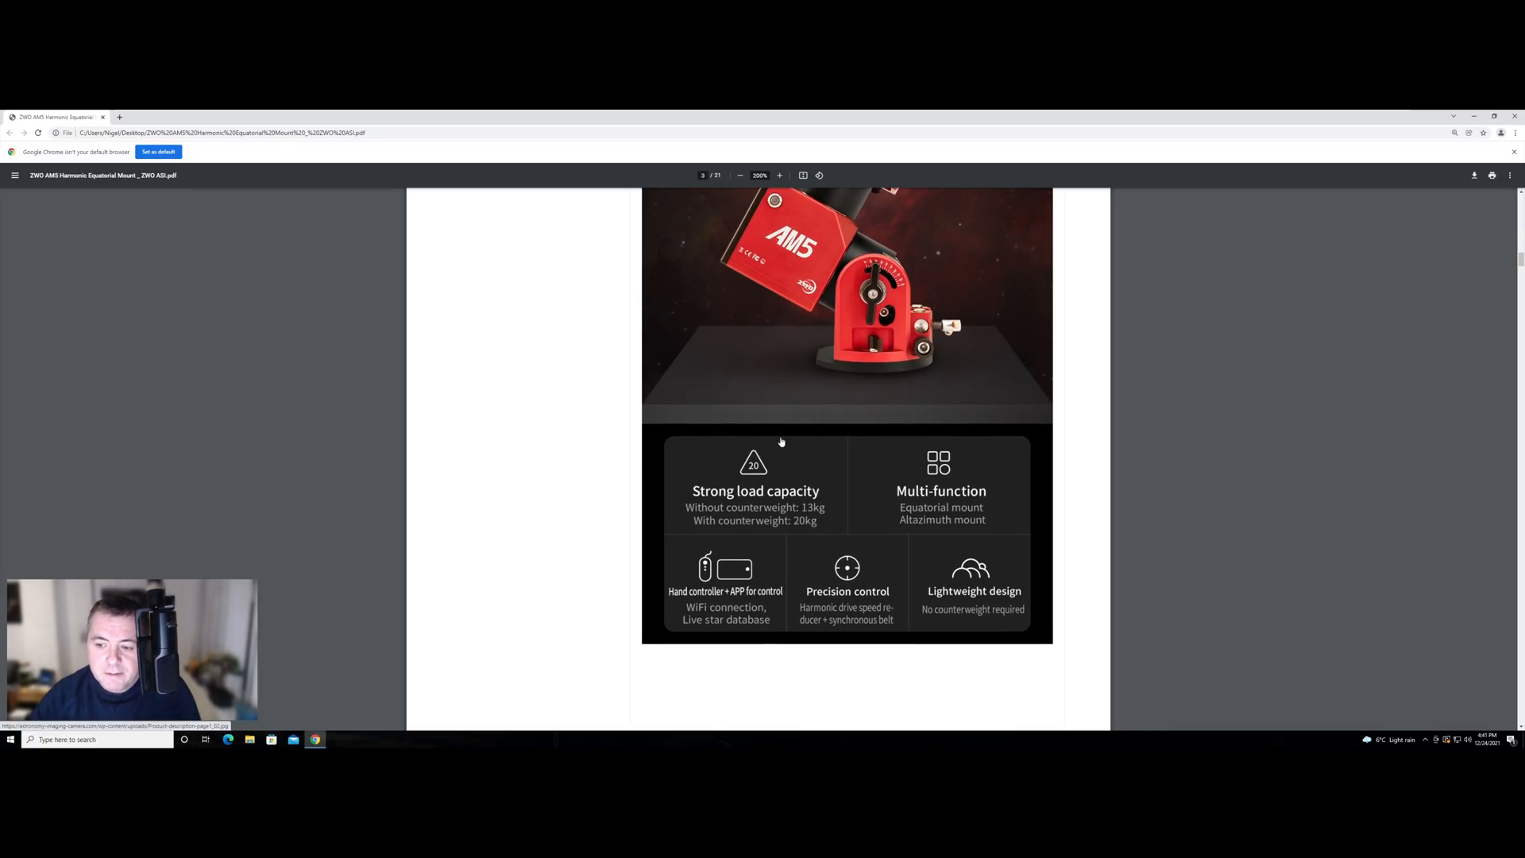
{"action": "mouse_move", "coordinate": [735, 518]}
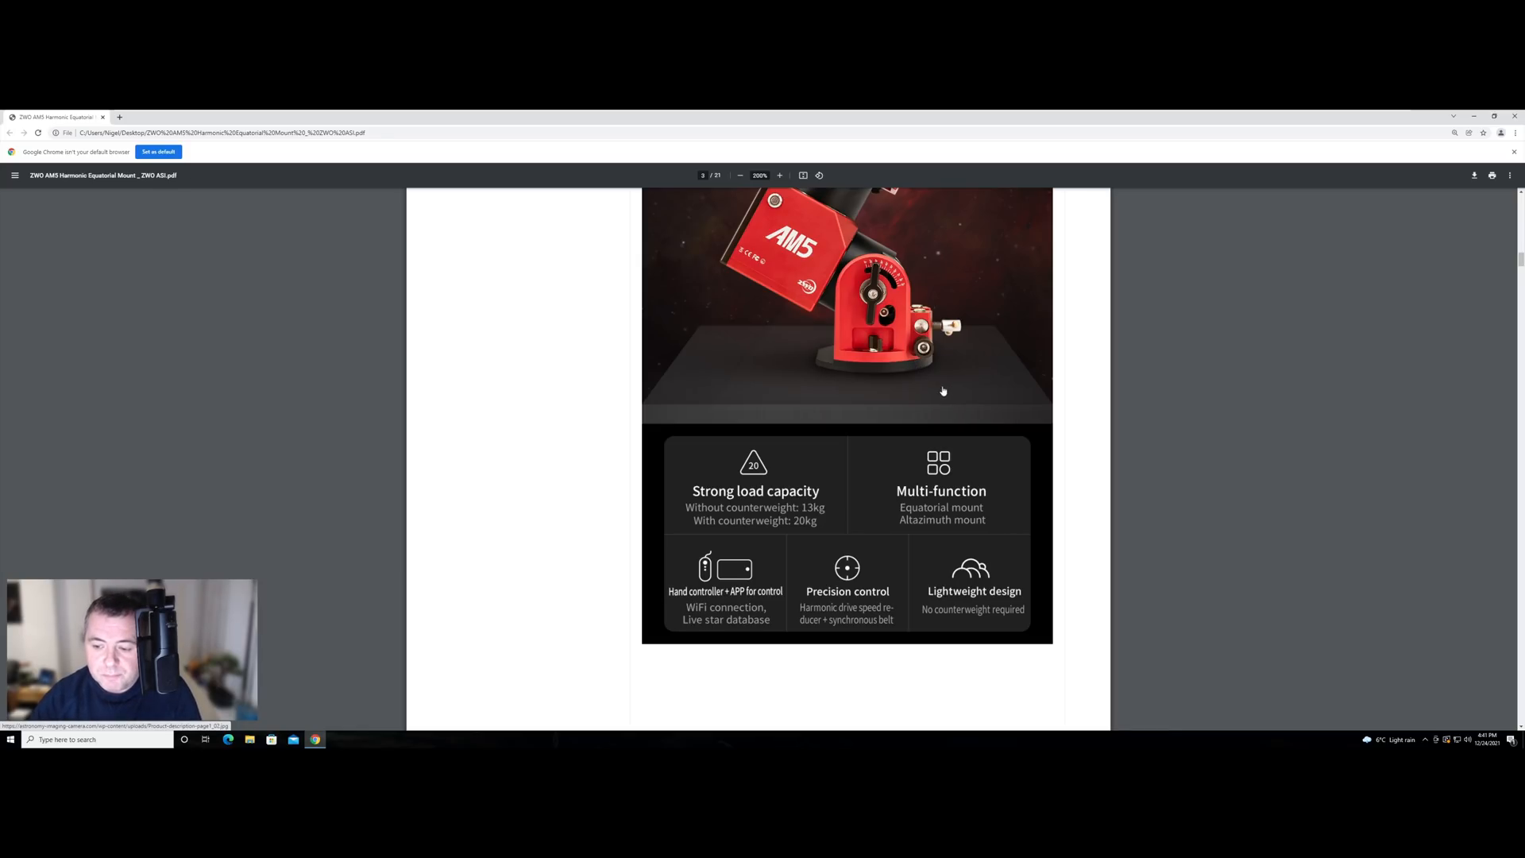
{"action": "scroll", "scroll_direction": "down", "scroll_amount": 3}
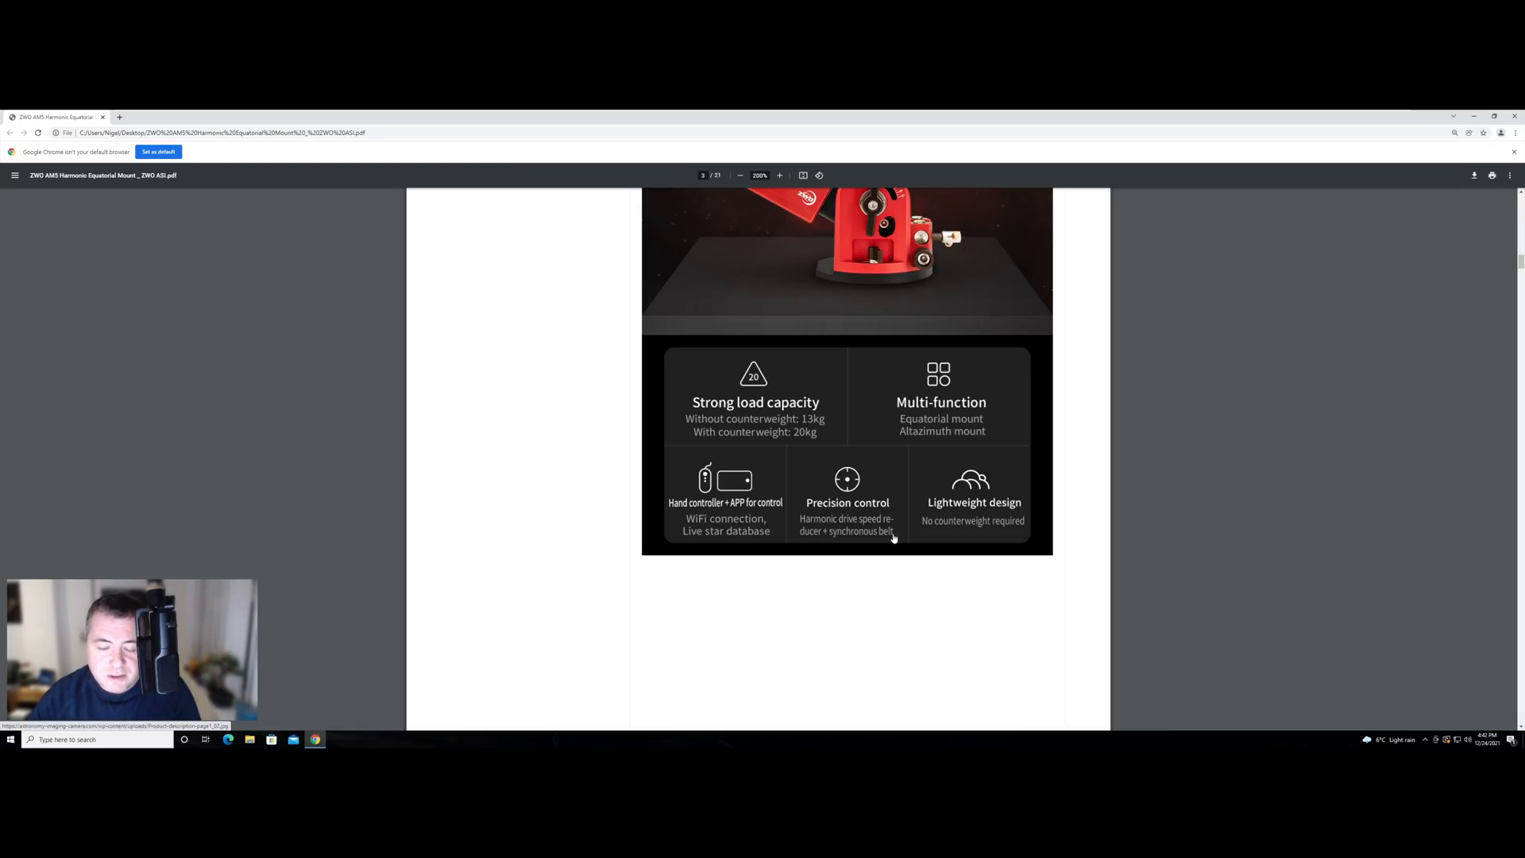
{"action": "mouse_move", "coordinate": [872, 535]}
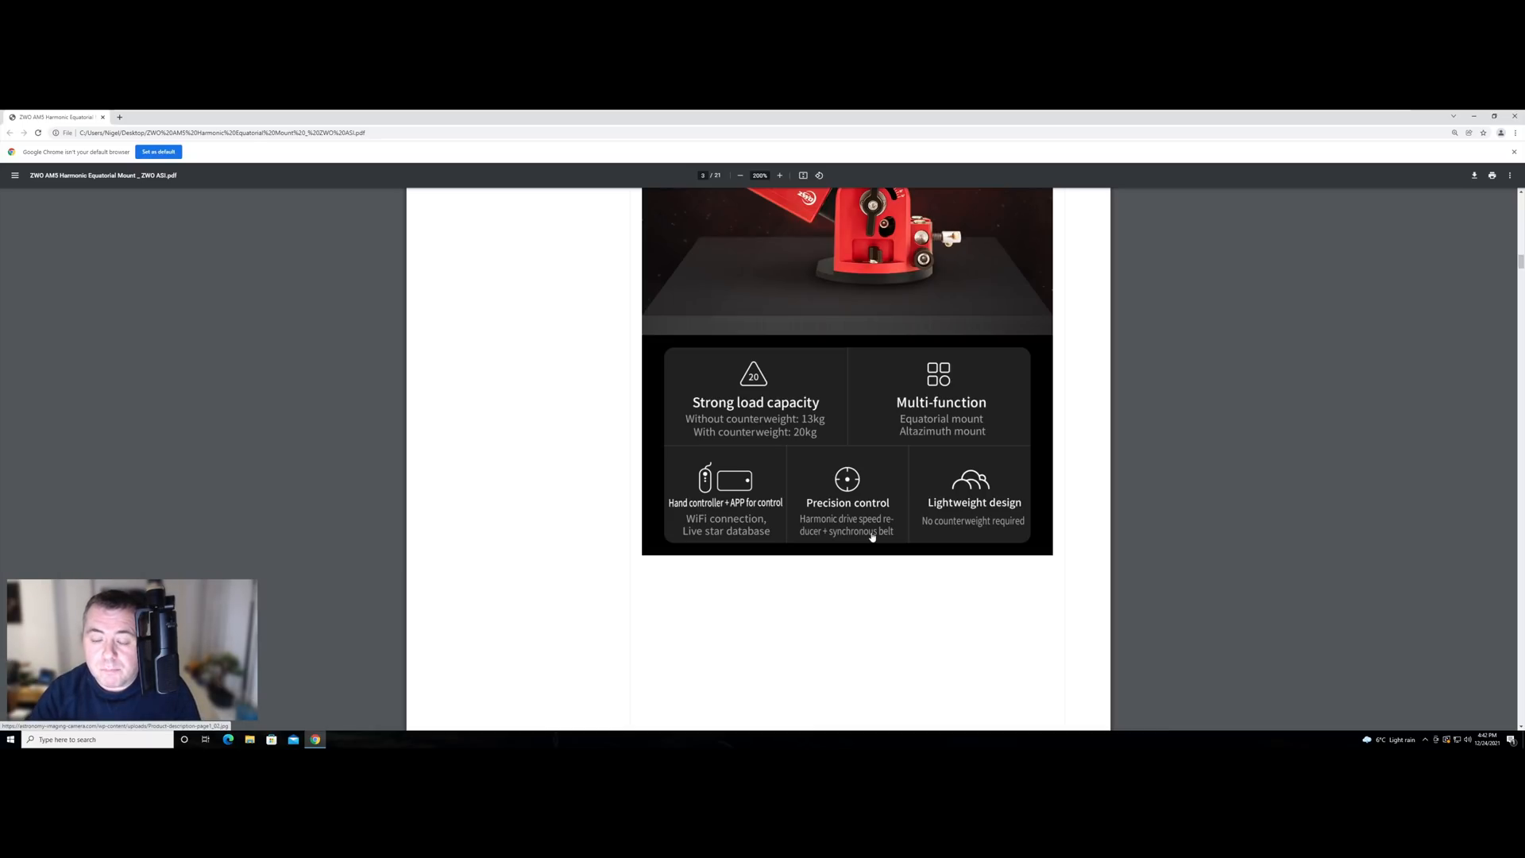
{"action": "mouse_move", "coordinate": [826, 488]}
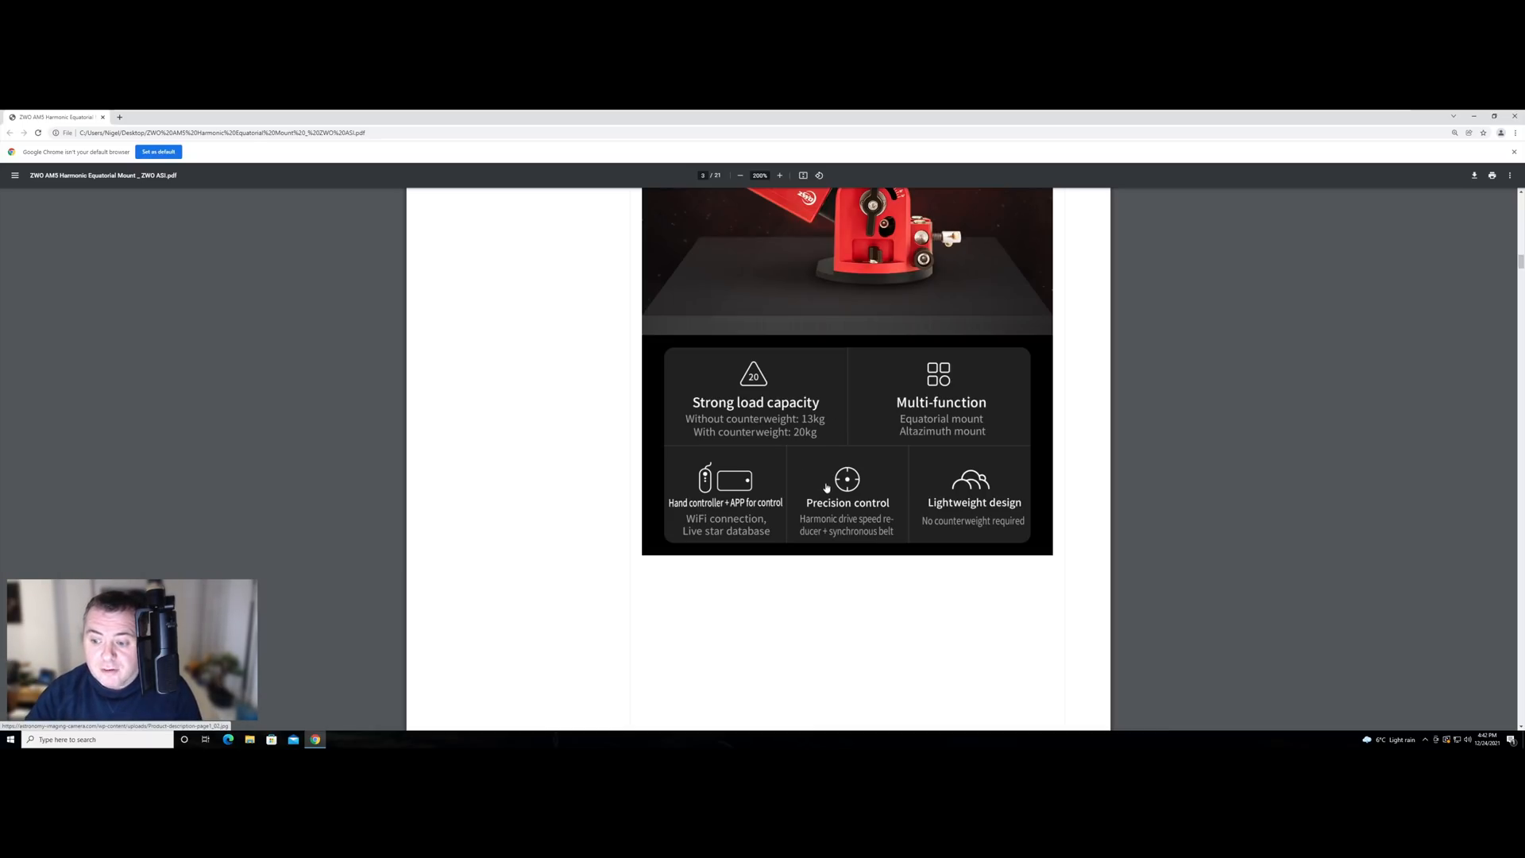
{"action": "scroll", "scroll_direction": "down", "scroll_amount": 3}
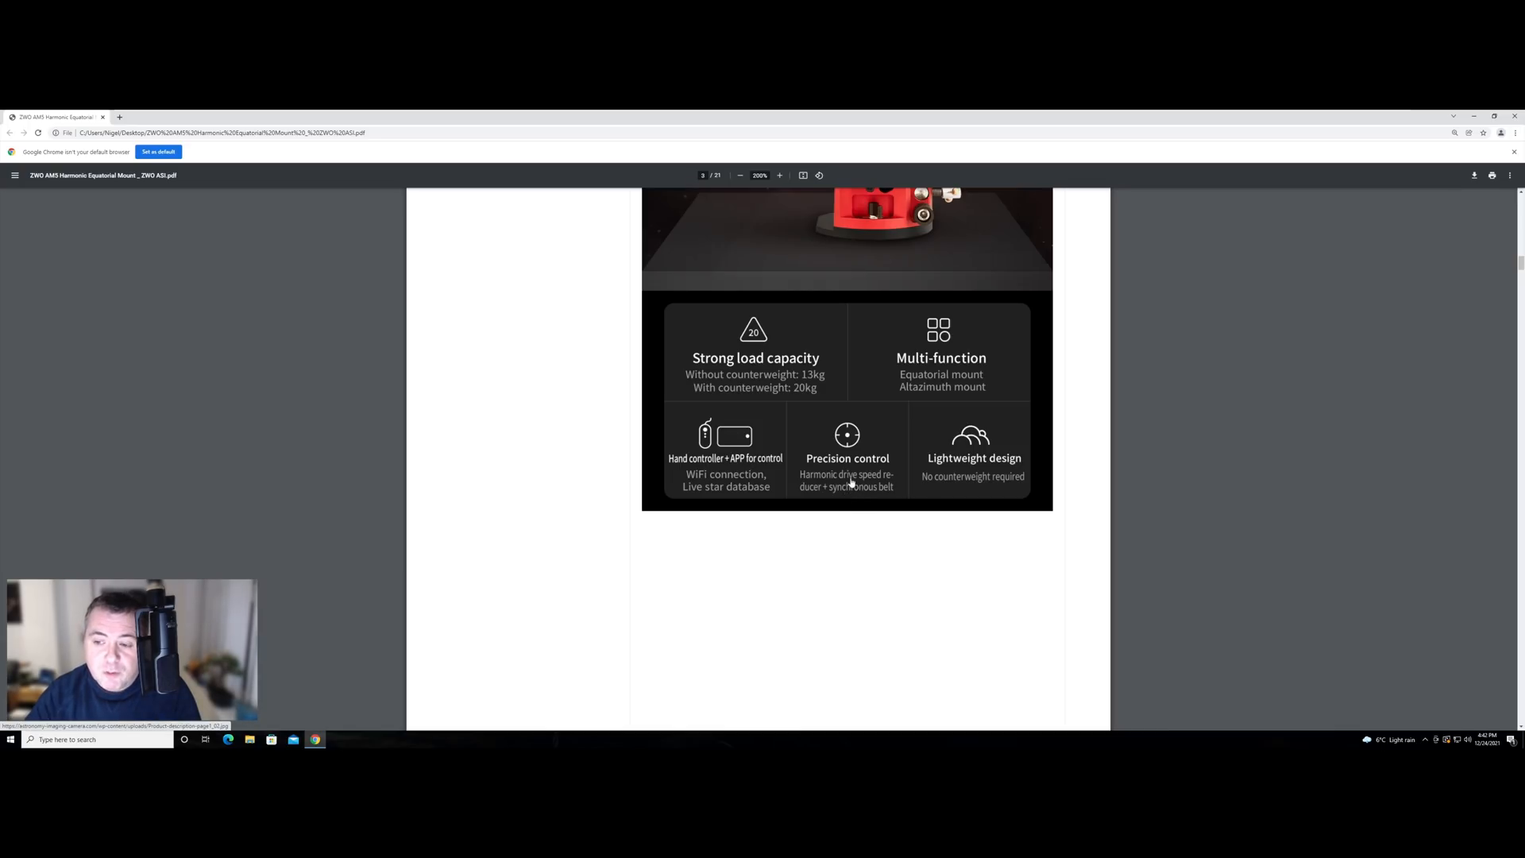
{"action": "scroll", "scroll_direction": "down", "scroll_amount": 3}
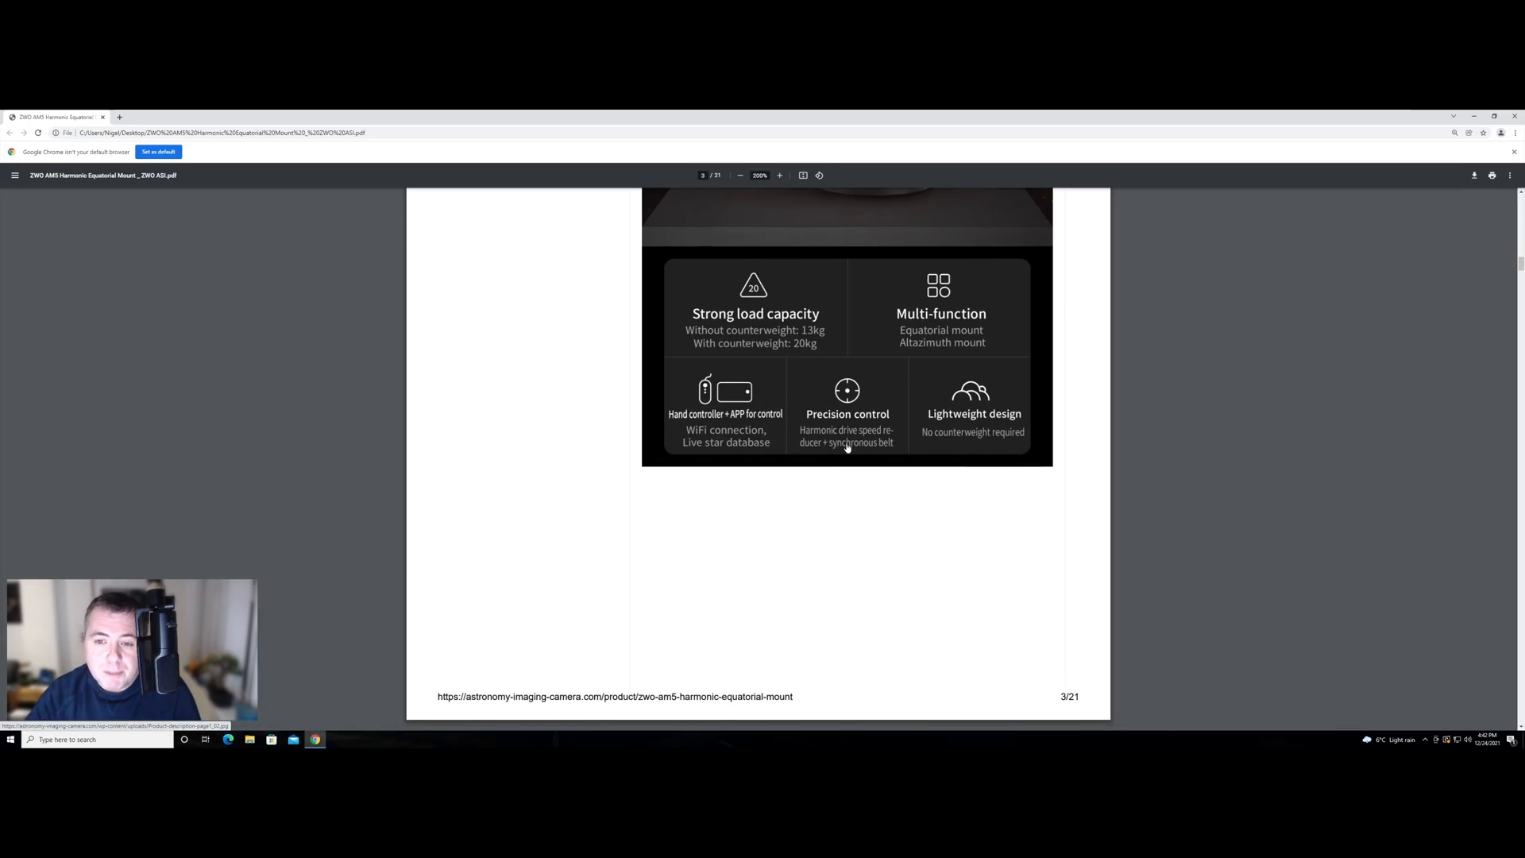
{"action": "mouse_move", "coordinate": [843, 445]}
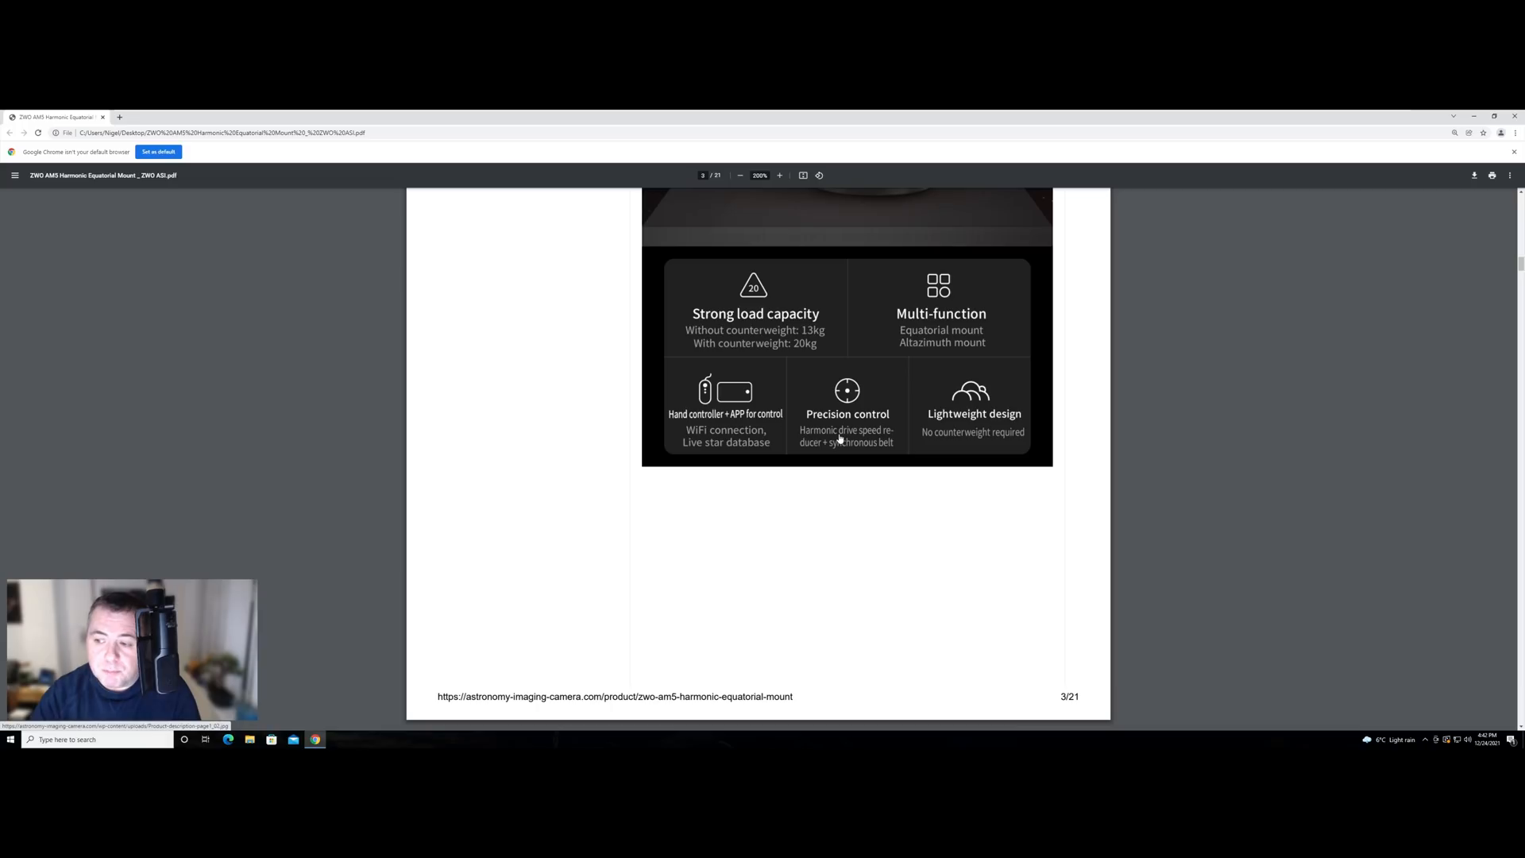
{"action": "scroll", "scroll_direction": "down", "scroll_amount": 3}
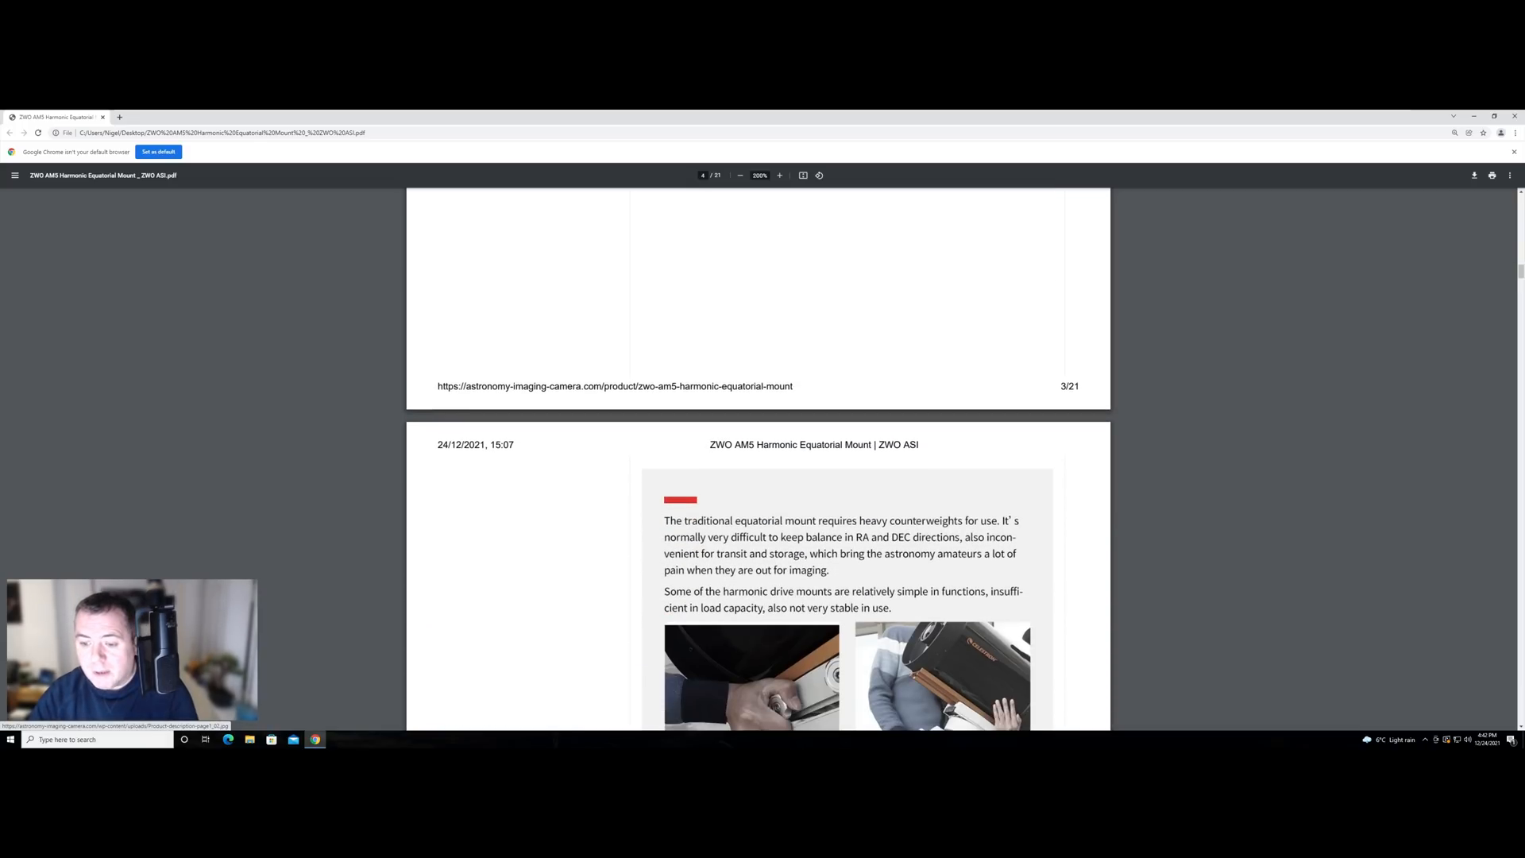
{"action": "scroll", "scroll_direction": "down", "scroll_amount": 3}
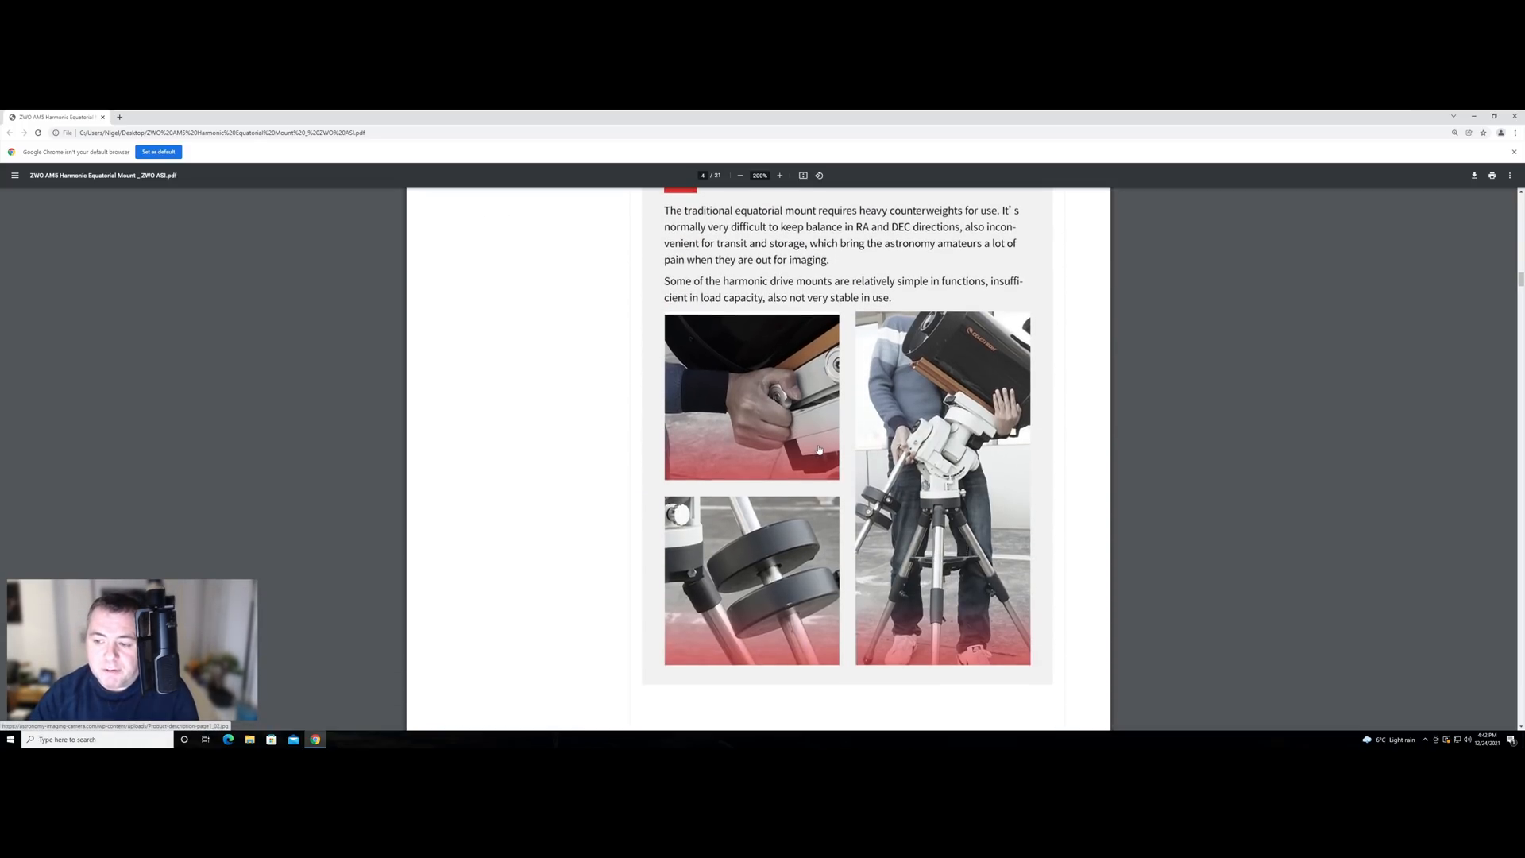
{"action": "scroll", "scroll_direction": "down", "scroll_amount": 3}
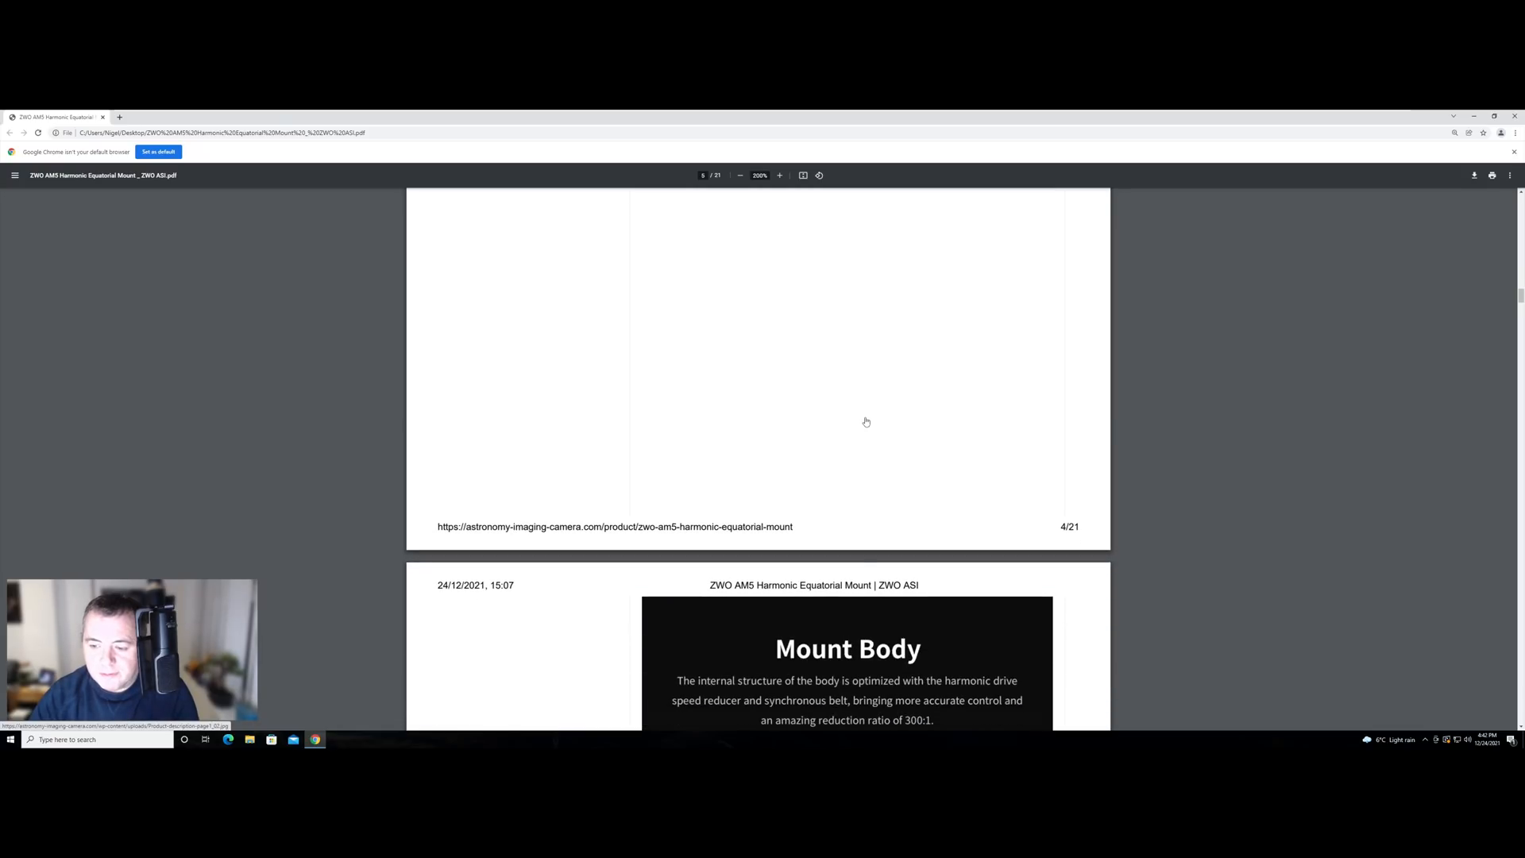
{"action": "scroll", "scroll_direction": "down", "scroll_amount": 3}
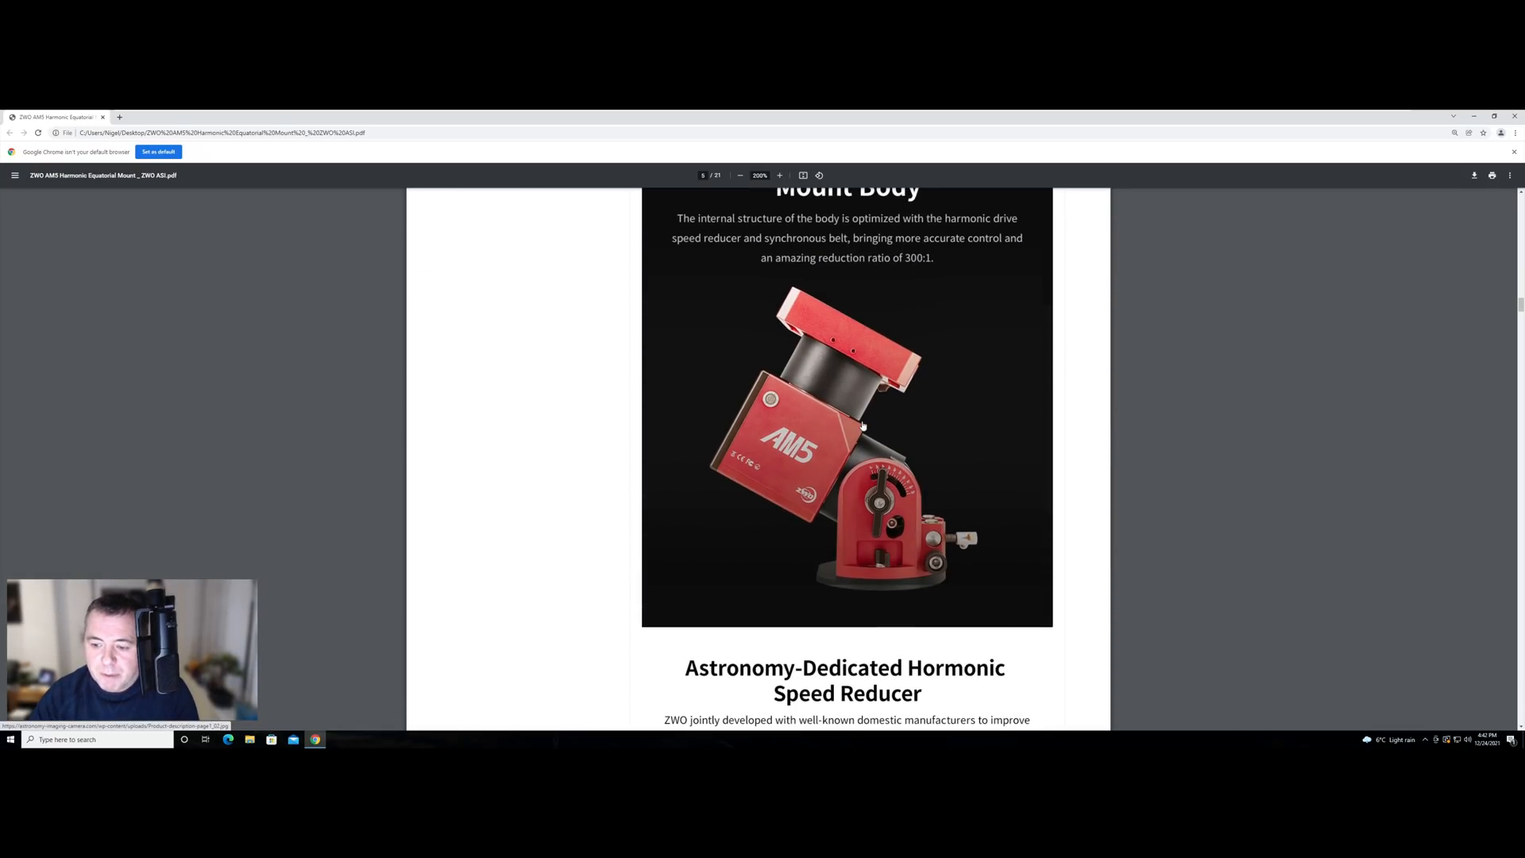
{"action": "scroll", "scroll_direction": "down", "scroll_amount": 3}
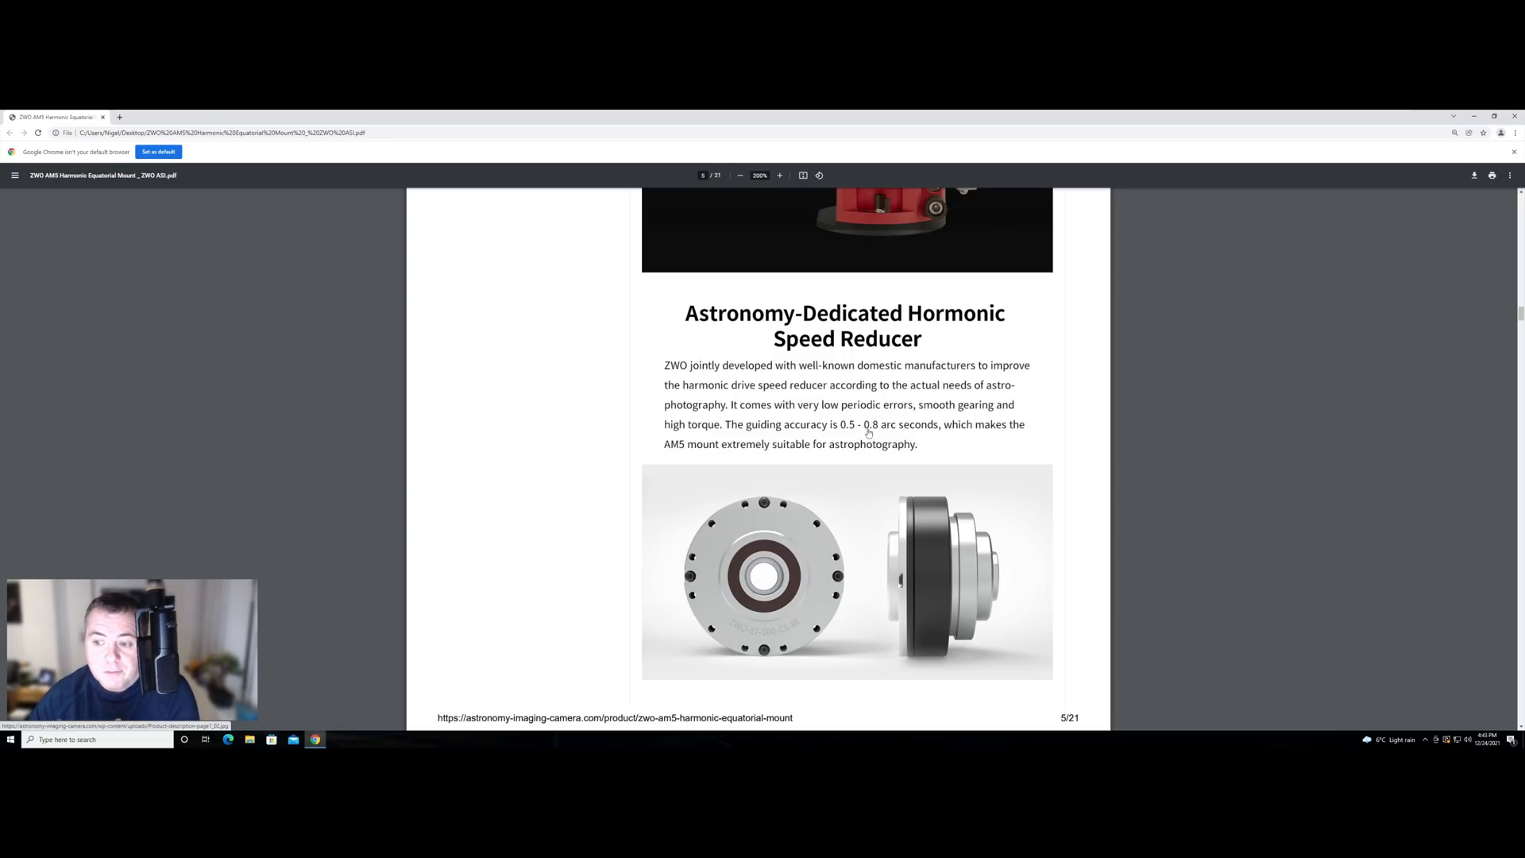
{"action": "scroll", "scroll_direction": "down", "scroll_amount": 3}
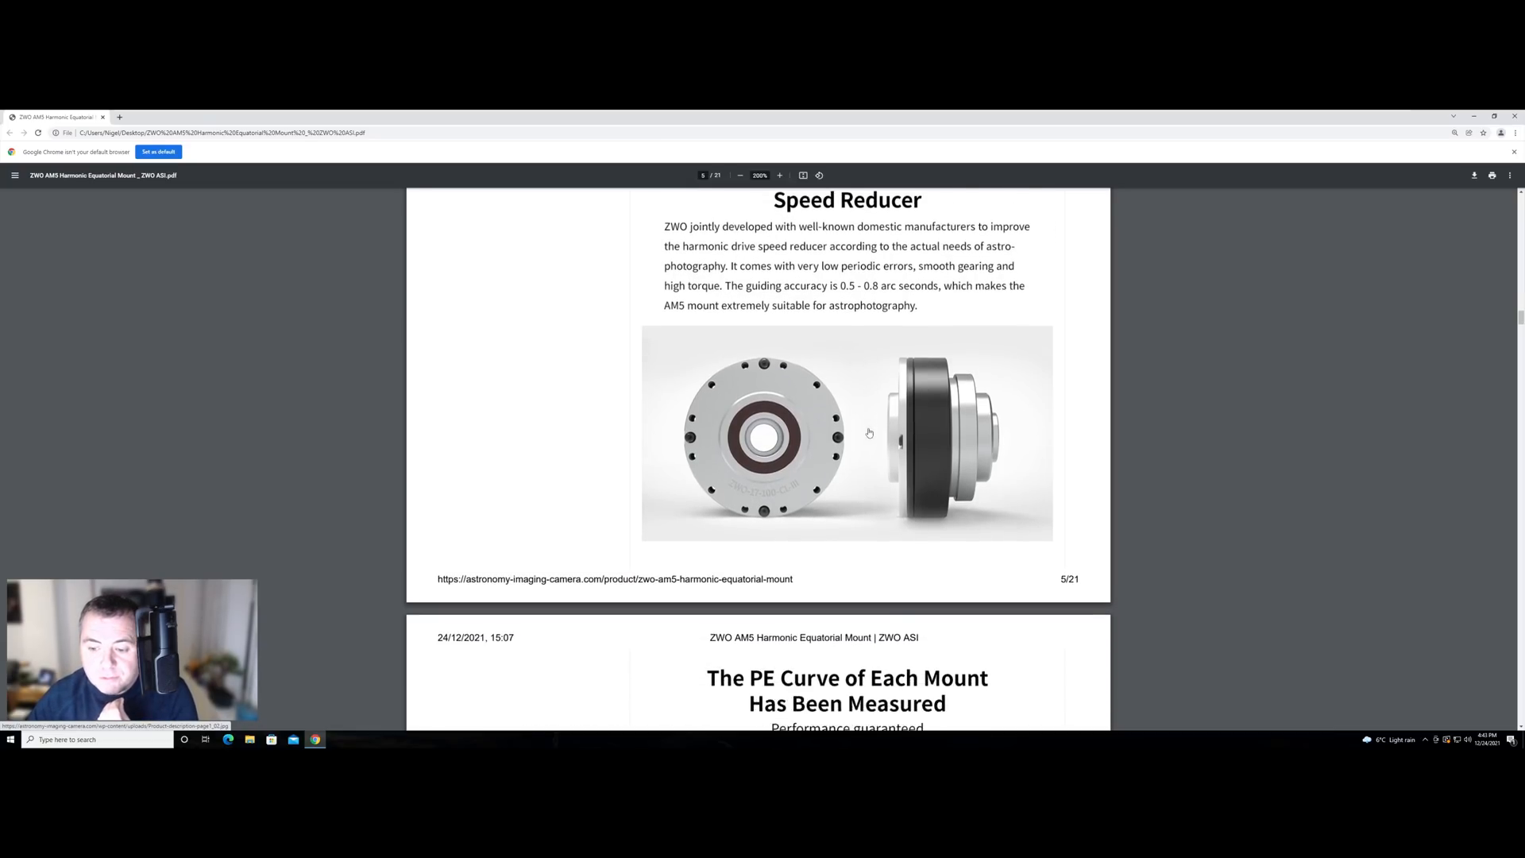
{"action": "scroll", "scroll_direction": "down", "scroll_amount": 3}
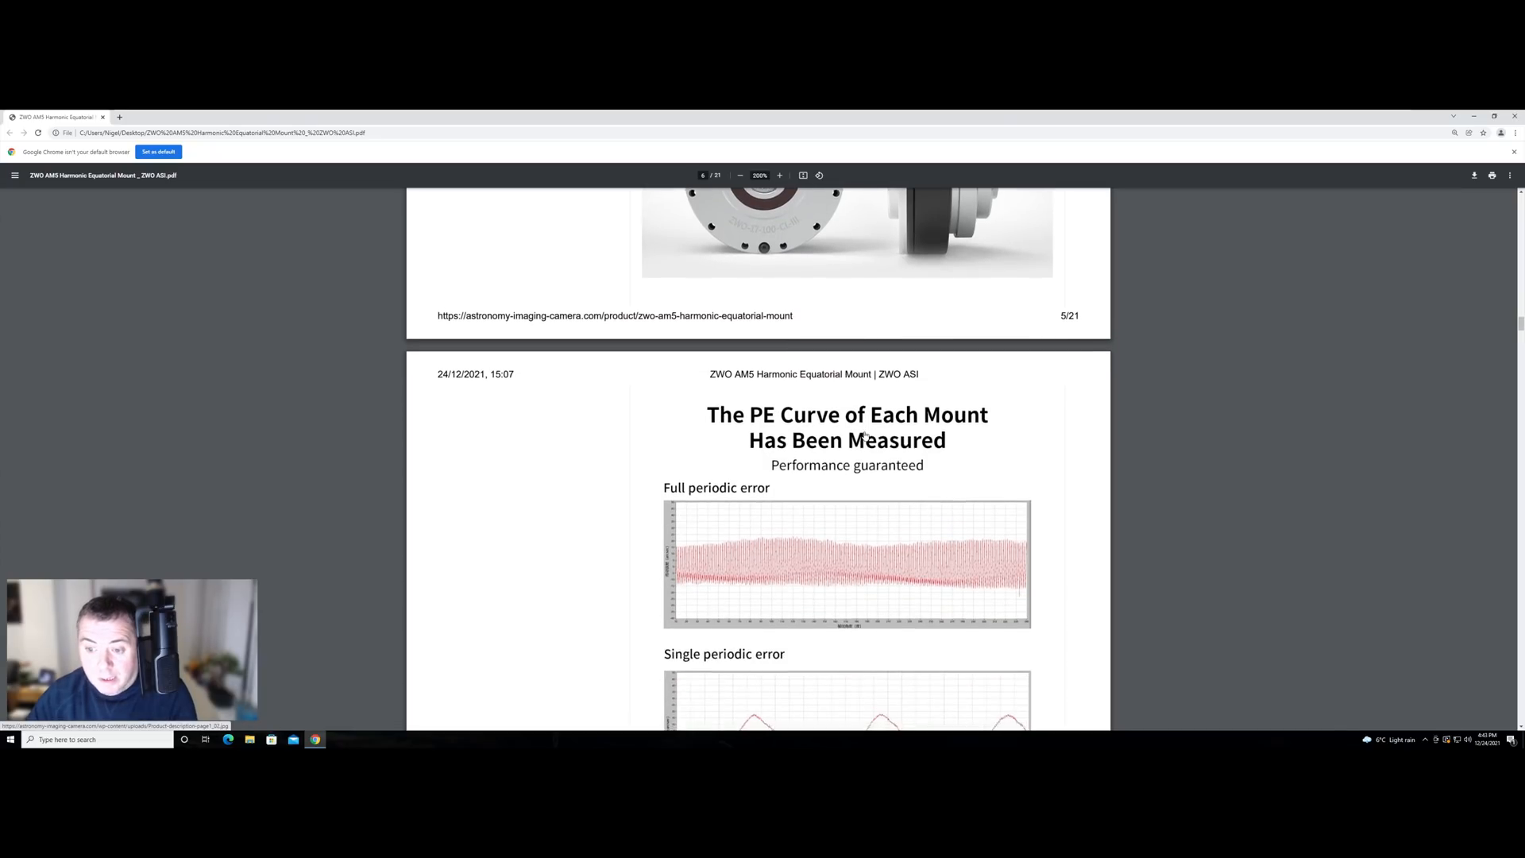
{"action": "scroll", "scroll_direction": "down", "scroll_amount": 3}
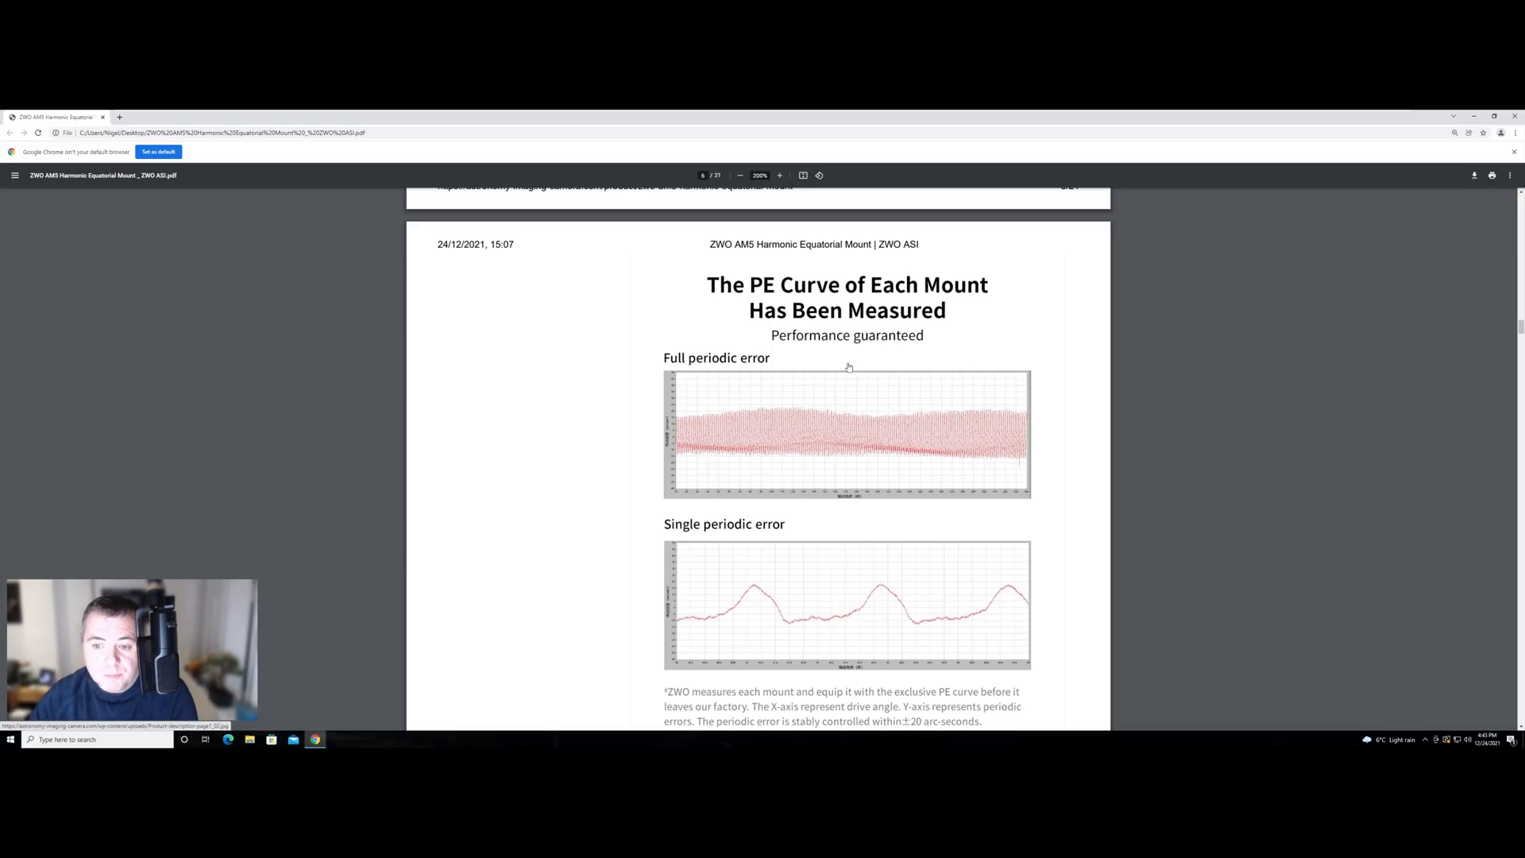
{"action": "mouse_move", "coordinate": [843, 405]}
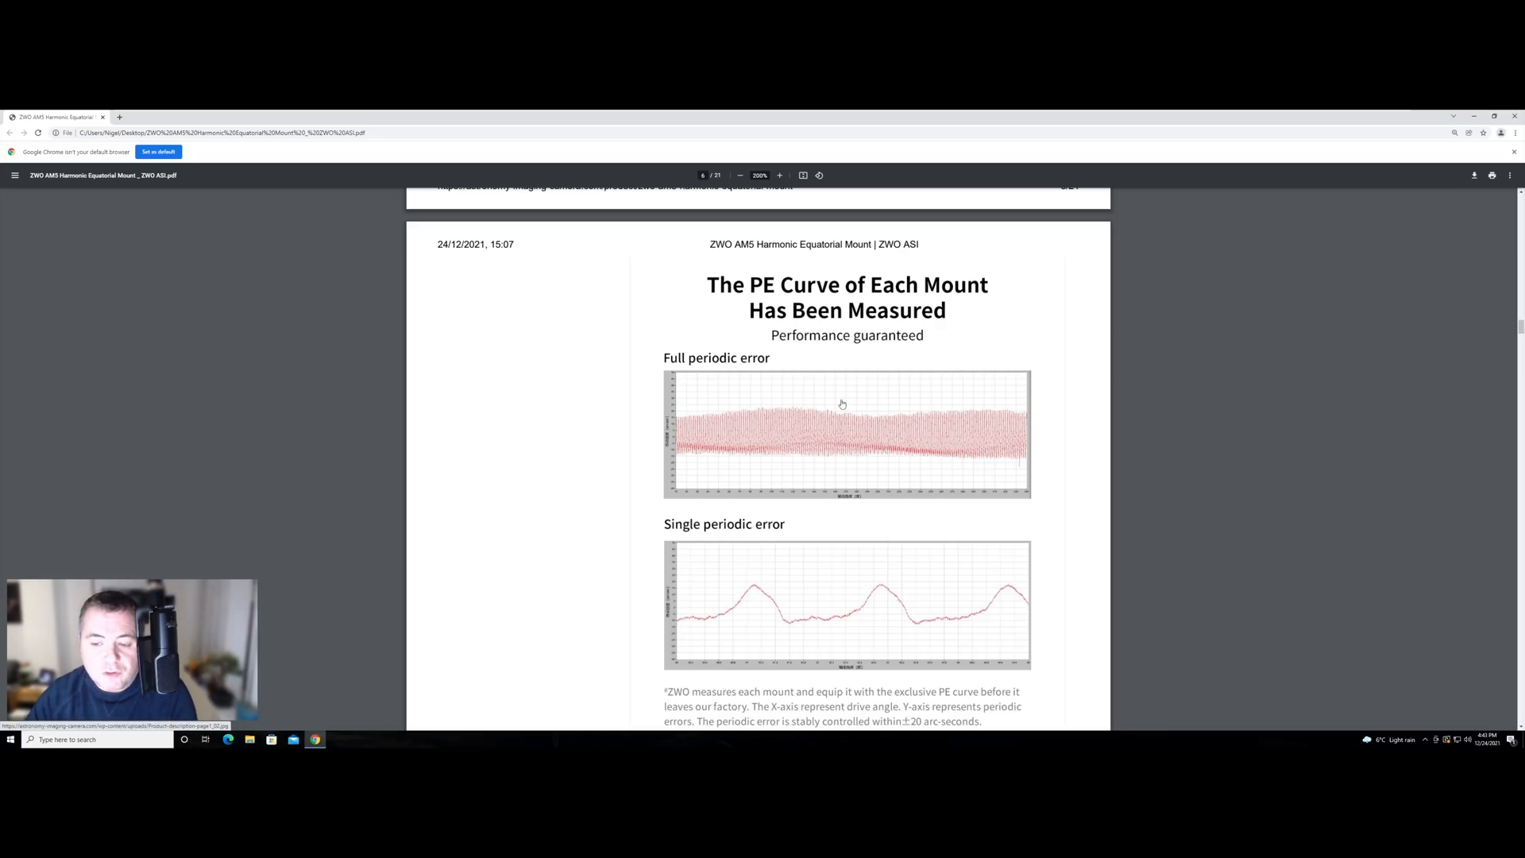
{"action": "scroll", "scroll_direction": "down", "scroll_amount": 3}
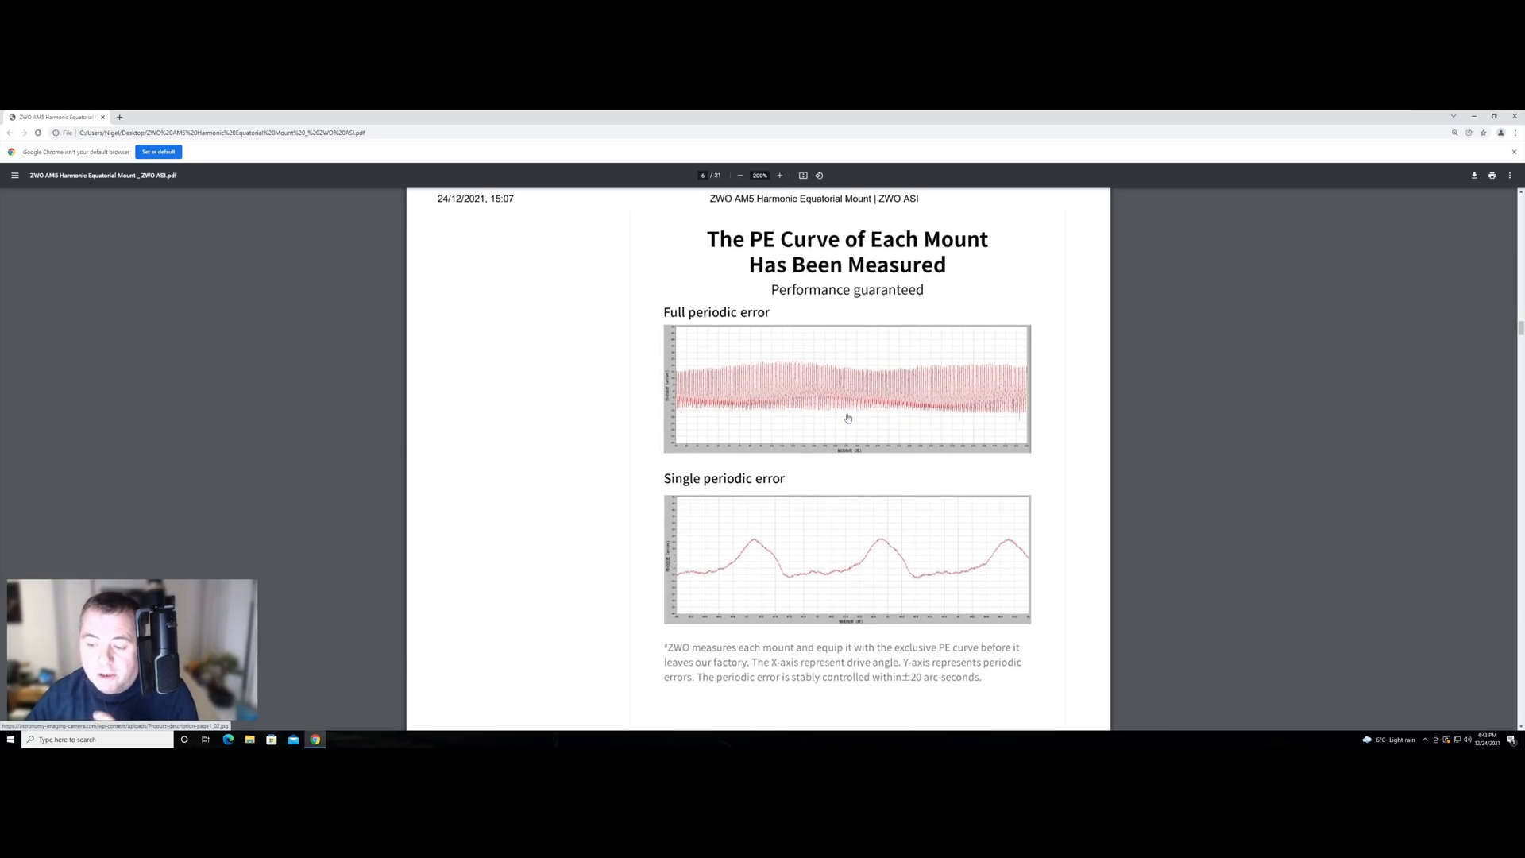
{"action": "scroll", "scroll_direction": "down", "scroll_amount": 3}
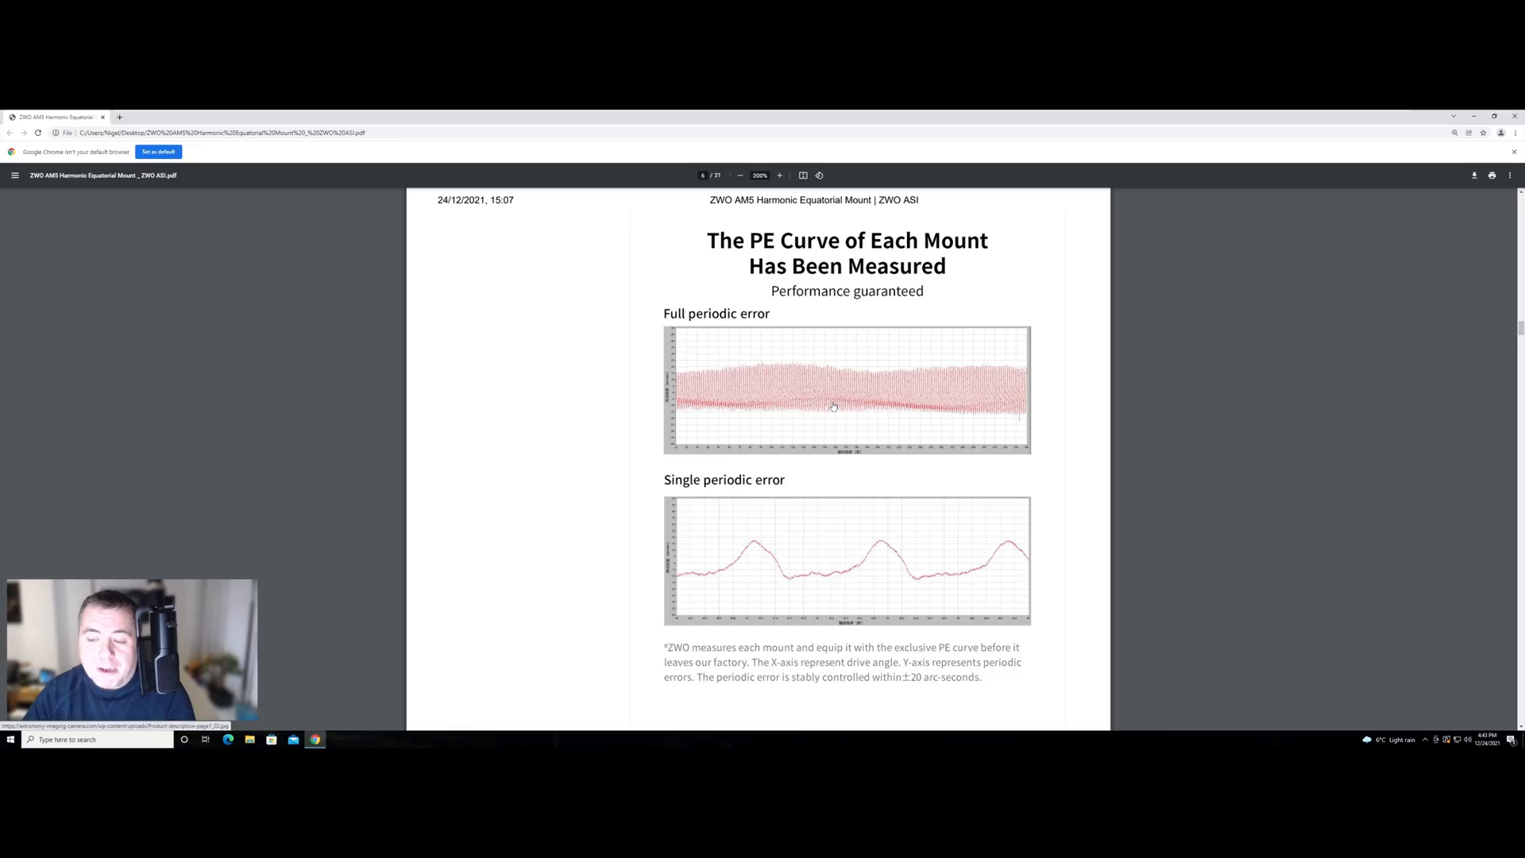
{"action": "scroll", "scroll_direction": "down", "scroll_amount": 3}
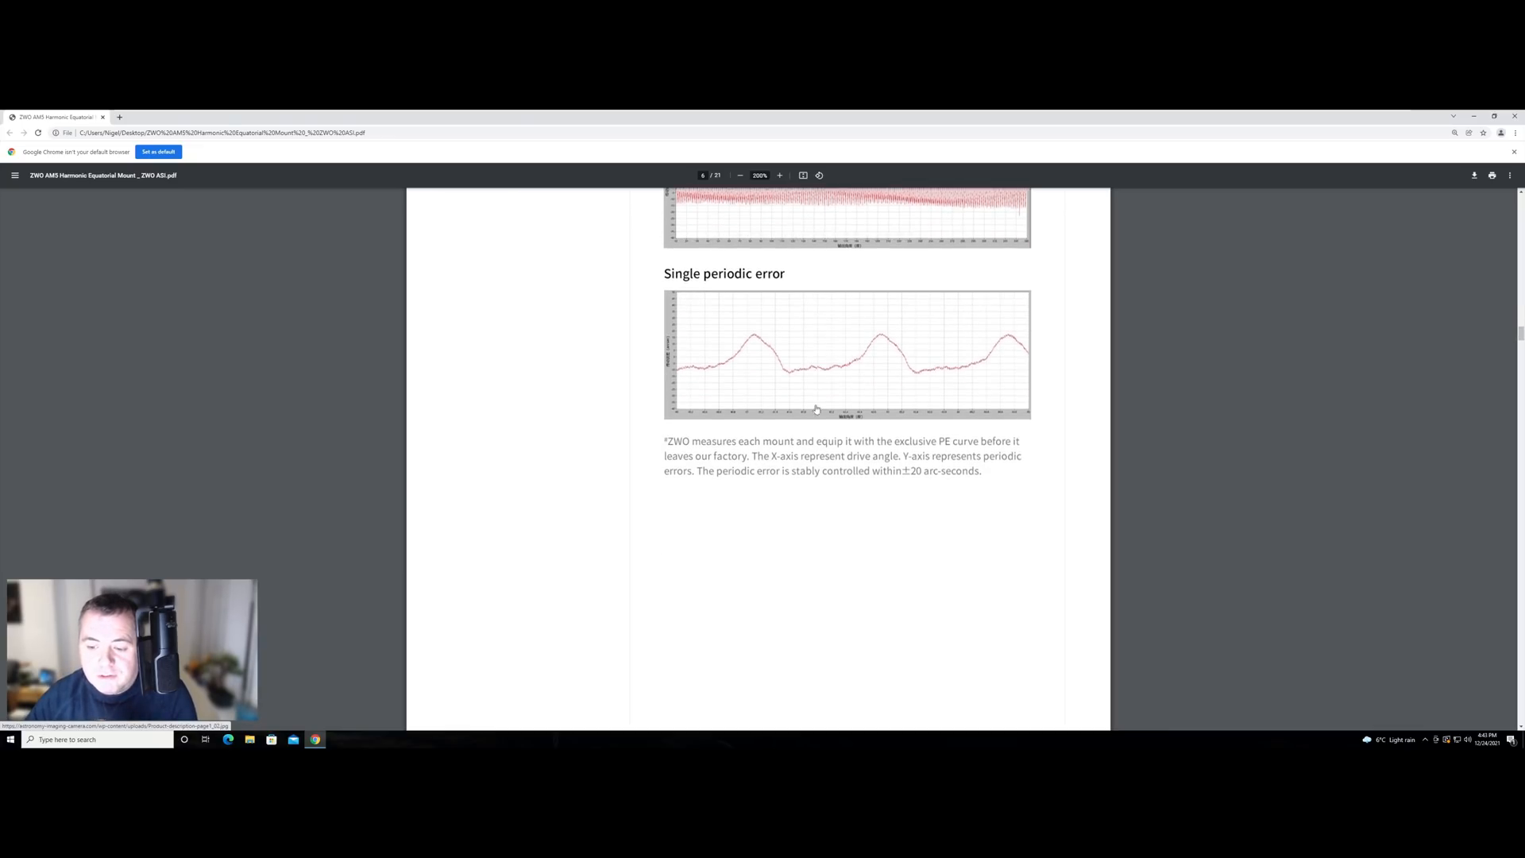
{"action": "scroll", "scroll_direction": "down", "scroll_amount": 3}
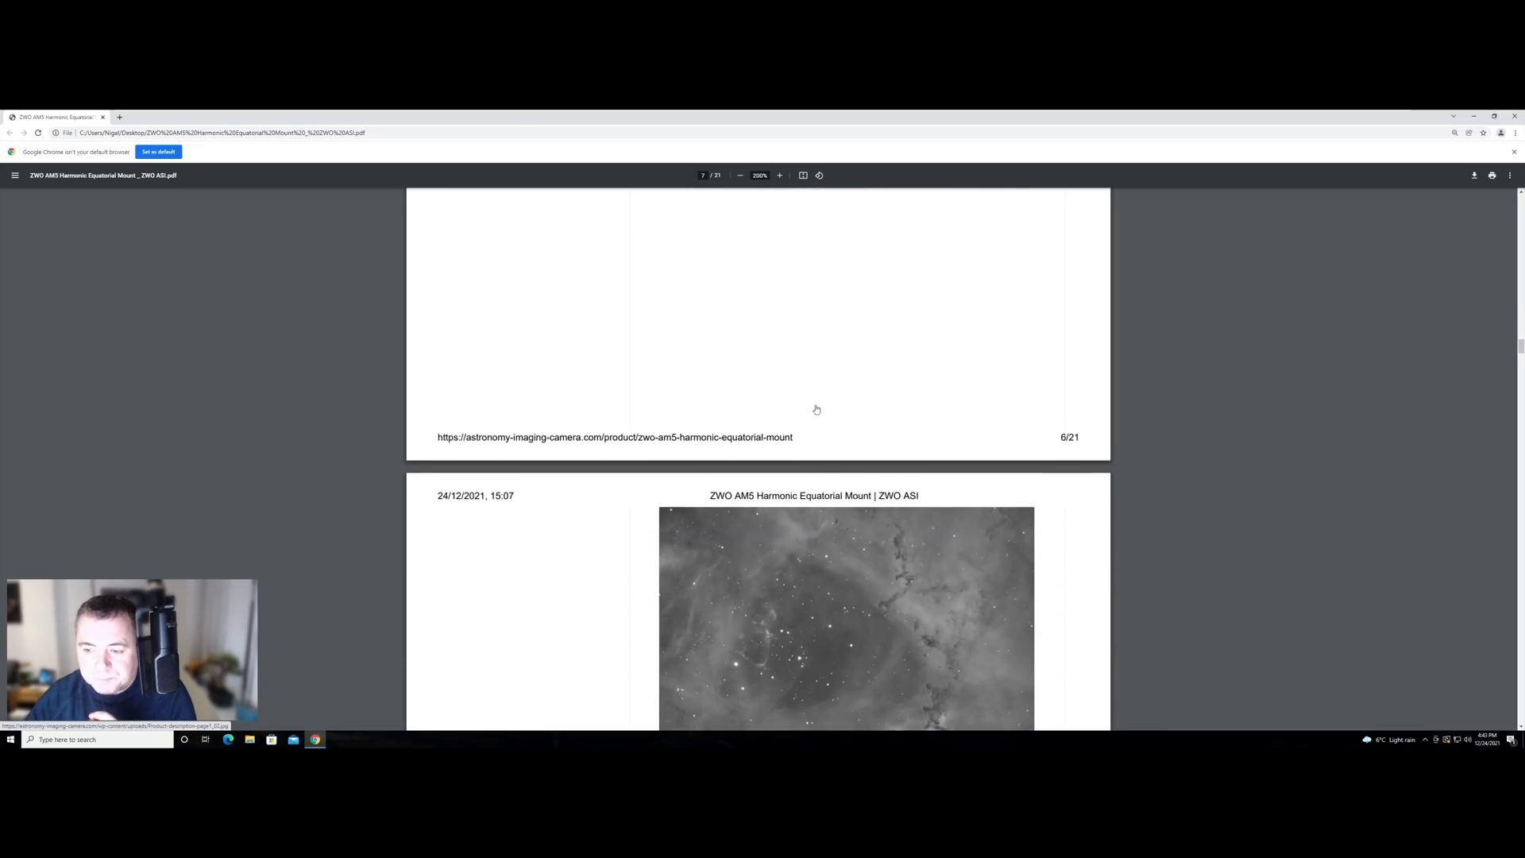
{"action": "scroll", "scroll_direction": "down", "scroll_amount": 3}
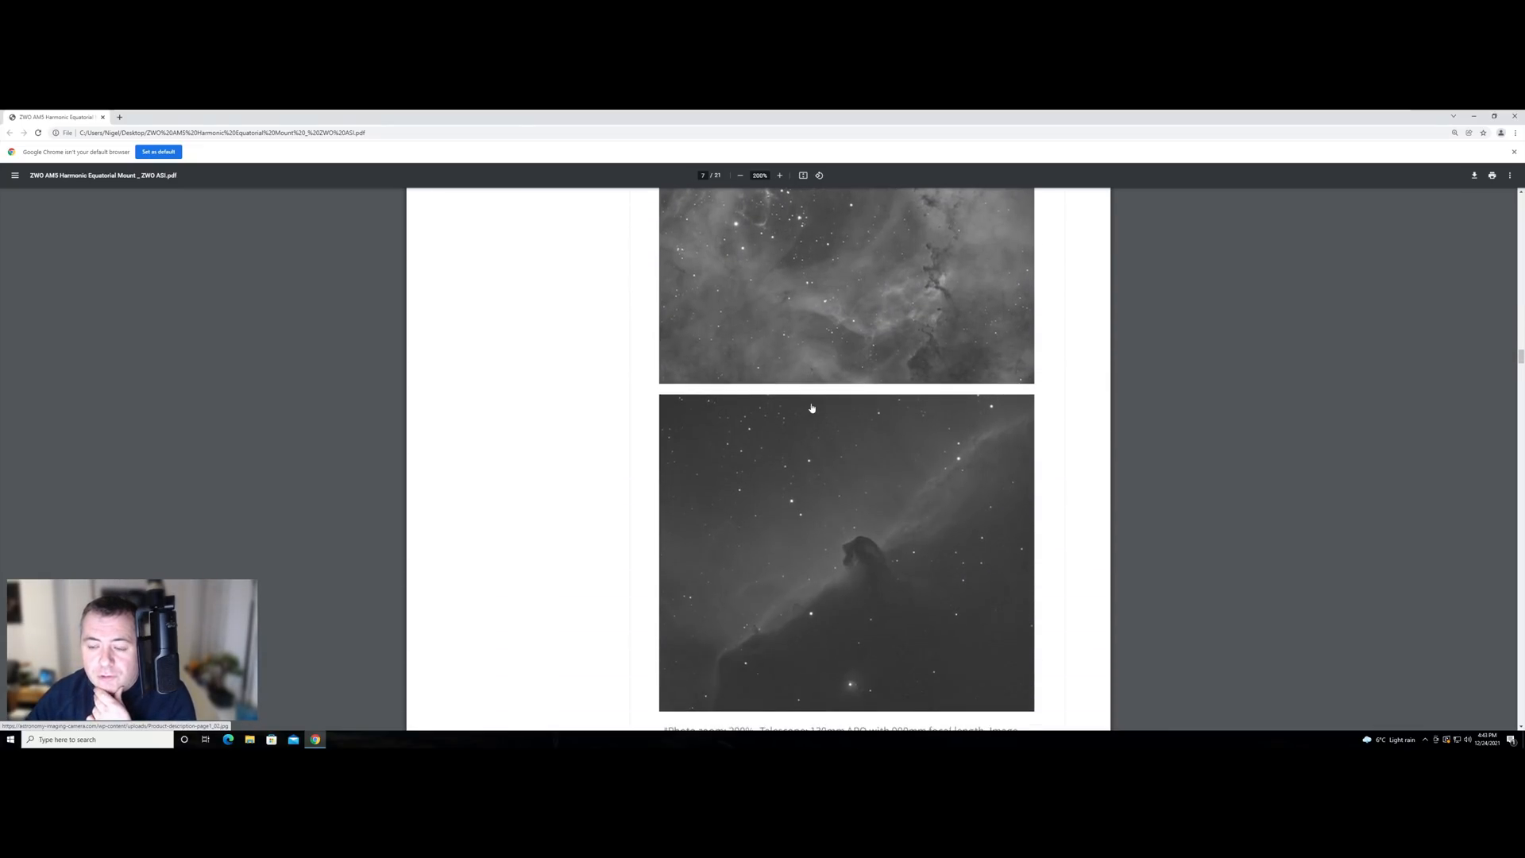
{"action": "scroll", "scroll_direction": "down", "scroll_amount": 3}
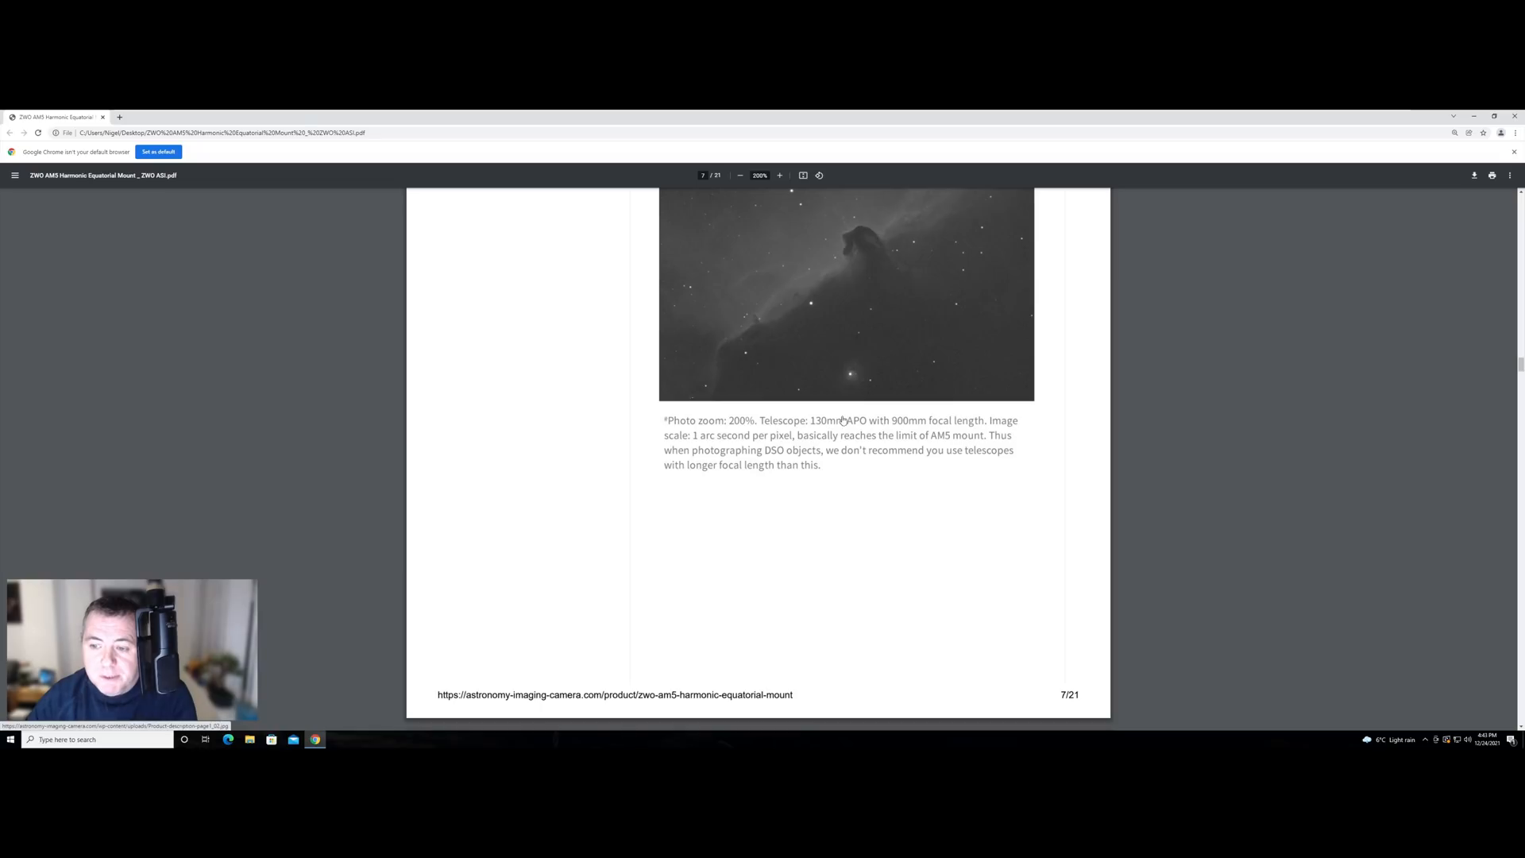
{"action": "mouse_move", "coordinate": [867, 438]}
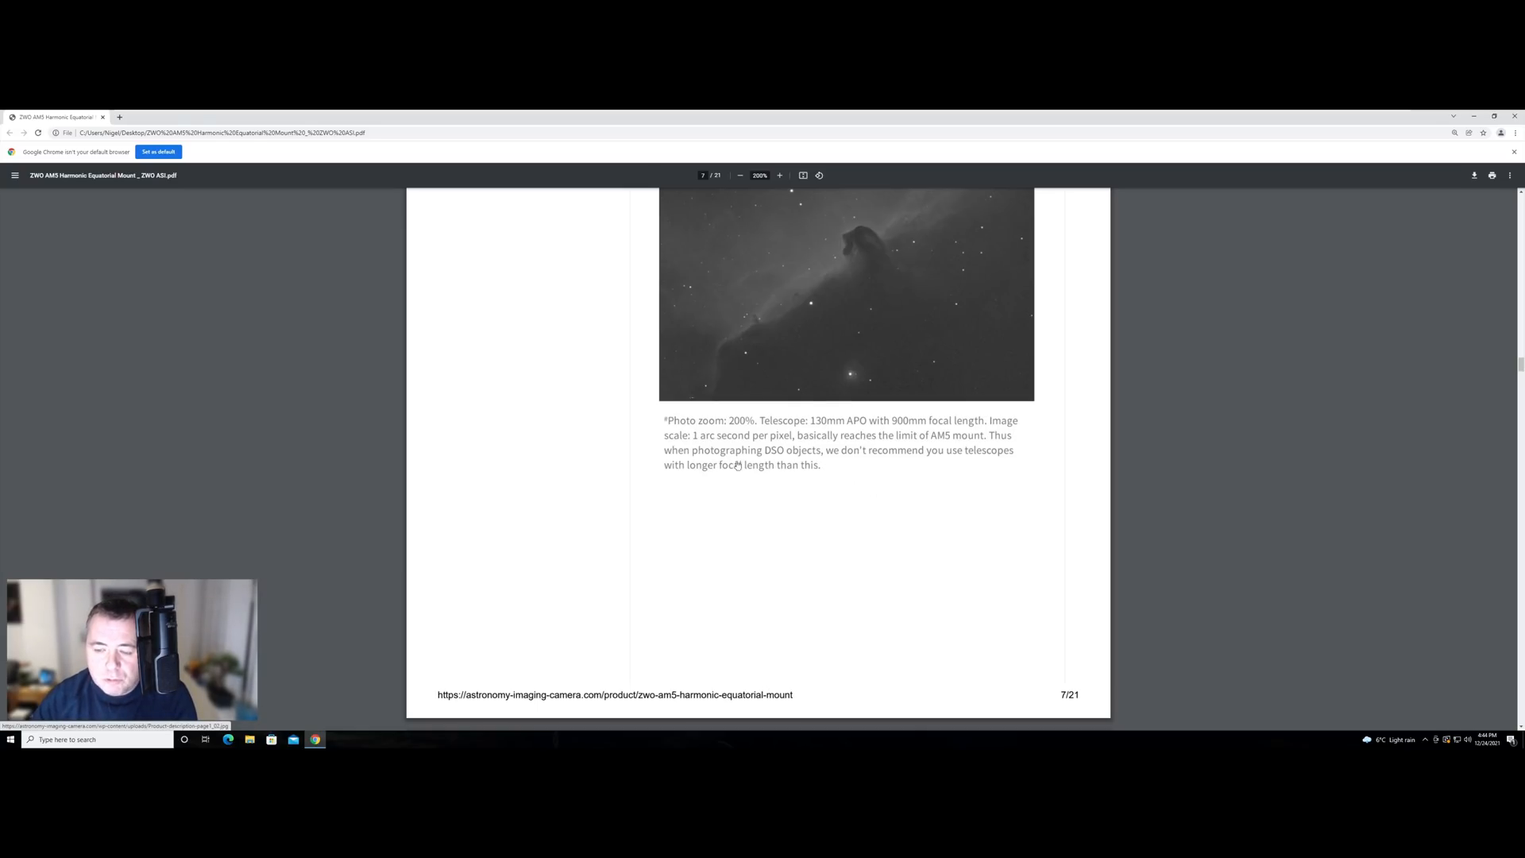
{"action": "mouse_move", "coordinate": [891, 435]}
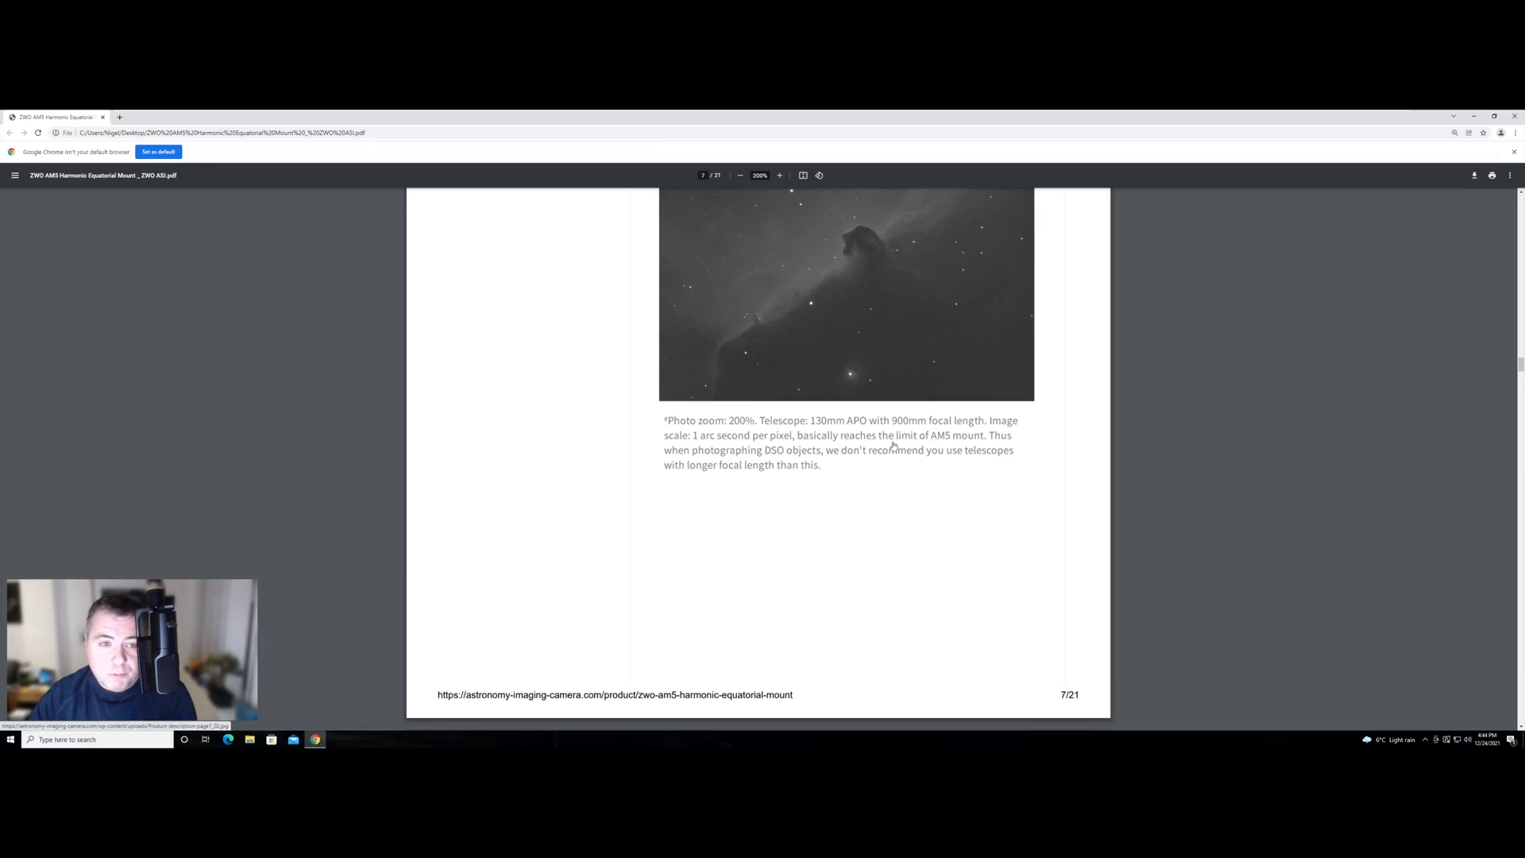
{"action": "mouse_move", "coordinate": [891, 447]}
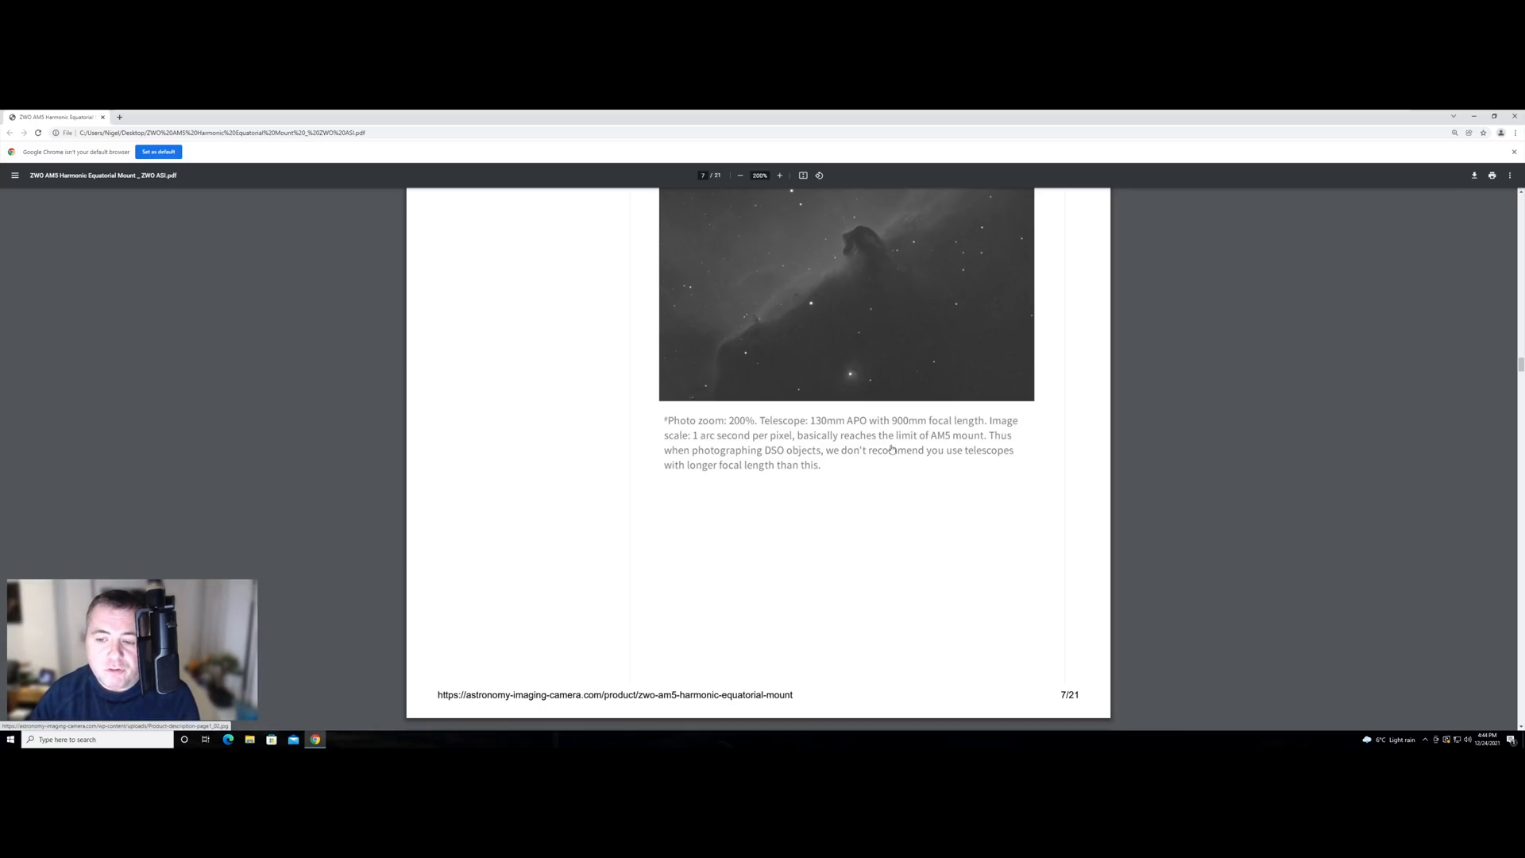
{"action": "mouse_move", "coordinate": [920, 460]}
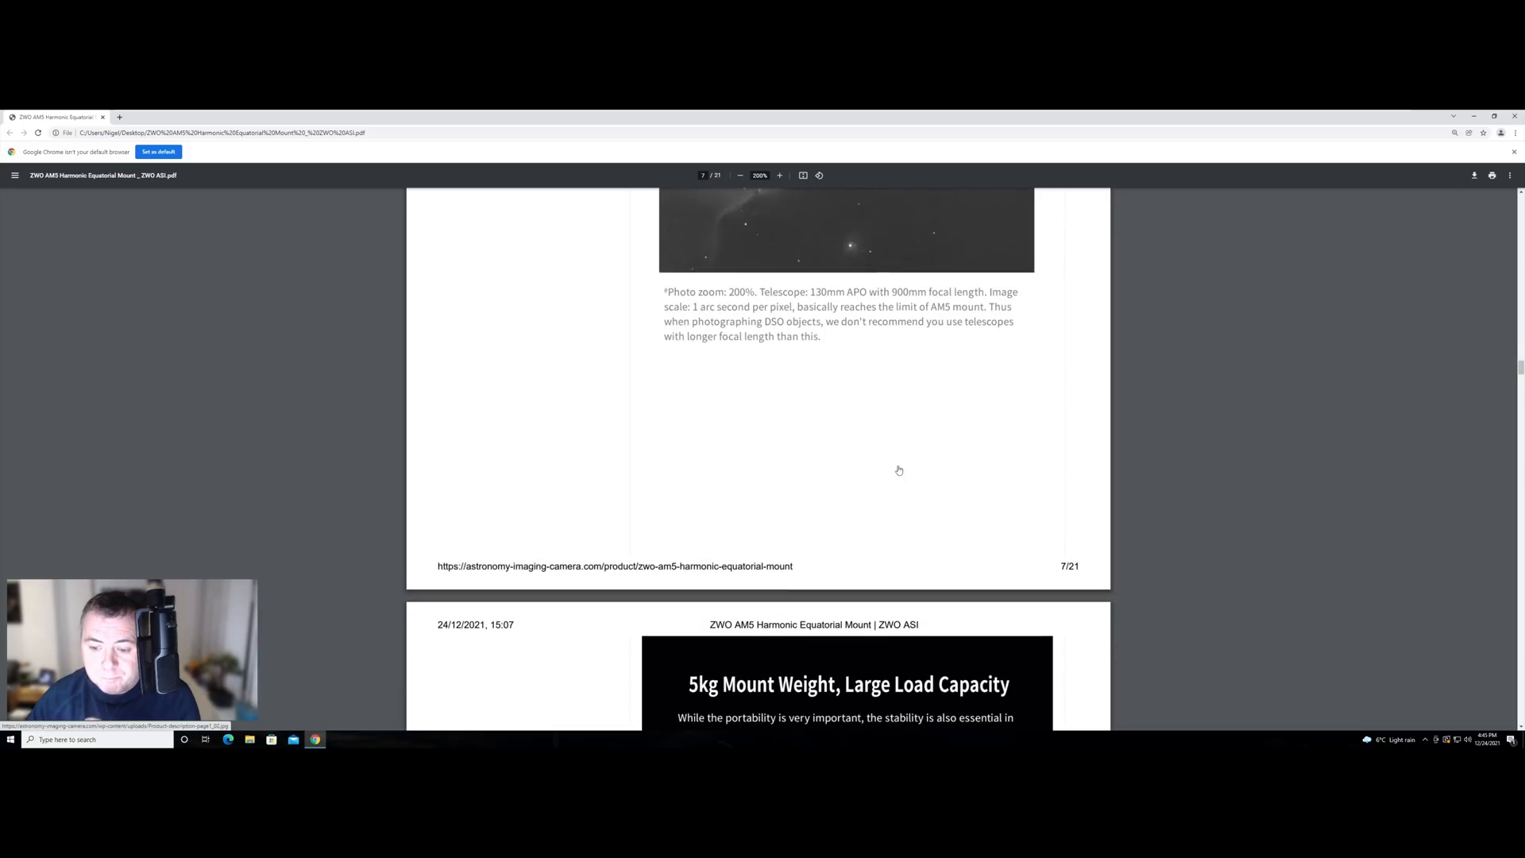
{"action": "scroll", "scroll_direction": "down", "scroll_amount": 3}
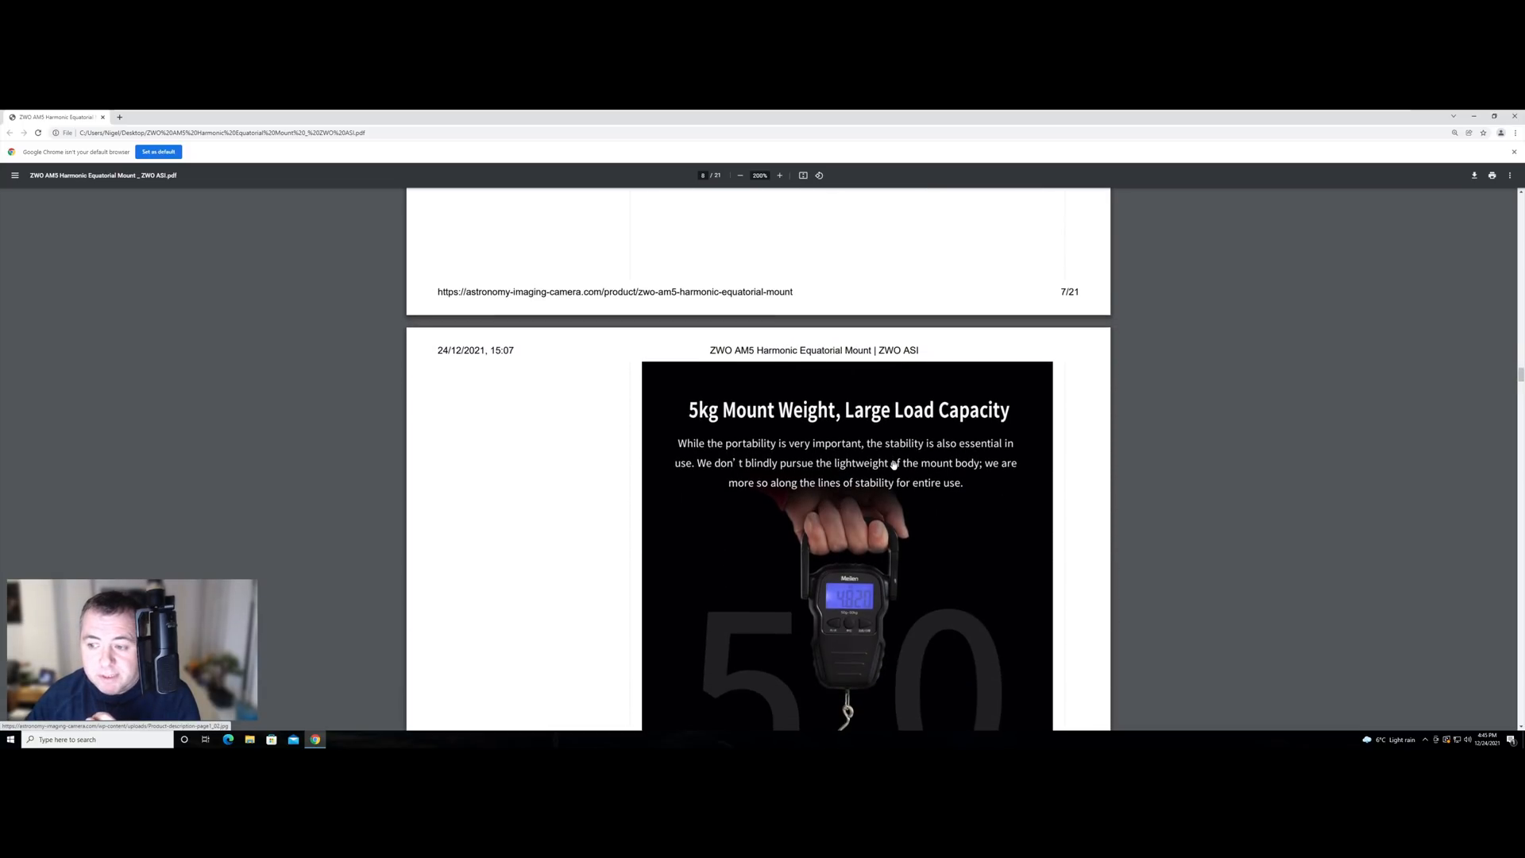
{"action": "scroll", "scroll_direction": "down", "scroll_amount": 3}
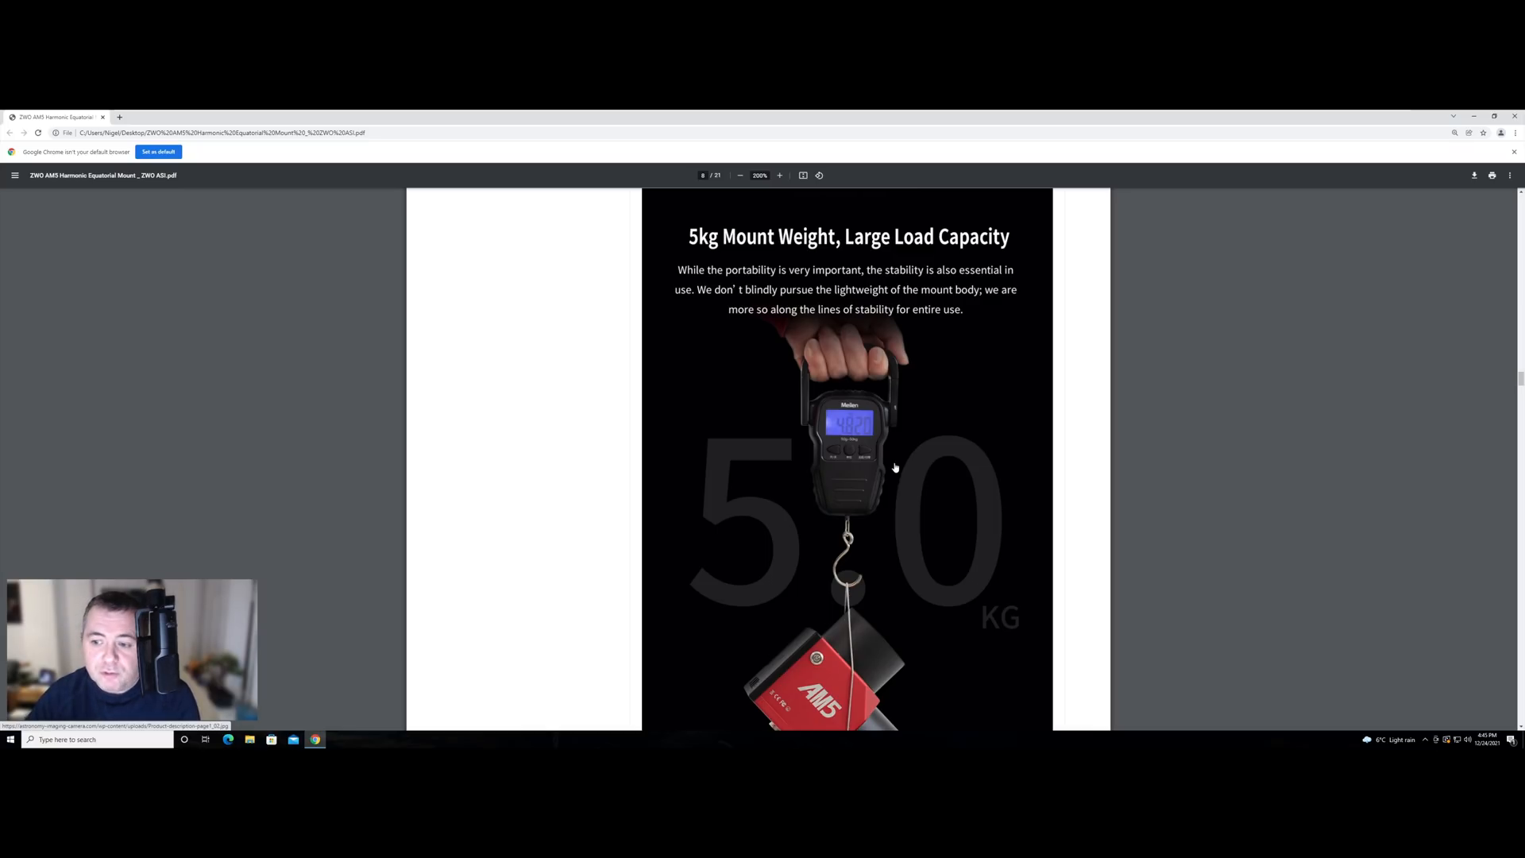
{"action": "scroll", "scroll_direction": "down", "scroll_amount": 3}
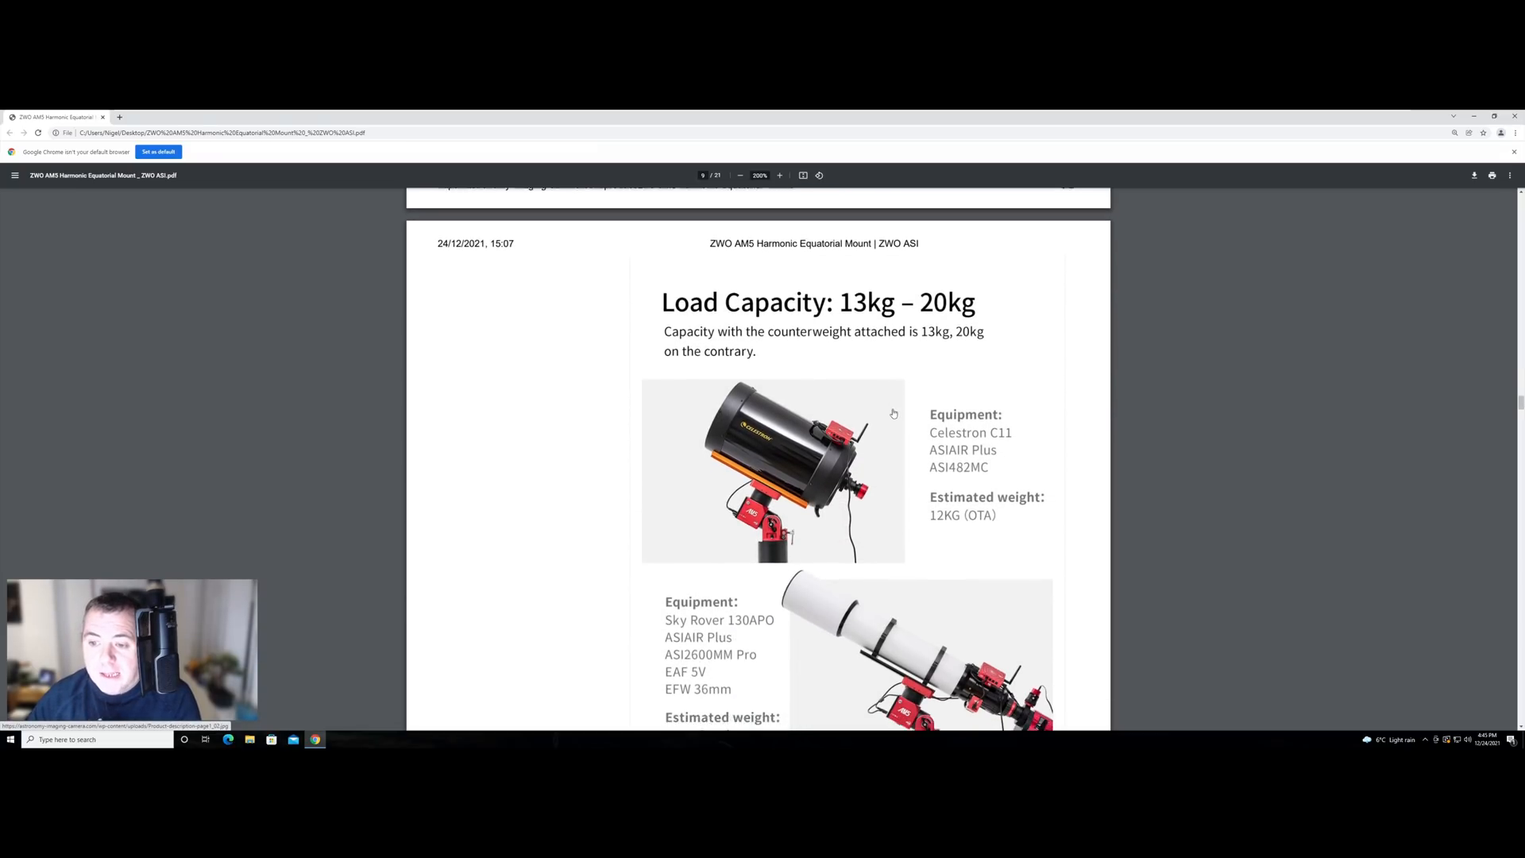
{"action": "scroll", "scroll_direction": "down", "scroll_amount": 3}
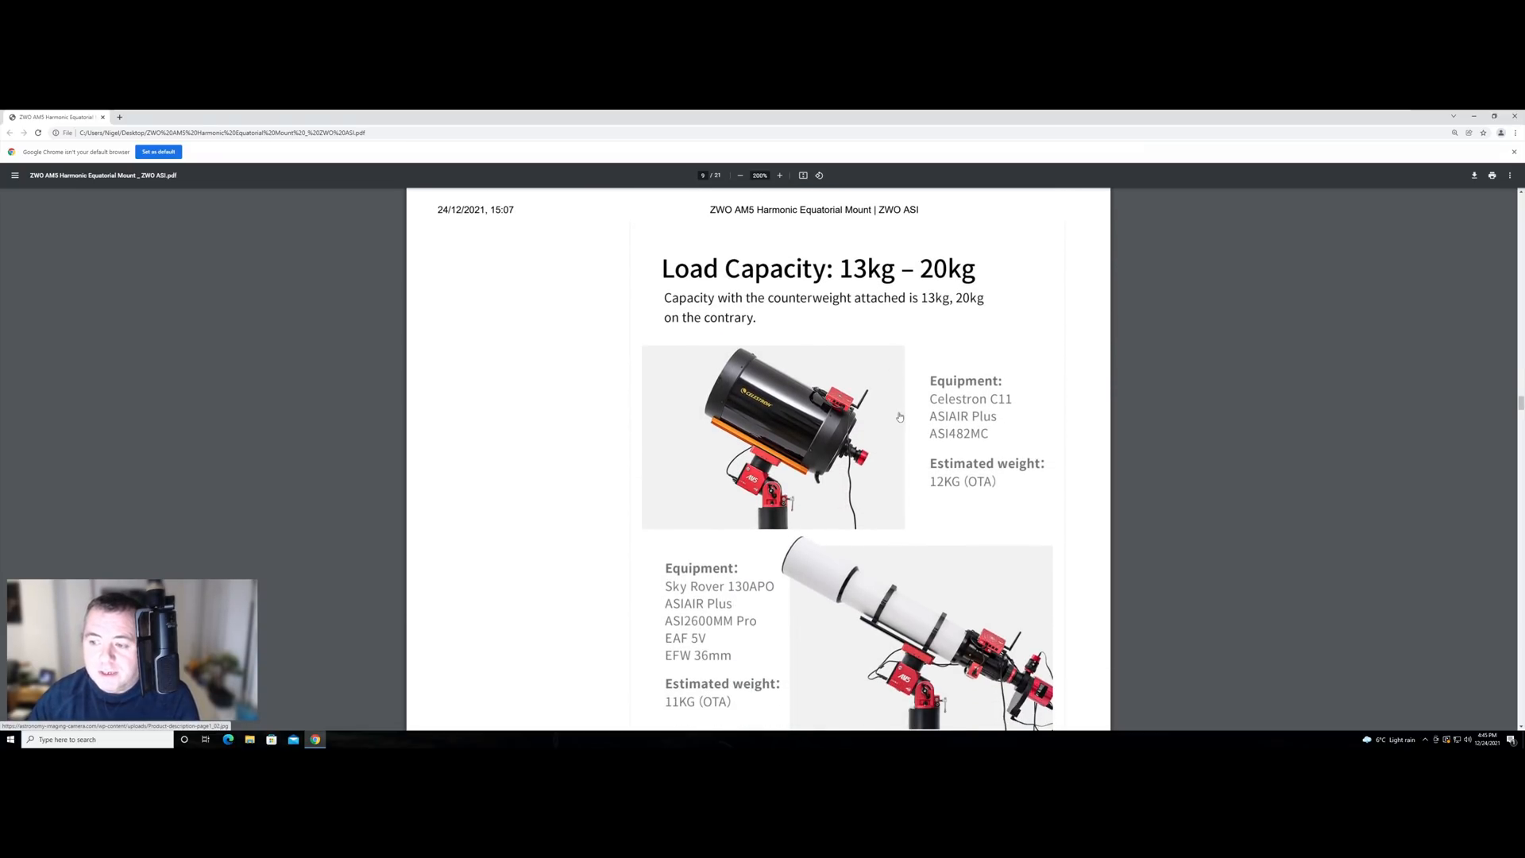
{"action": "scroll", "scroll_direction": "down", "scroll_amount": 3}
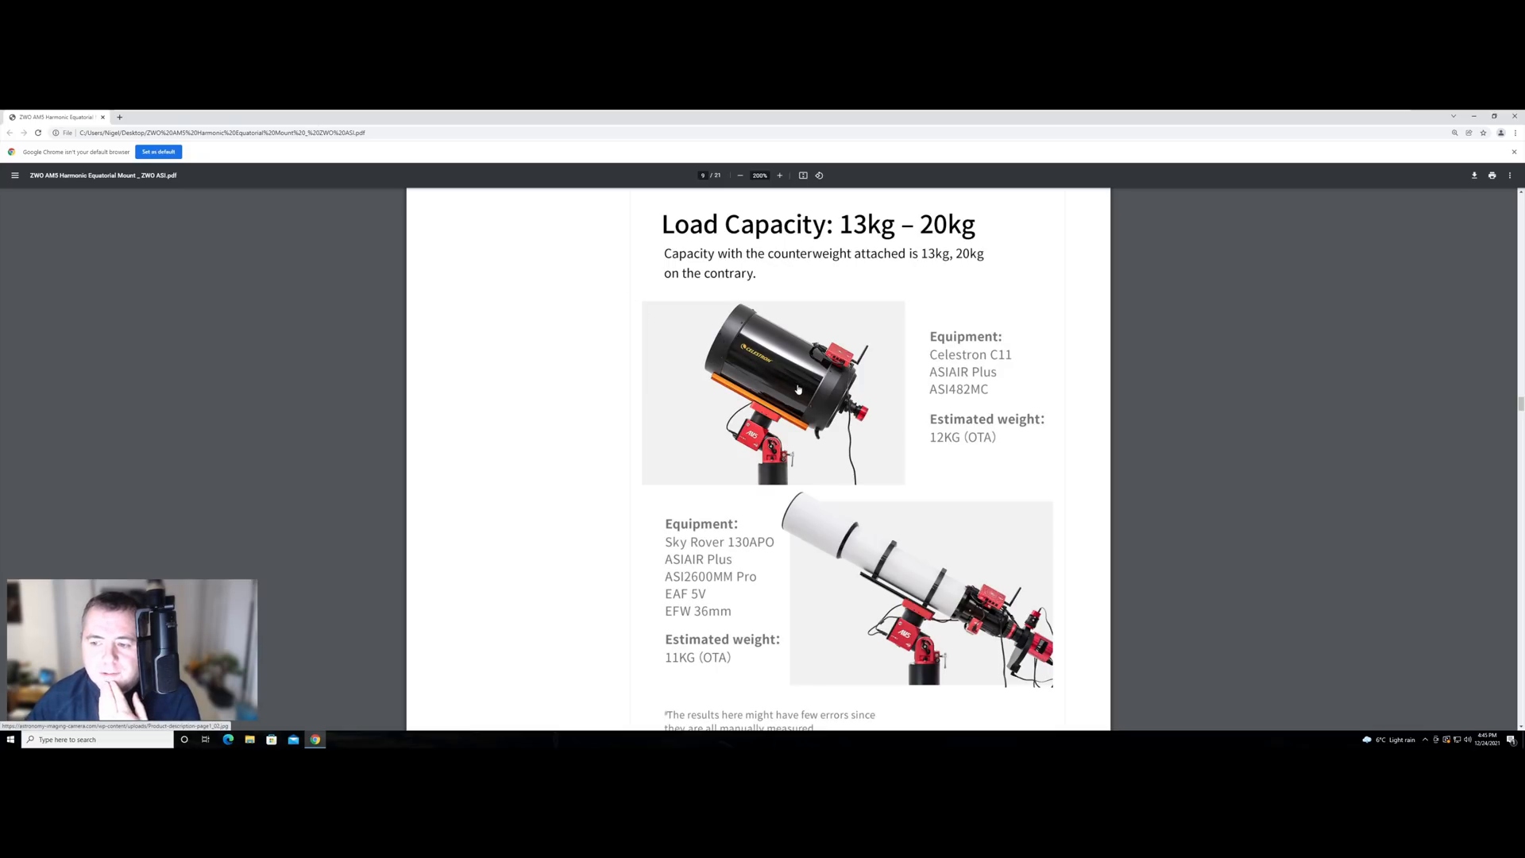
{"action": "mouse_move", "coordinate": [864, 420]}
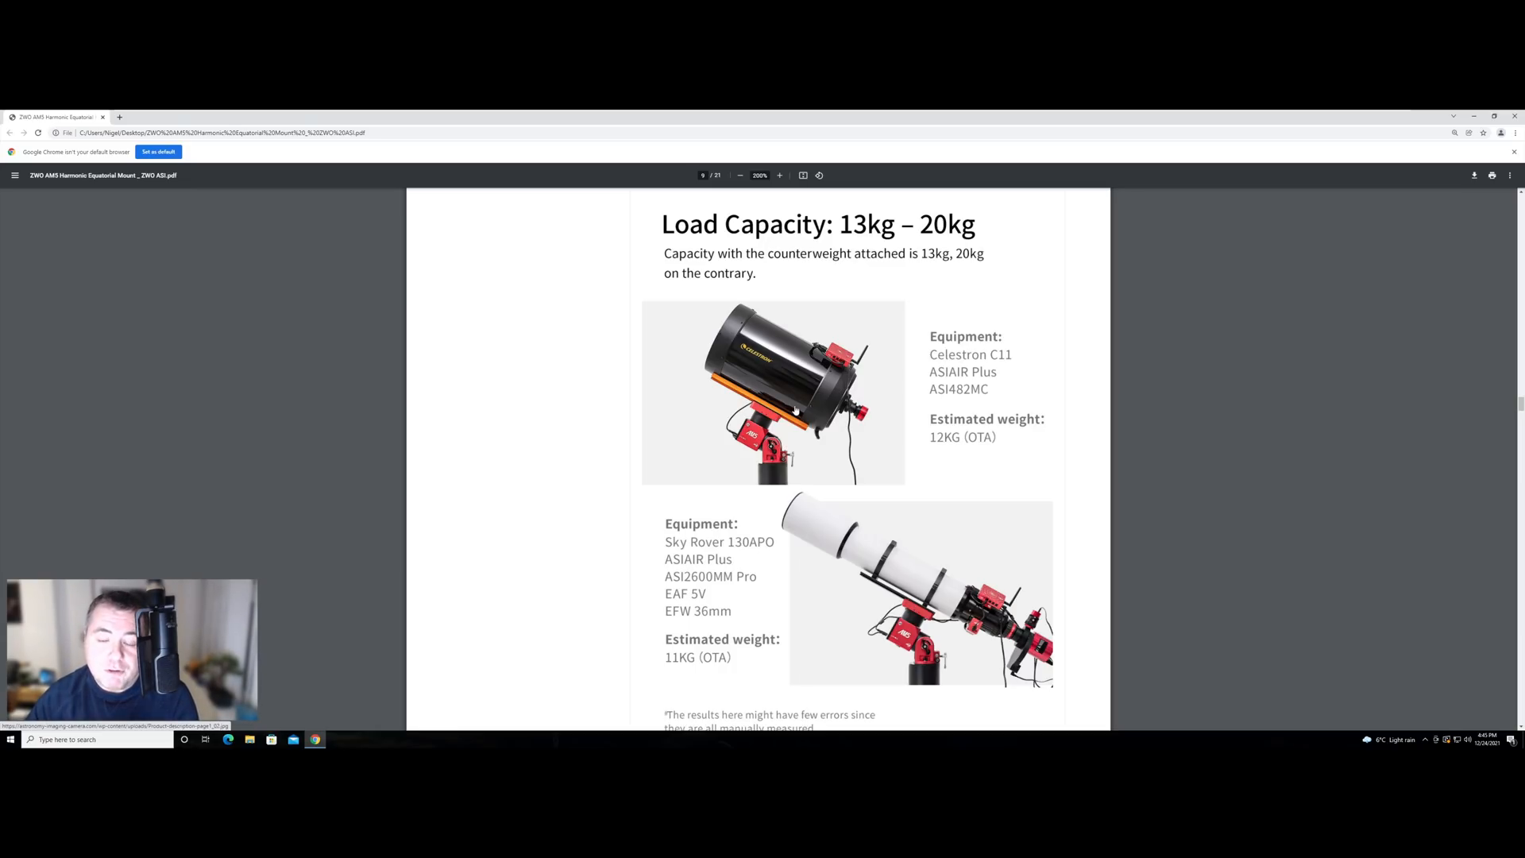
{"action": "scroll", "scroll_direction": "down", "scroll_amount": 3}
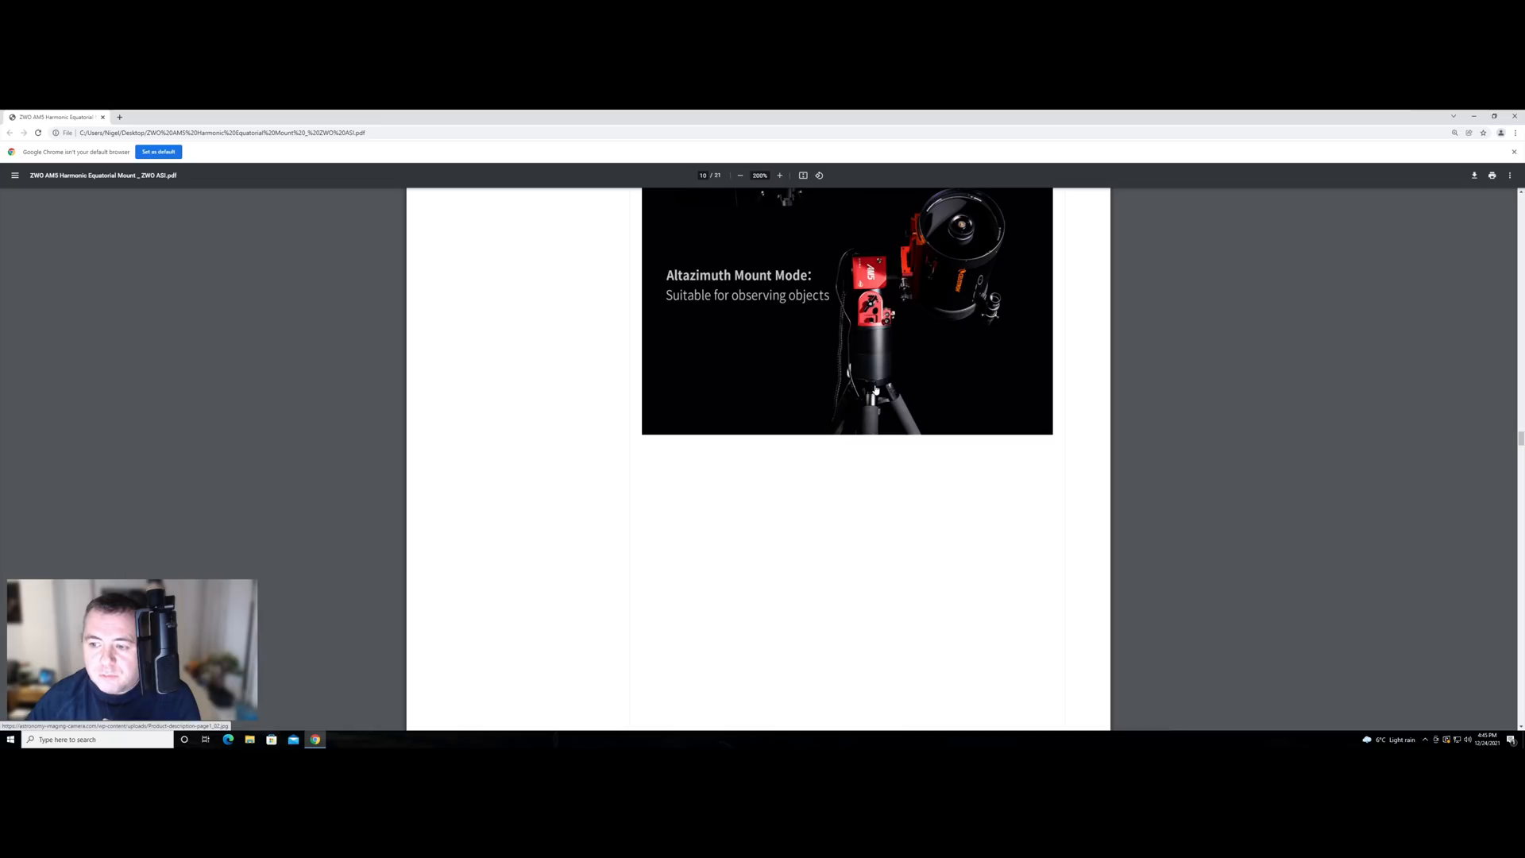
{"action": "mouse_move", "coordinate": [875, 330]}
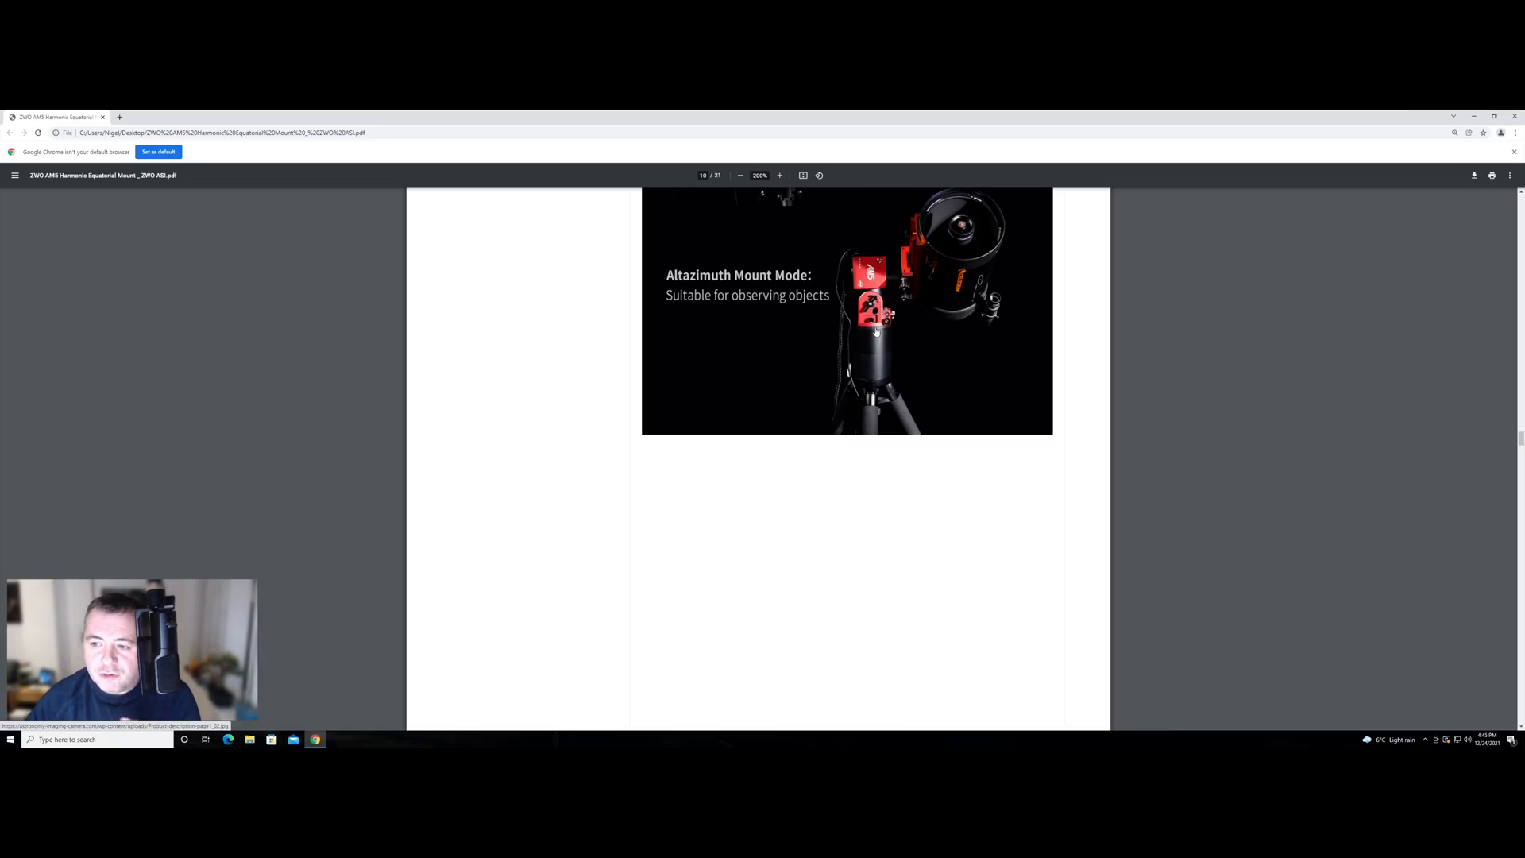
{"action": "scroll", "scroll_direction": "down", "scroll_amount": 3}
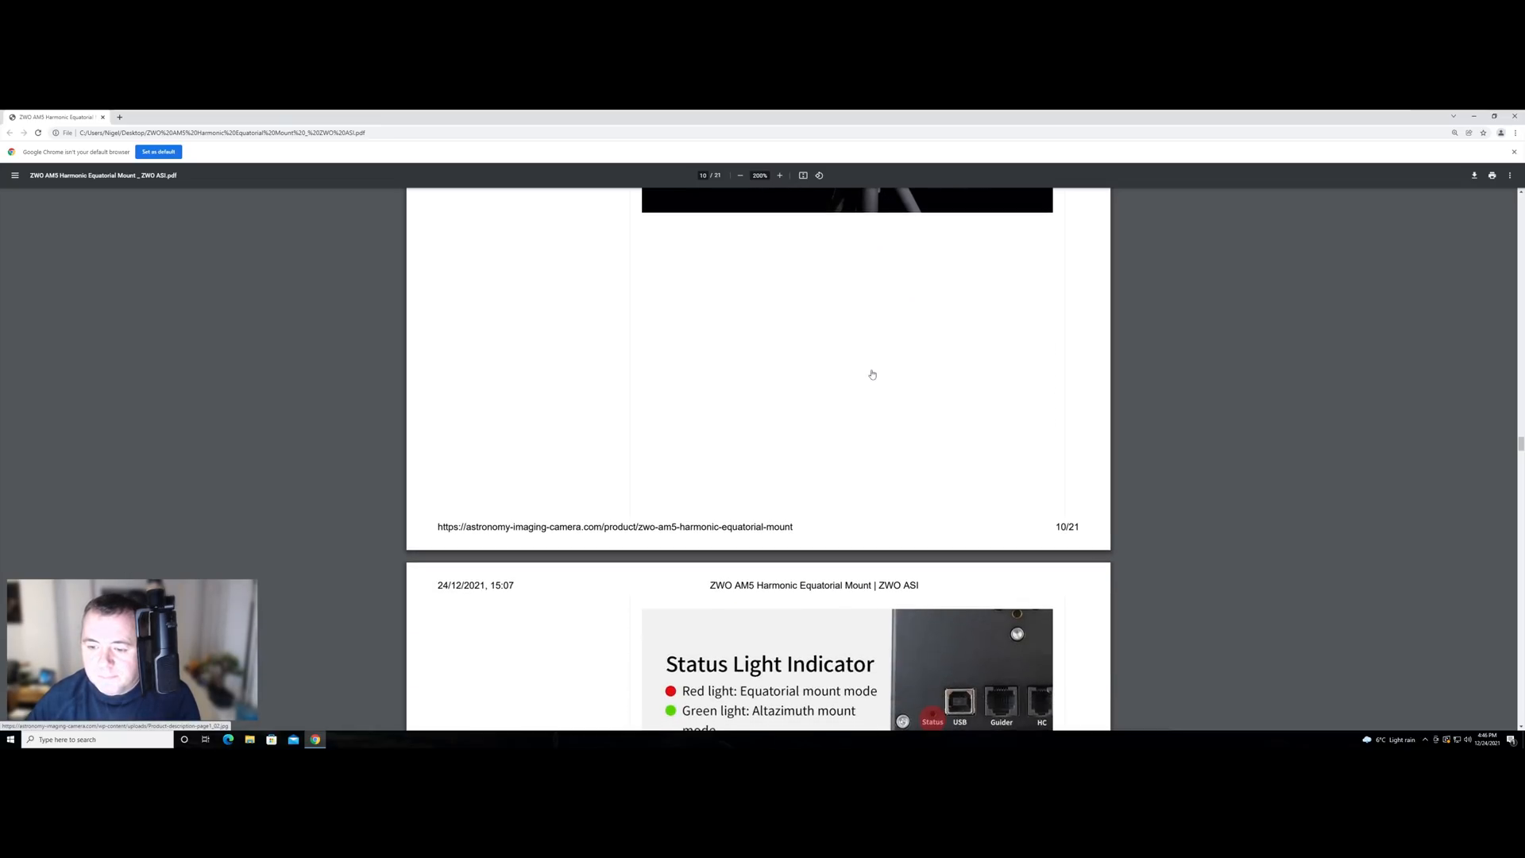
{"action": "scroll", "scroll_direction": "down", "scroll_amount": 3}
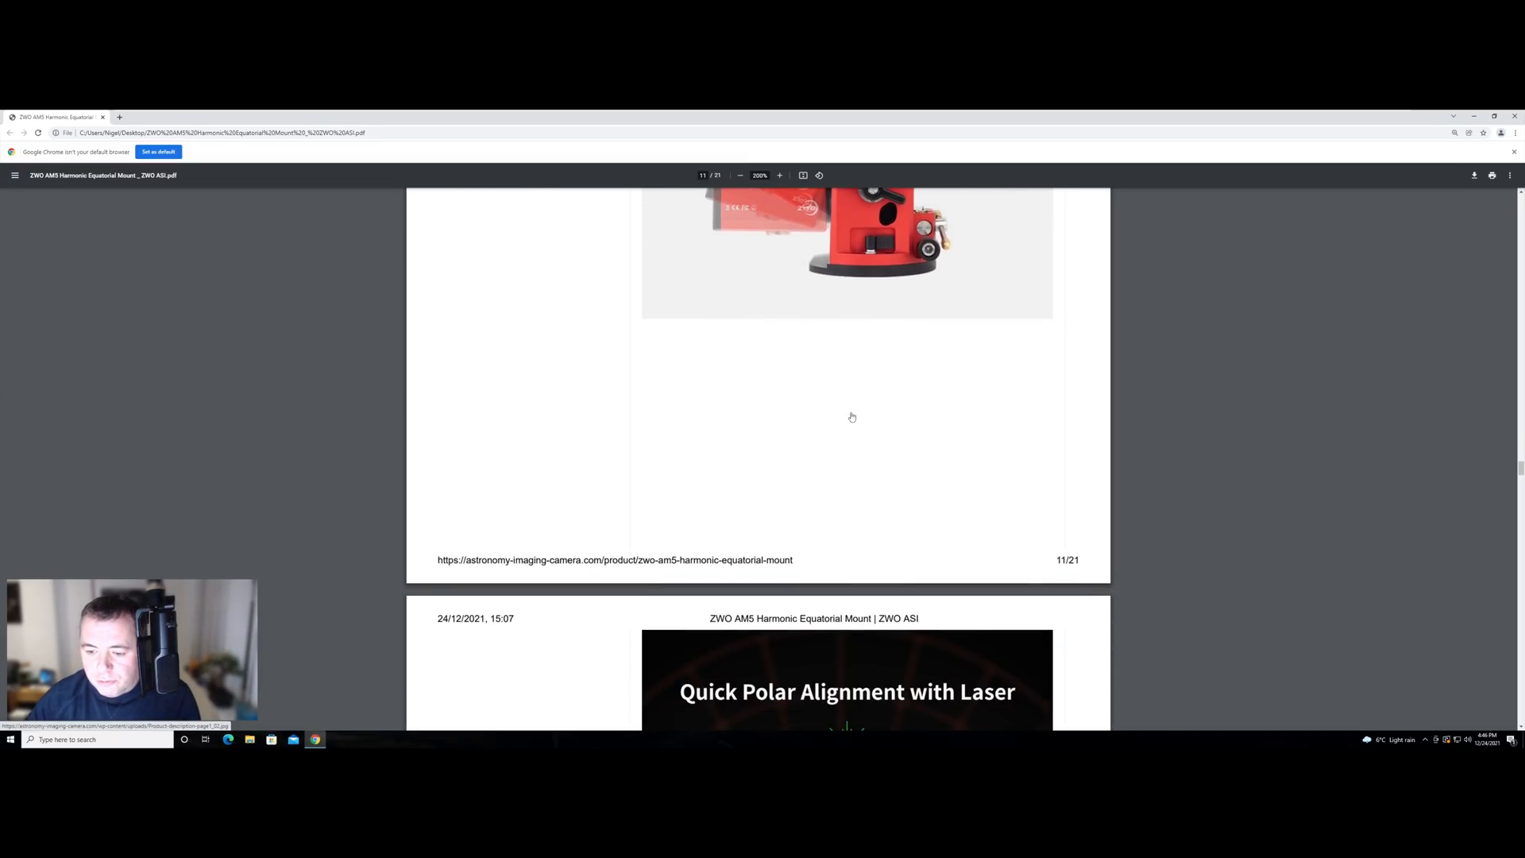
{"action": "scroll", "scroll_direction": "down", "scroll_amount": 3}
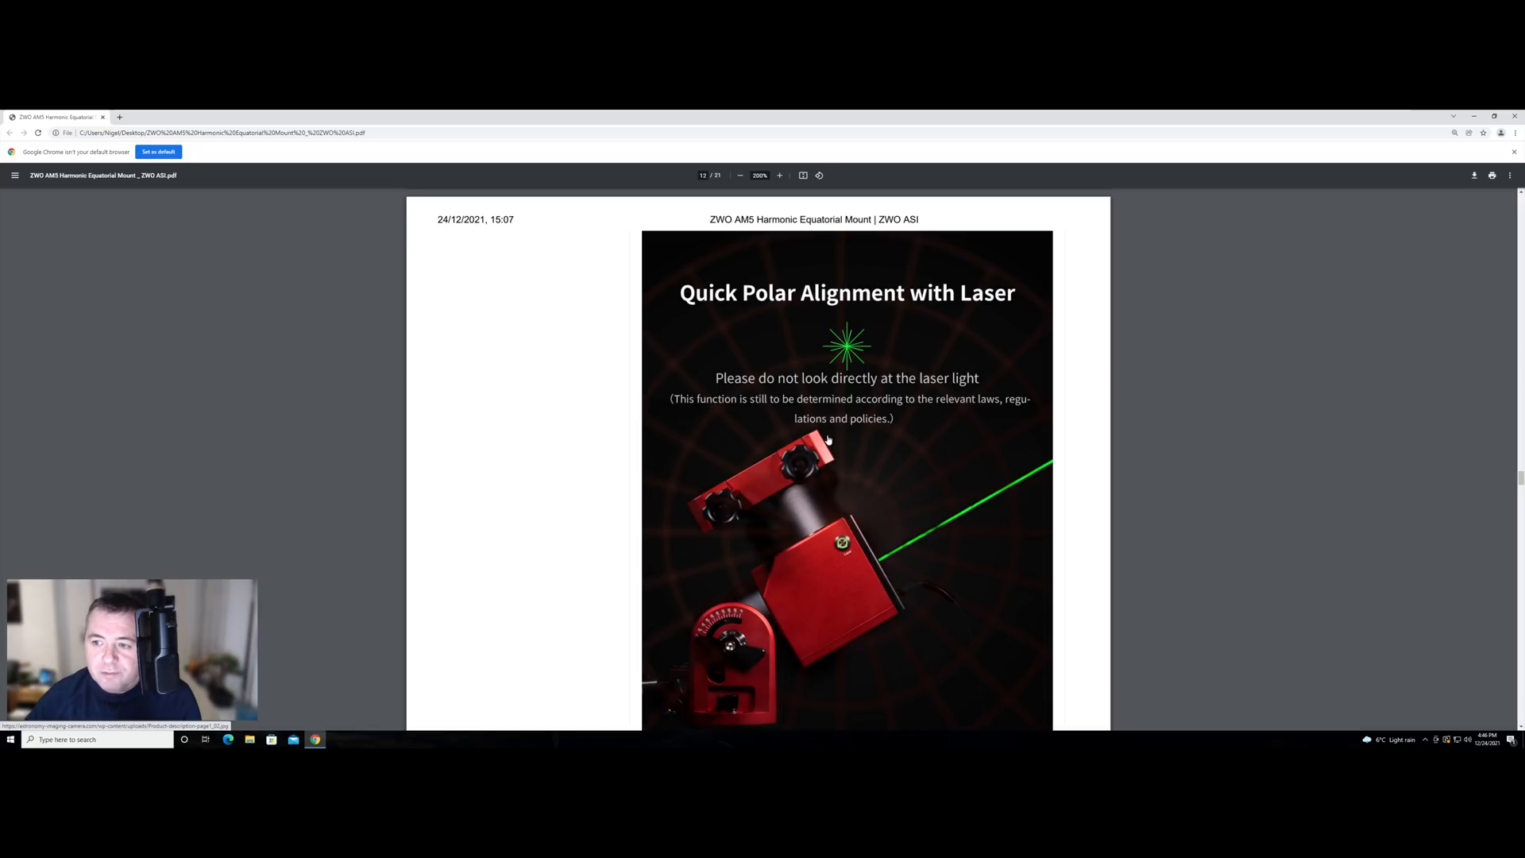
{"action": "mouse_move", "coordinate": [826, 435]}
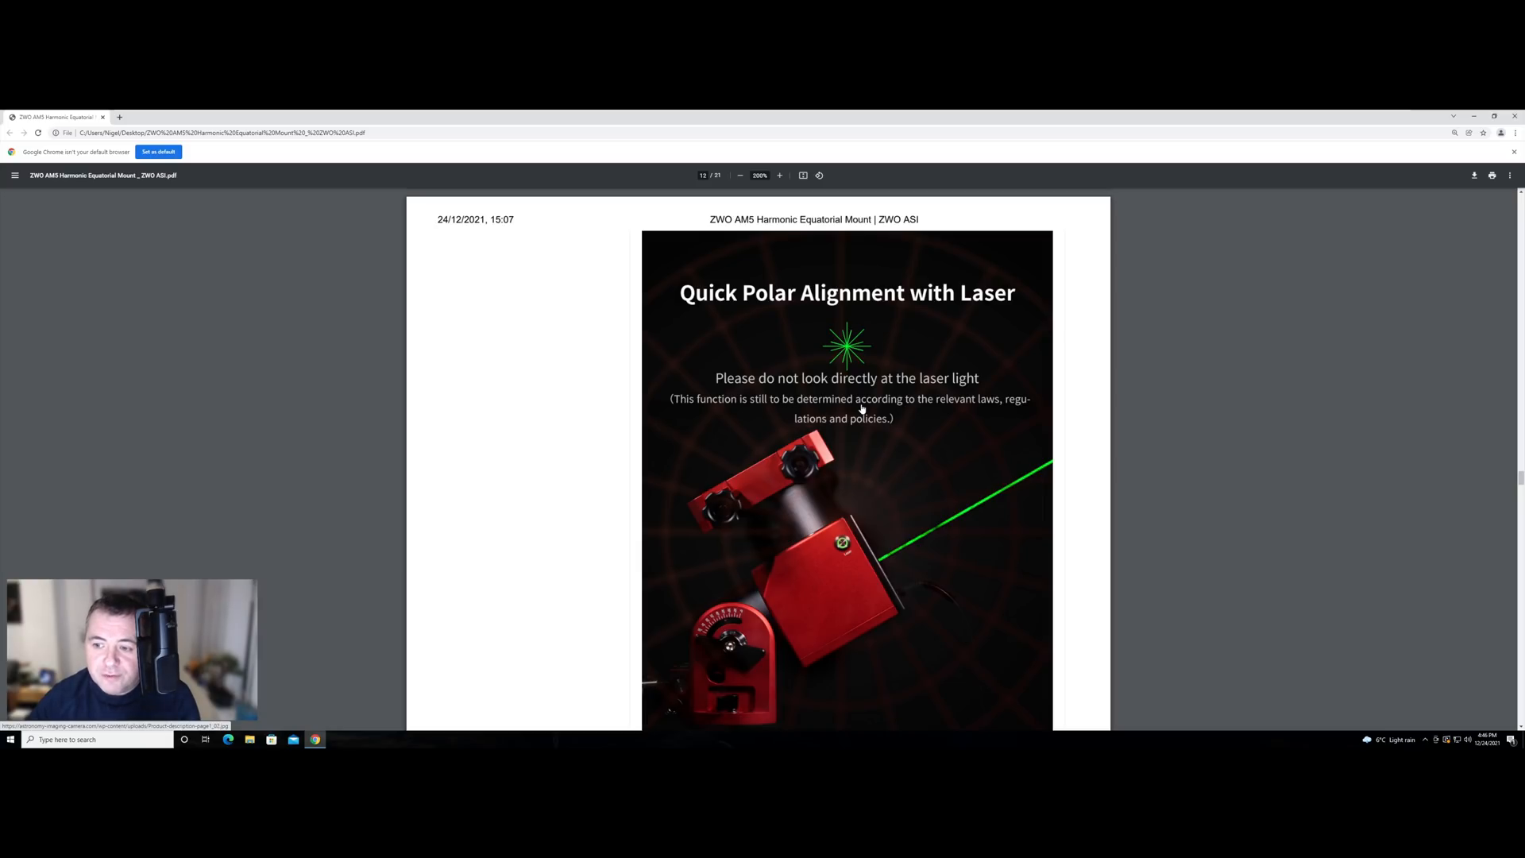
{"action": "mouse_move", "coordinate": [864, 411]}
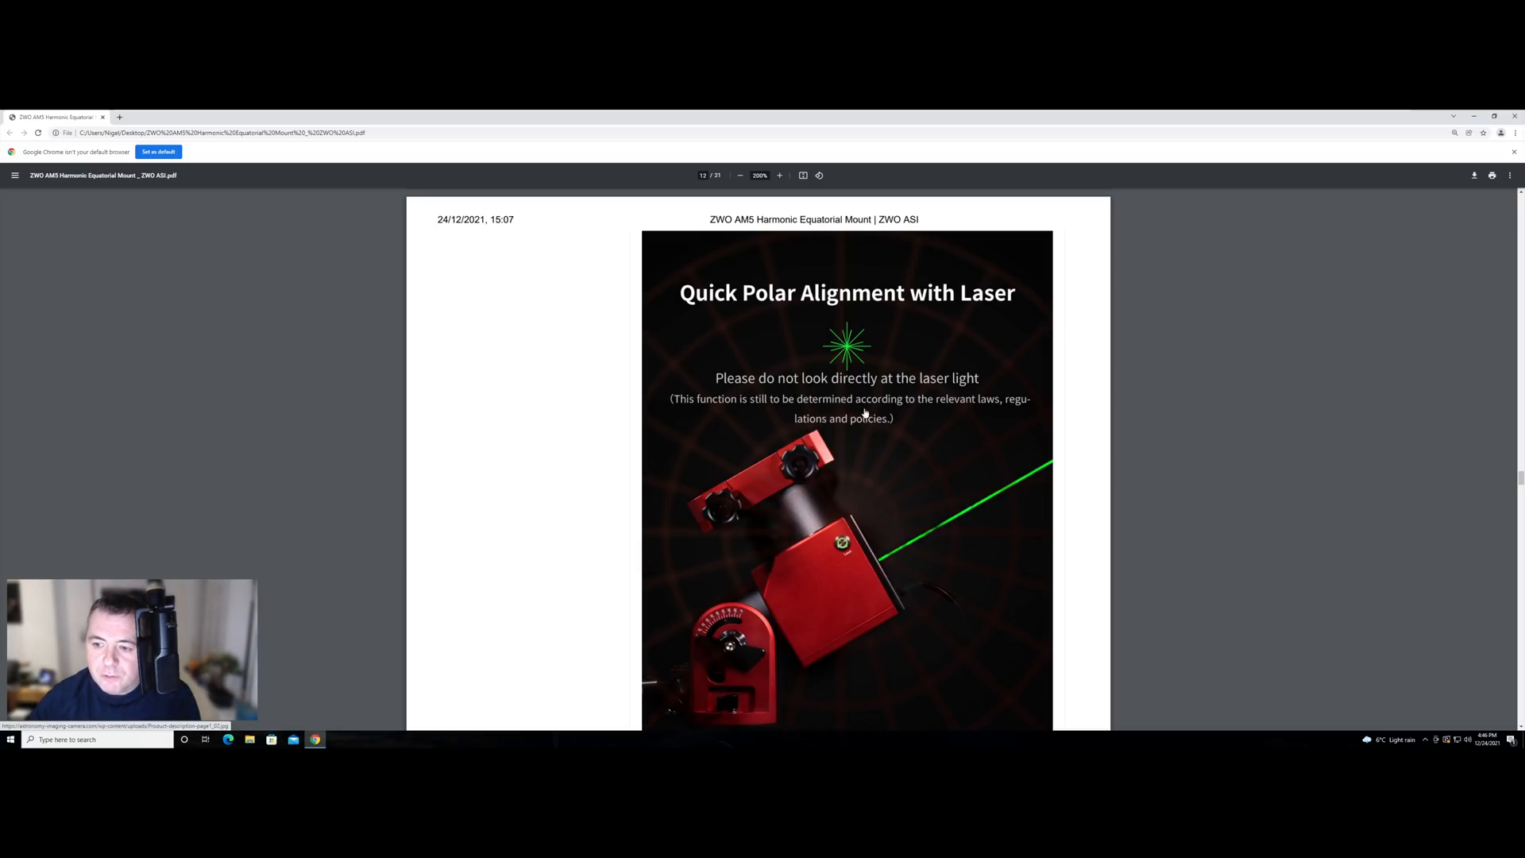
{"action": "mouse_move", "coordinate": [934, 463]}
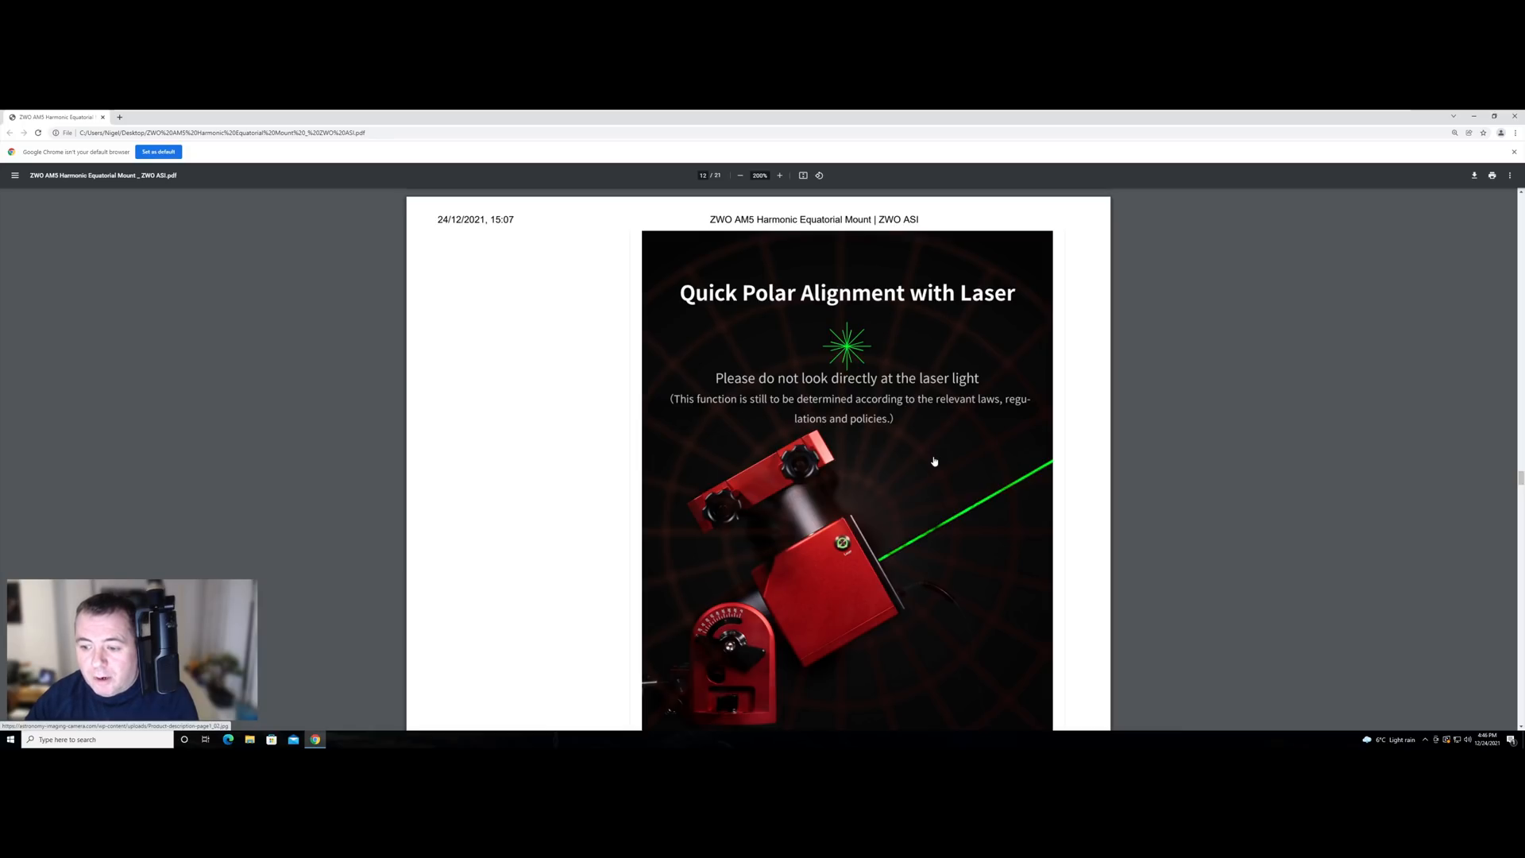
{"action": "mouse_move", "coordinate": [839, 526]}
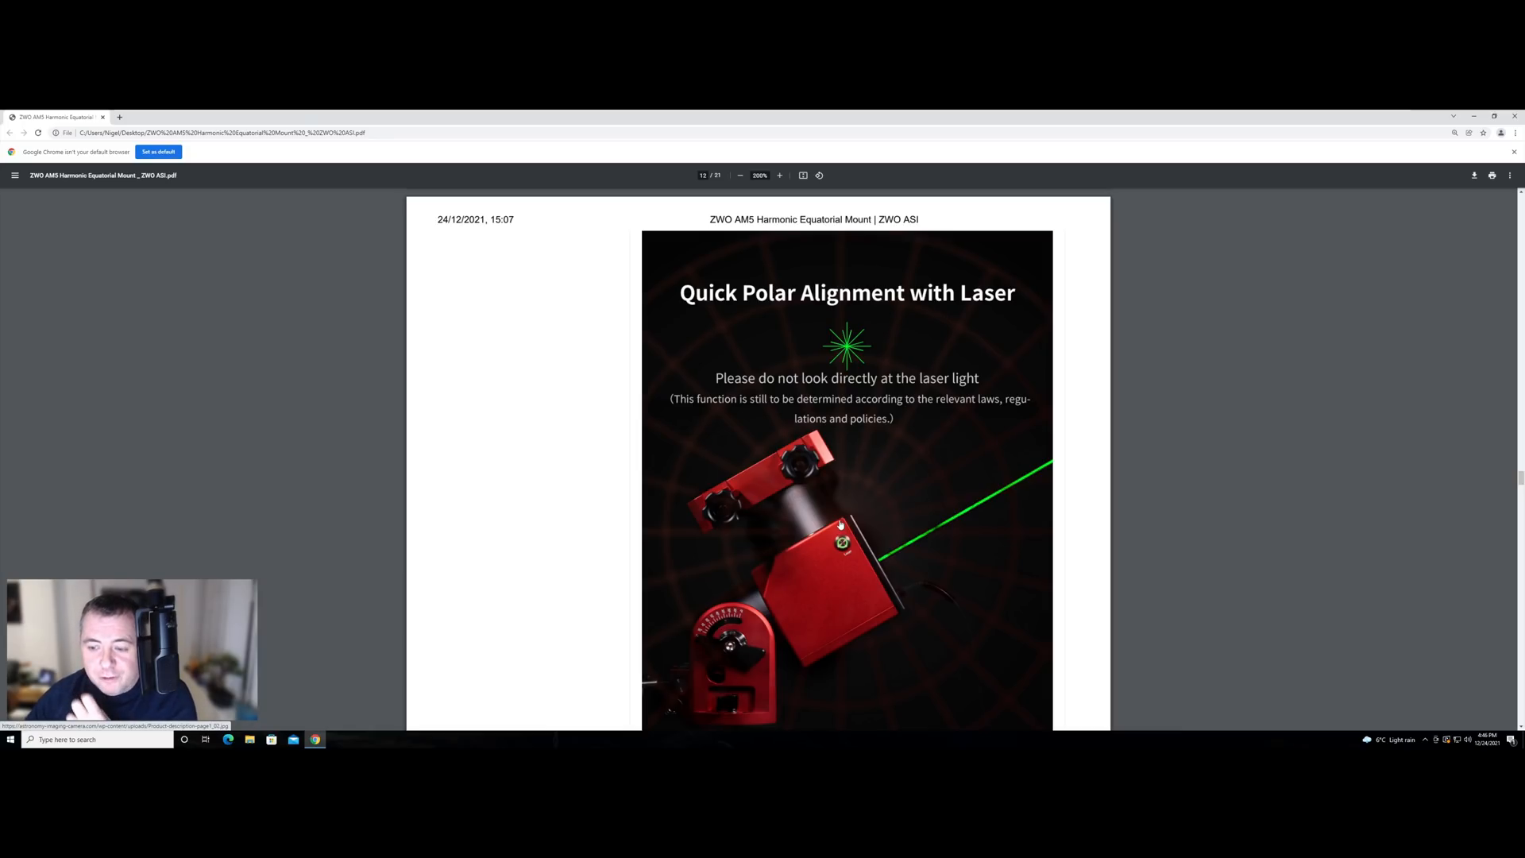
{"action": "scroll", "scroll_direction": "down", "scroll_amount": 3}
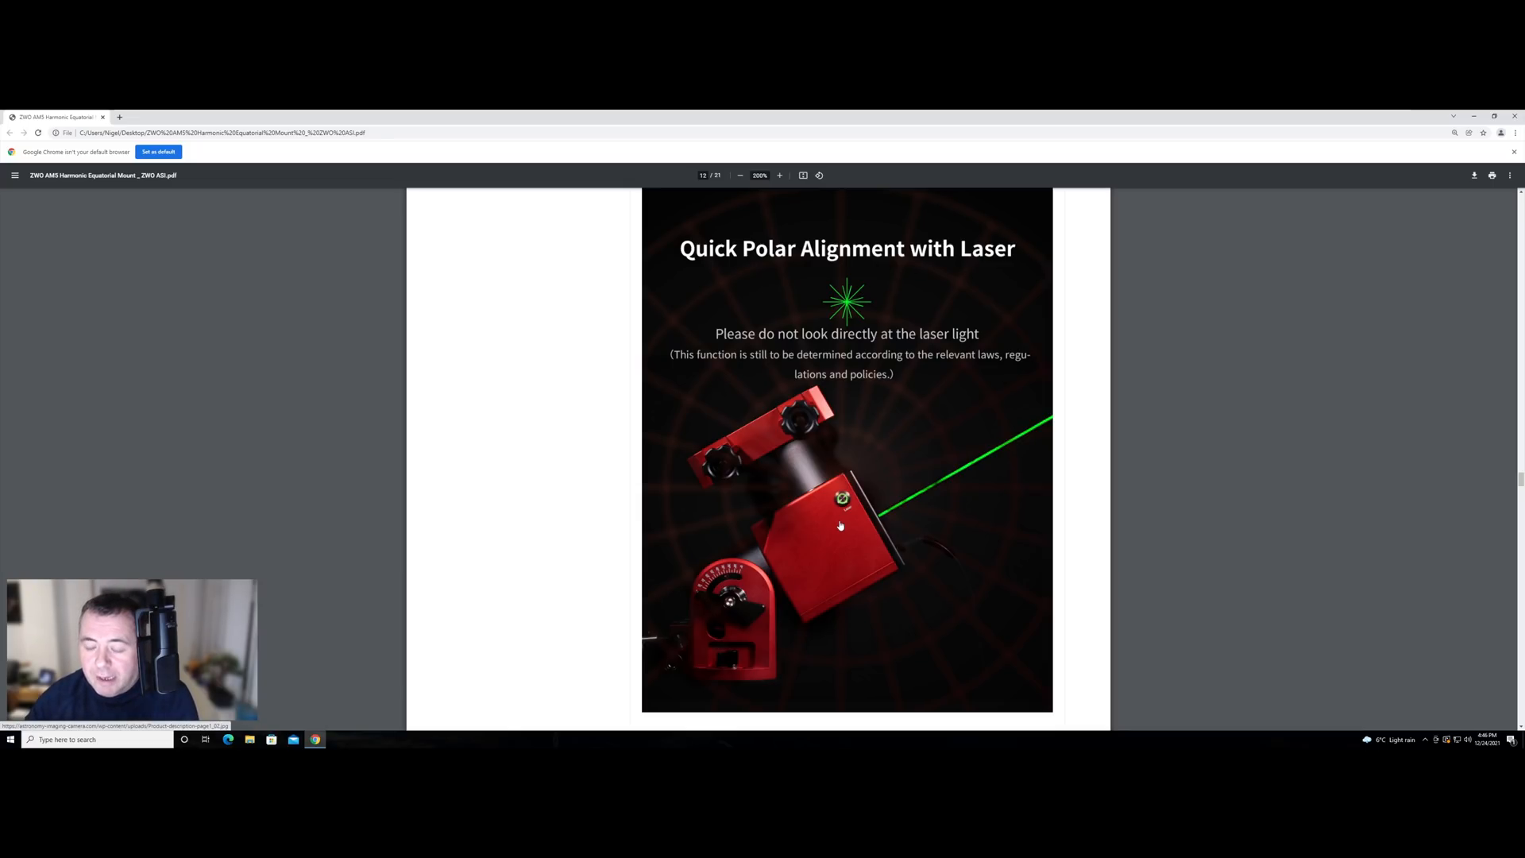
{"action": "scroll", "scroll_direction": "down", "scroll_amount": 3}
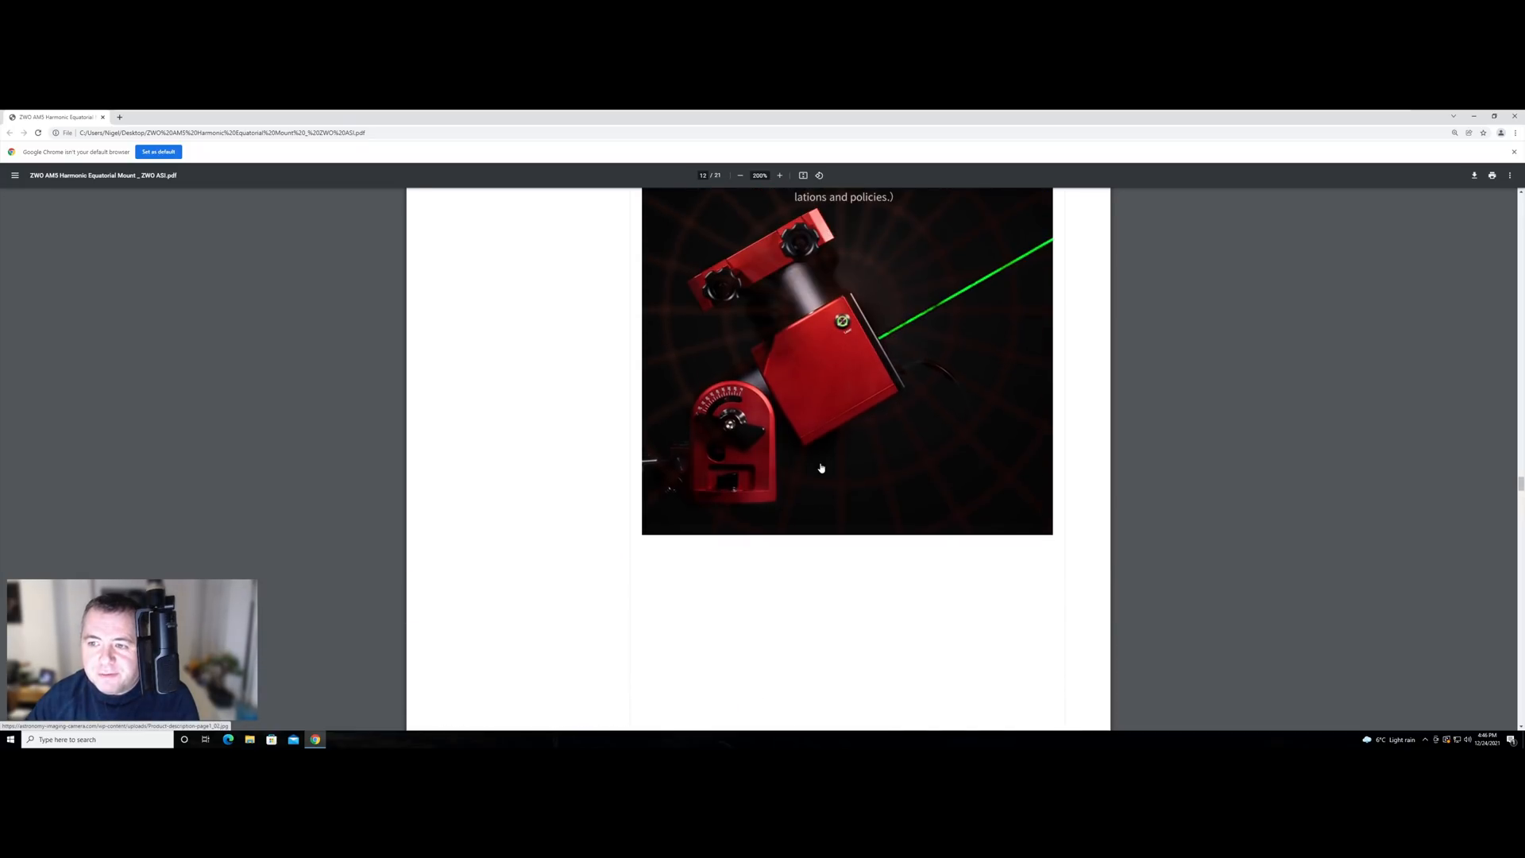
{"action": "scroll", "scroll_direction": "down", "scroll_amount": 3}
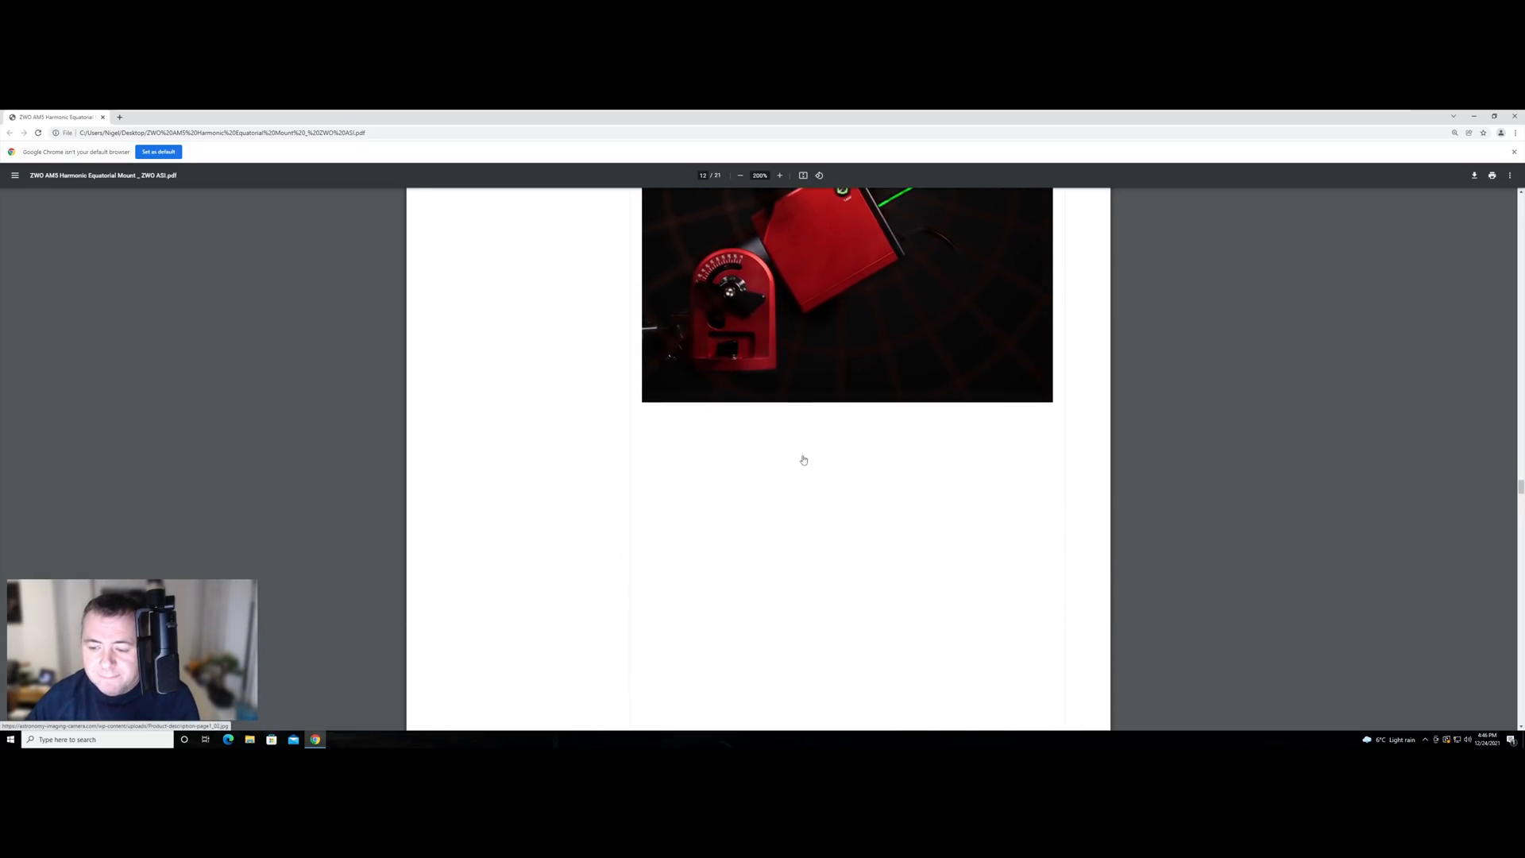
{"action": "scroll", "scroll_direction": "down", "scroll_amount": 3}
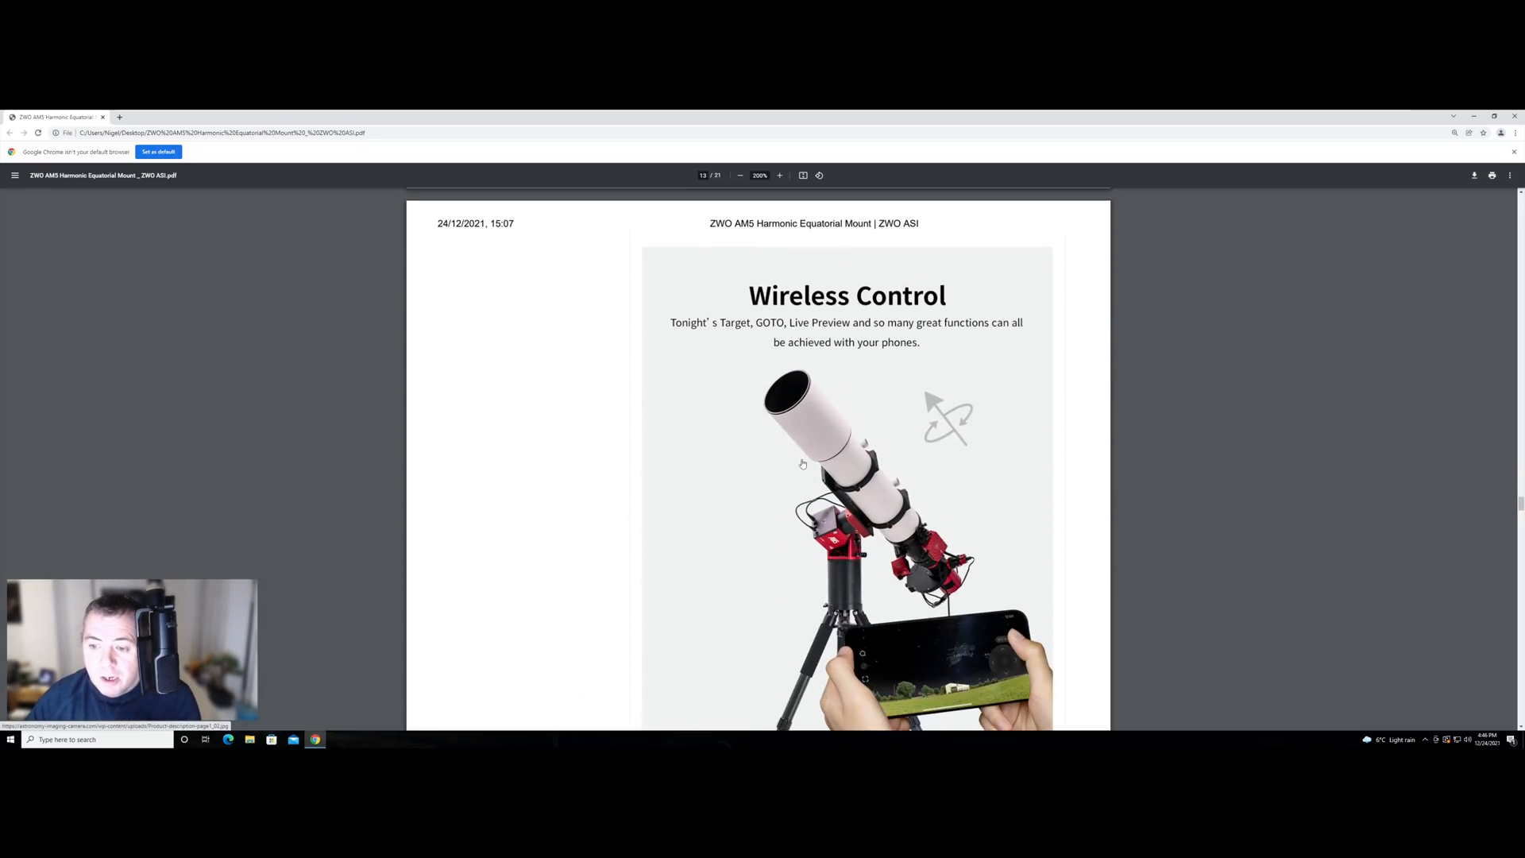
{"action": "scroll", "scroll_direction": "down", "scroll_amount": 3}
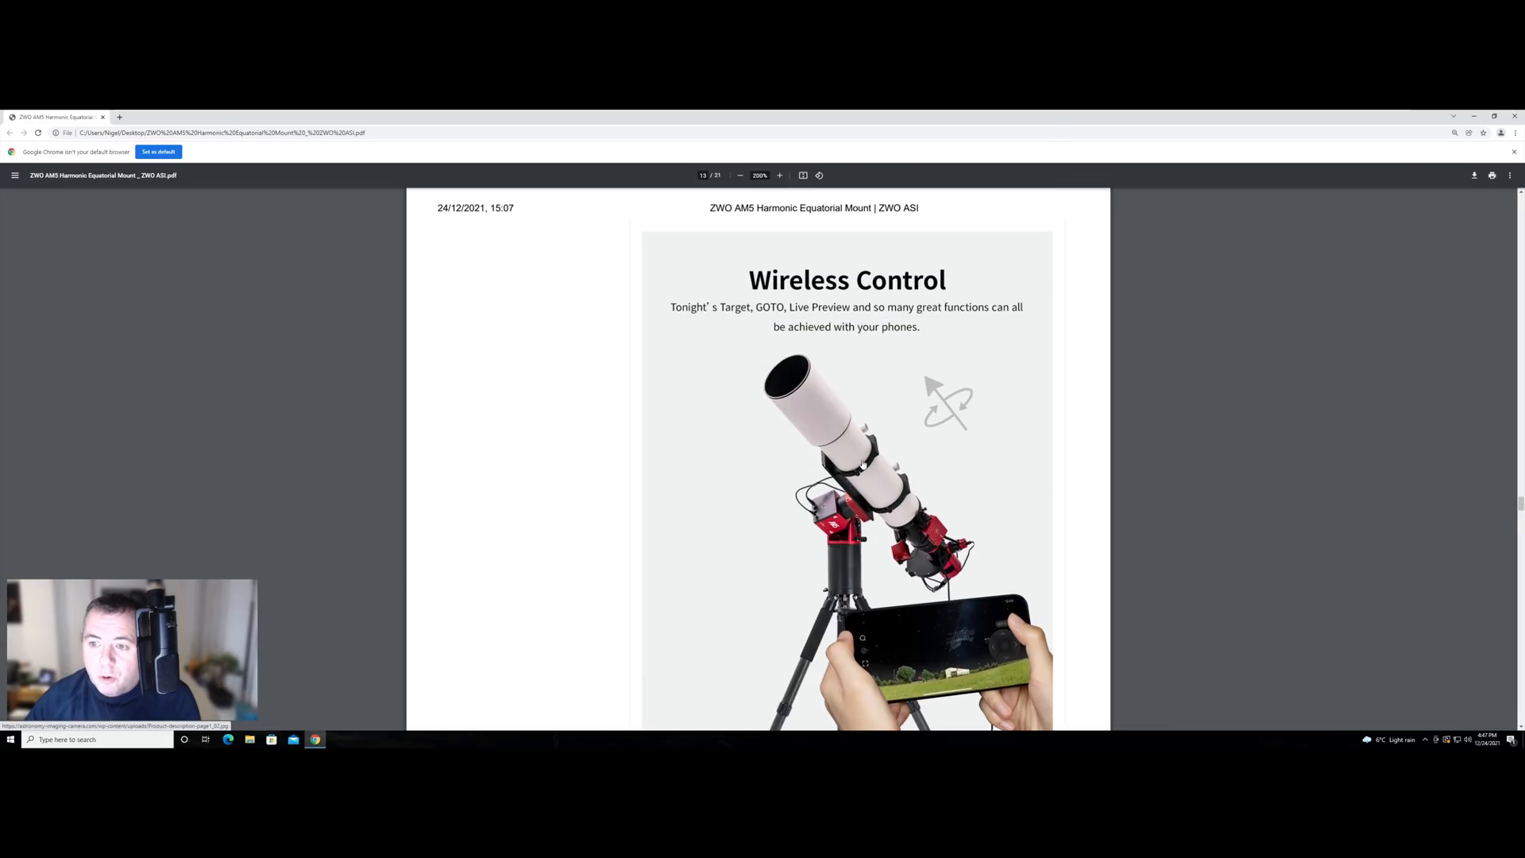
{"action": "scroll", "scroll_direction": "down", "scroll_amount": 3}
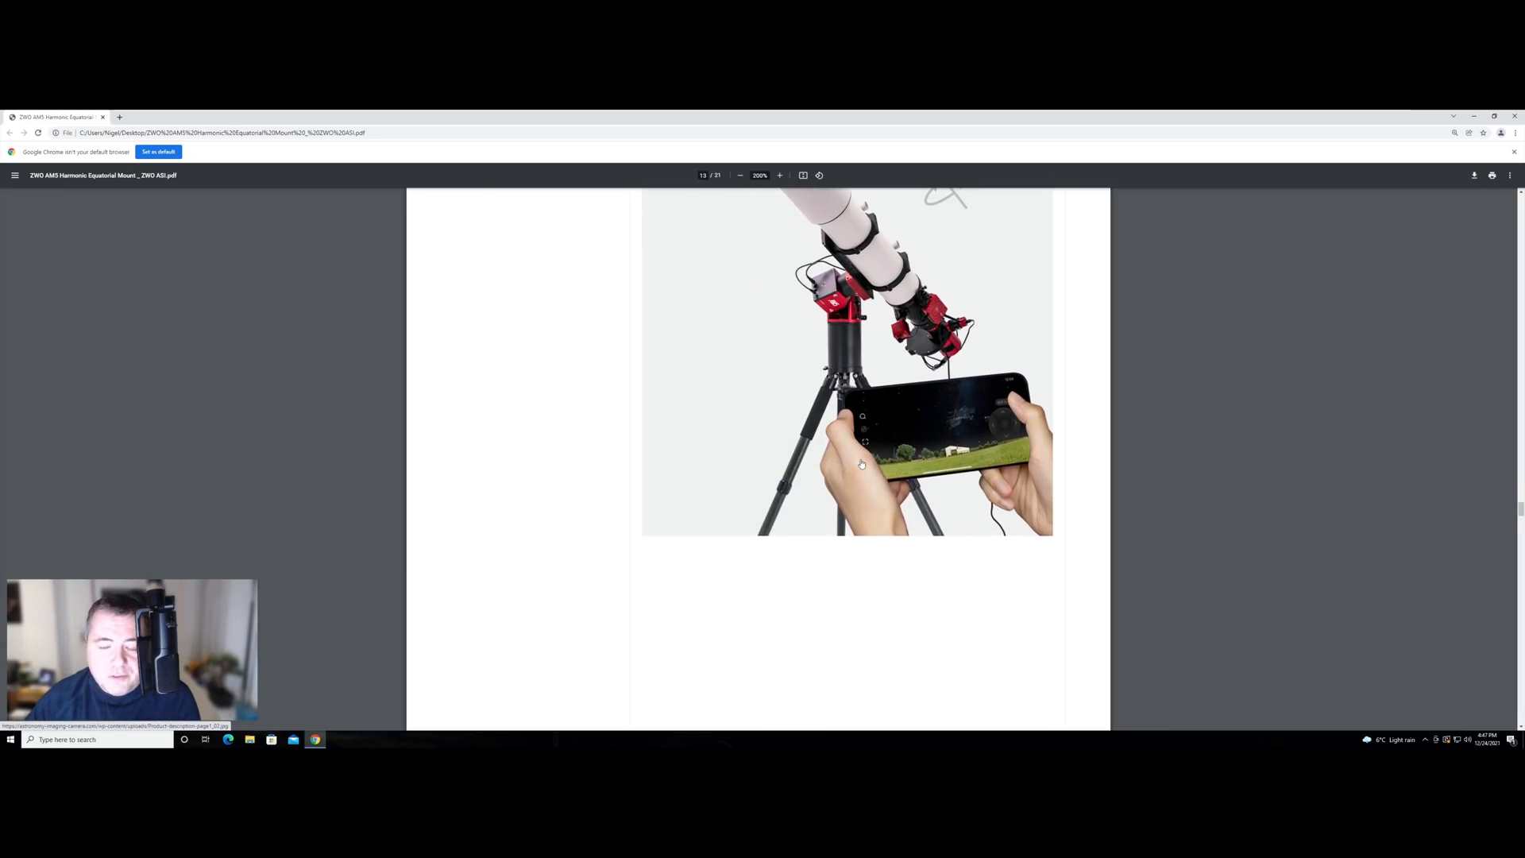
{"action": "scroll", "scroll_direction": "down", "scroll_amount": 3}
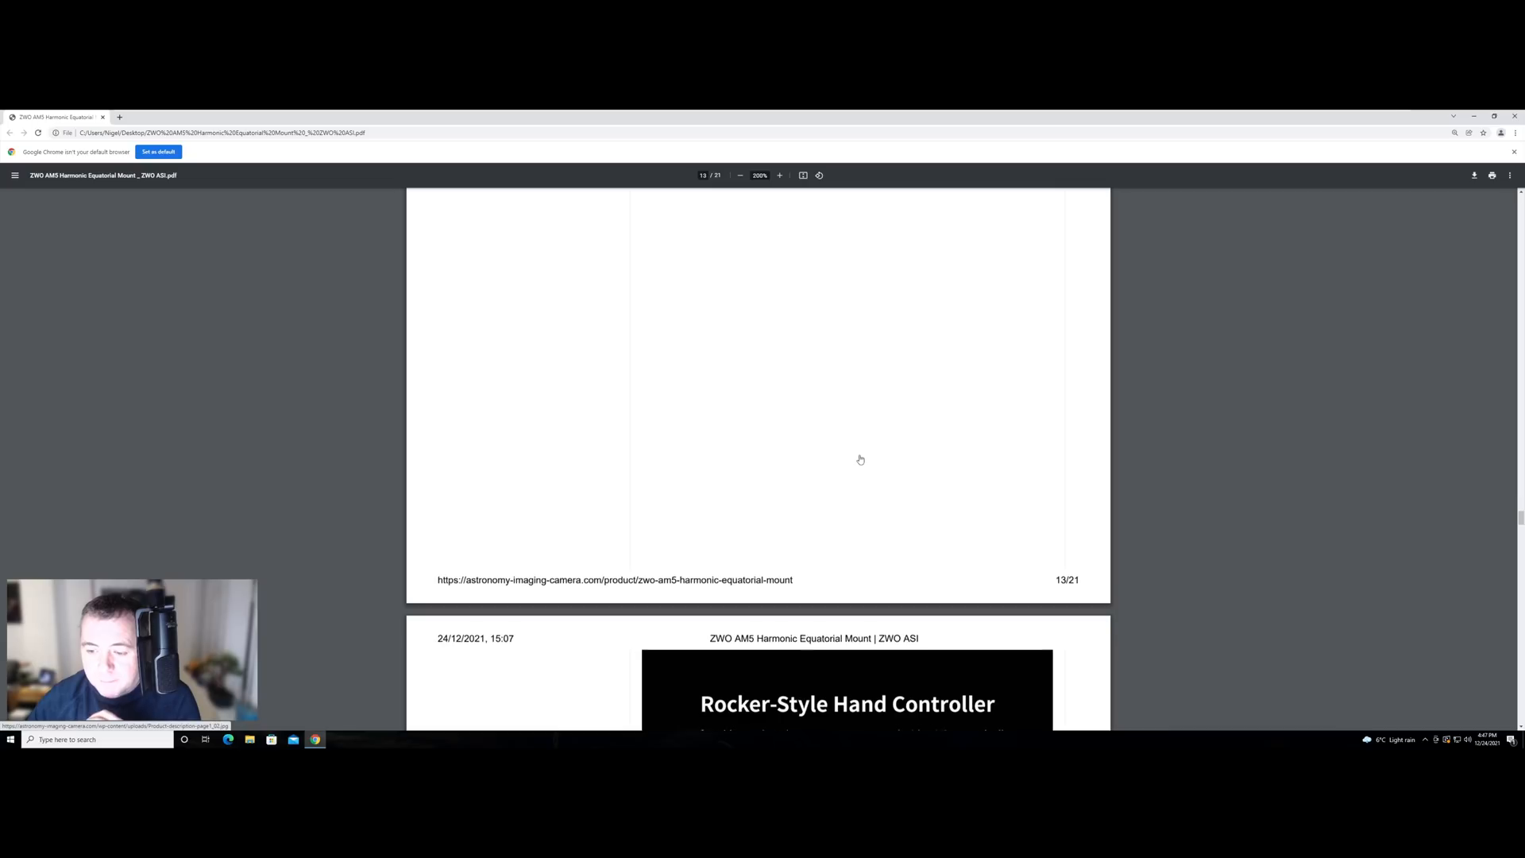
{"action": "scroll", "scroll_direction": "down", "scroll_amount": 3}
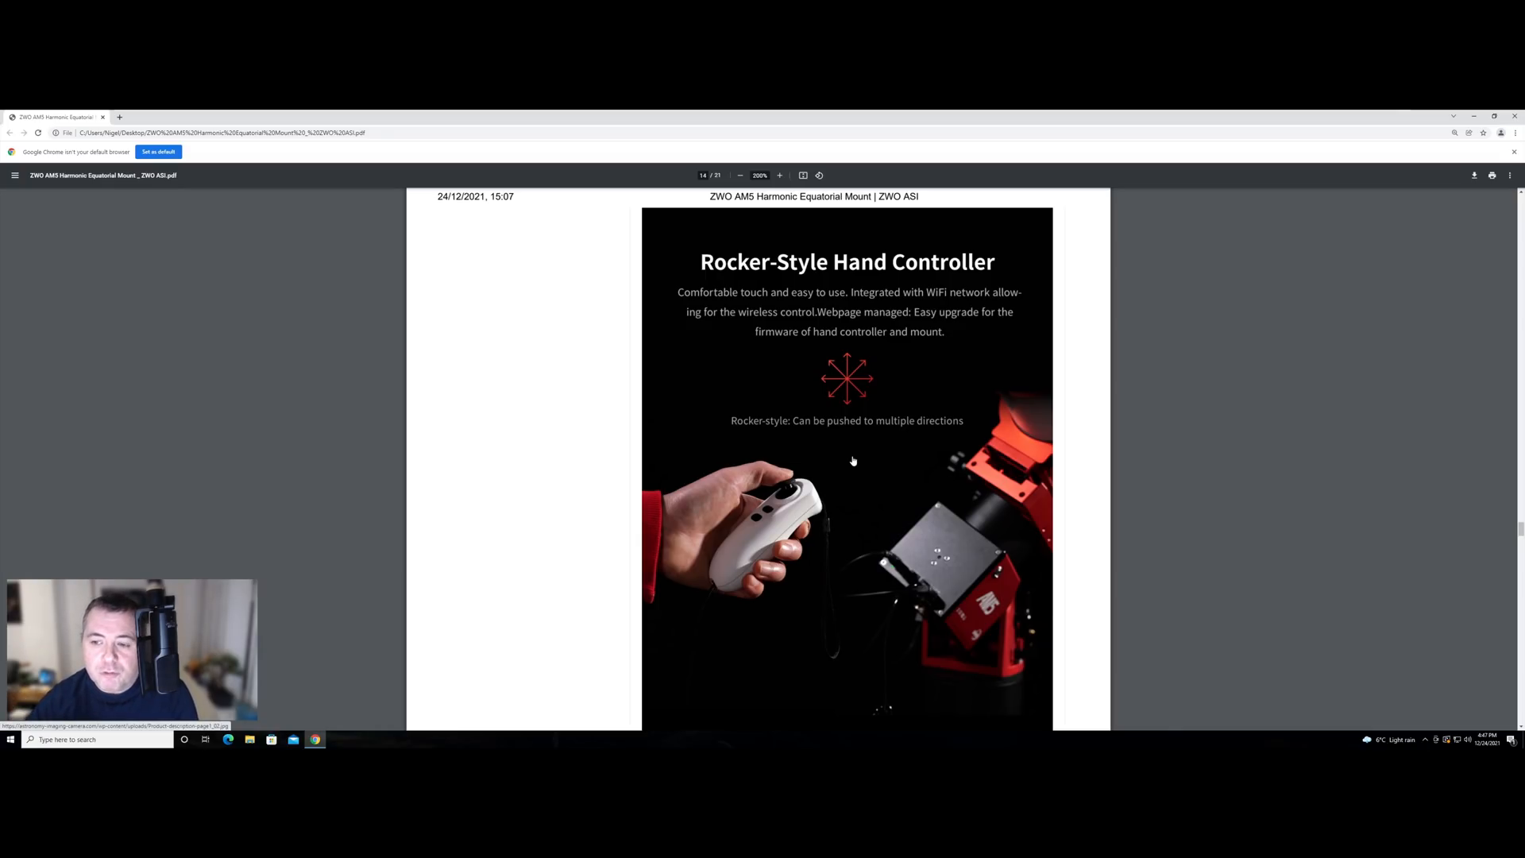
{"action": "mouse_move", "coordinate": [819, 435]}
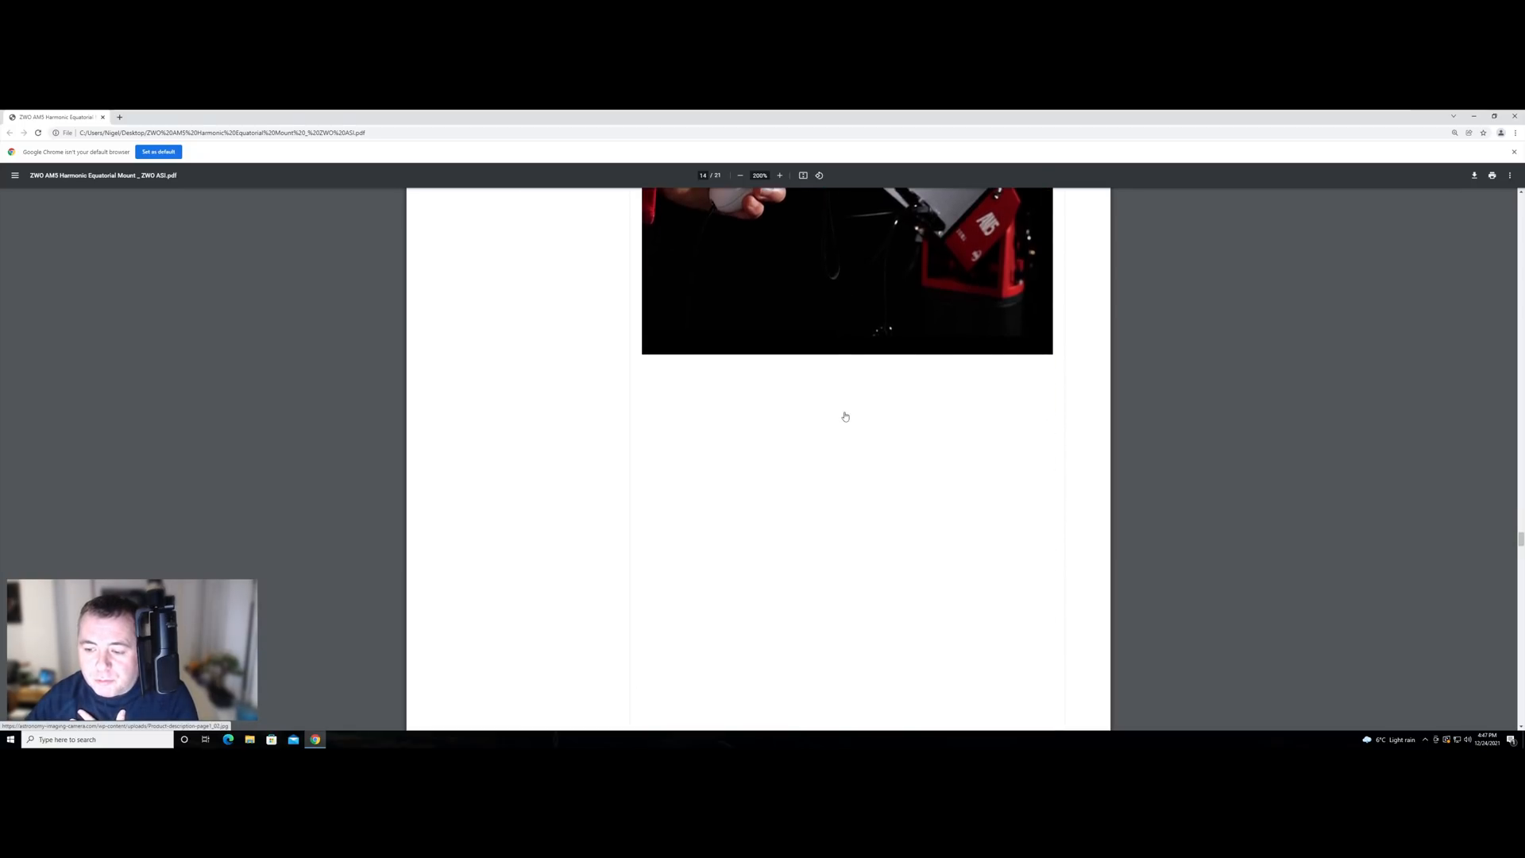
{"action": "scroll", "scroll_direction": "down", "scroll_amount": 3}
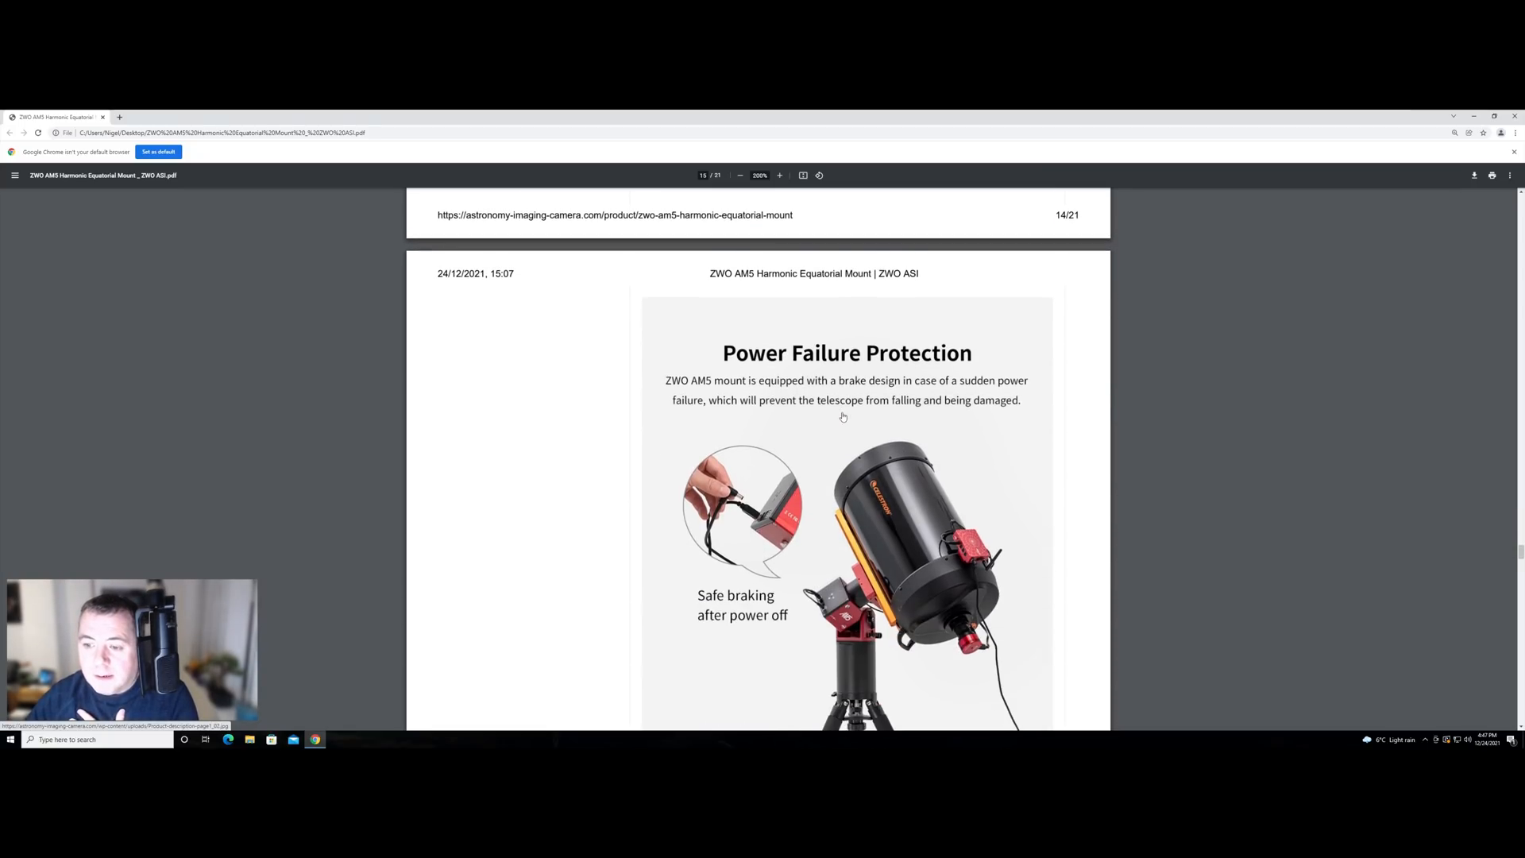
{"action": "scroll", "scroll_direction": "down", "scroll_amount": 3}
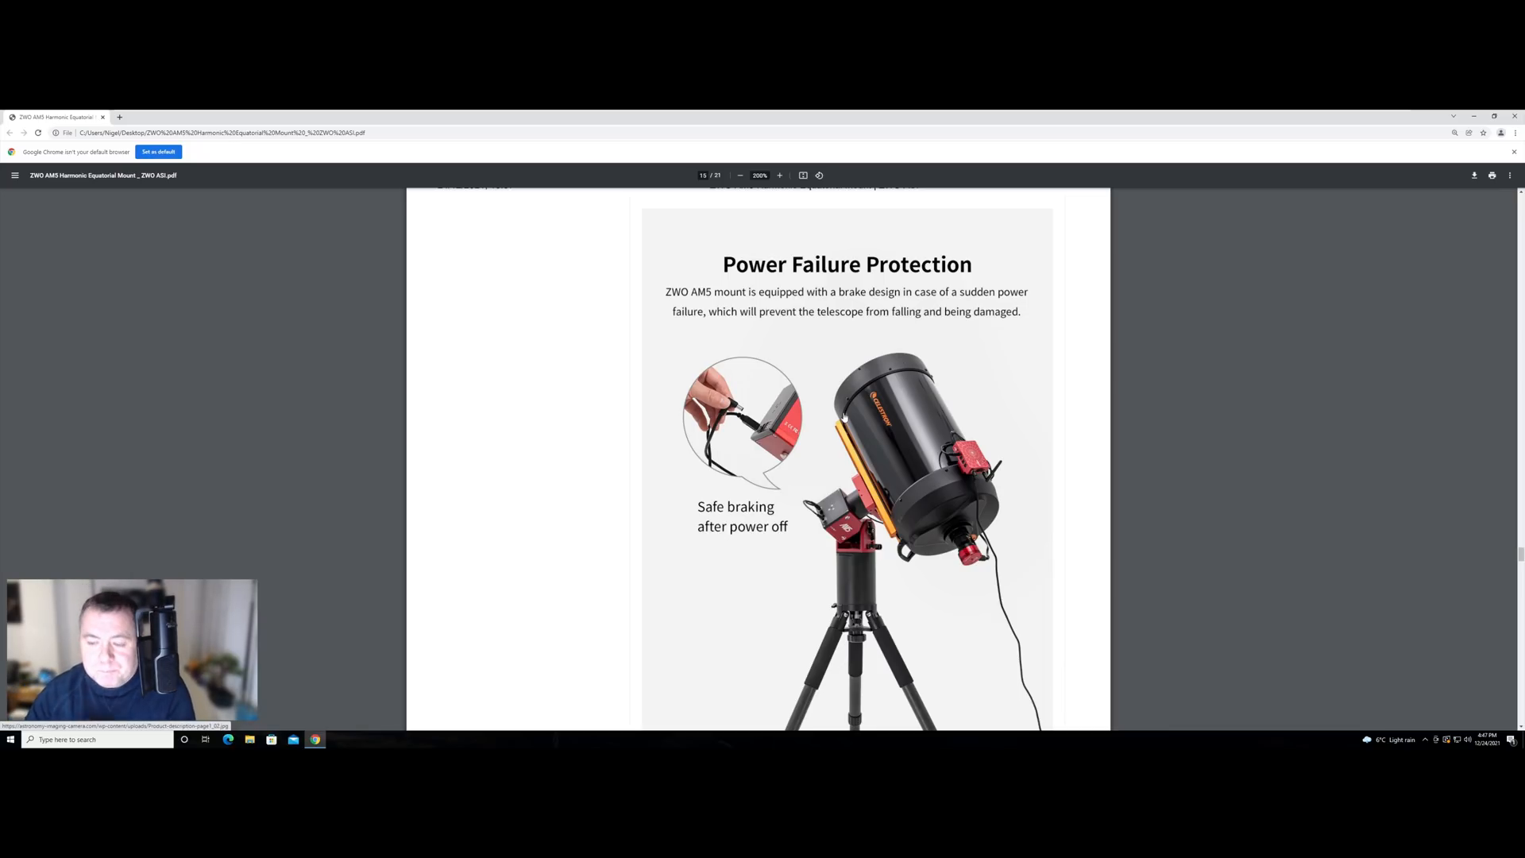
{"action": "scroll", "scroll_direction": "down", "scroll_amount": 3}
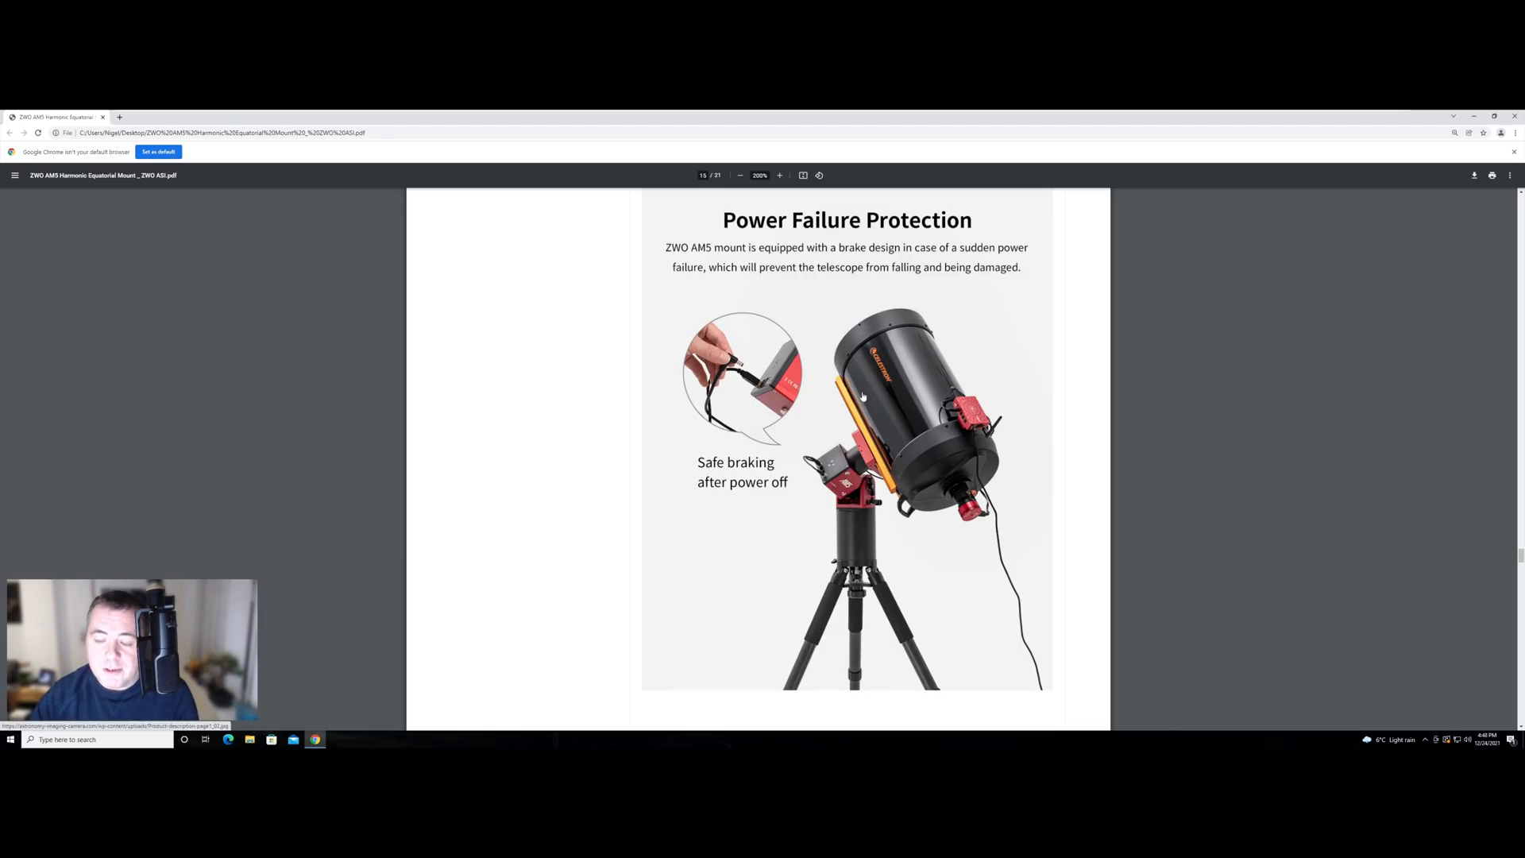
{"action": "scroll", "scroll_direction": "down", "scroll_amount": 3}
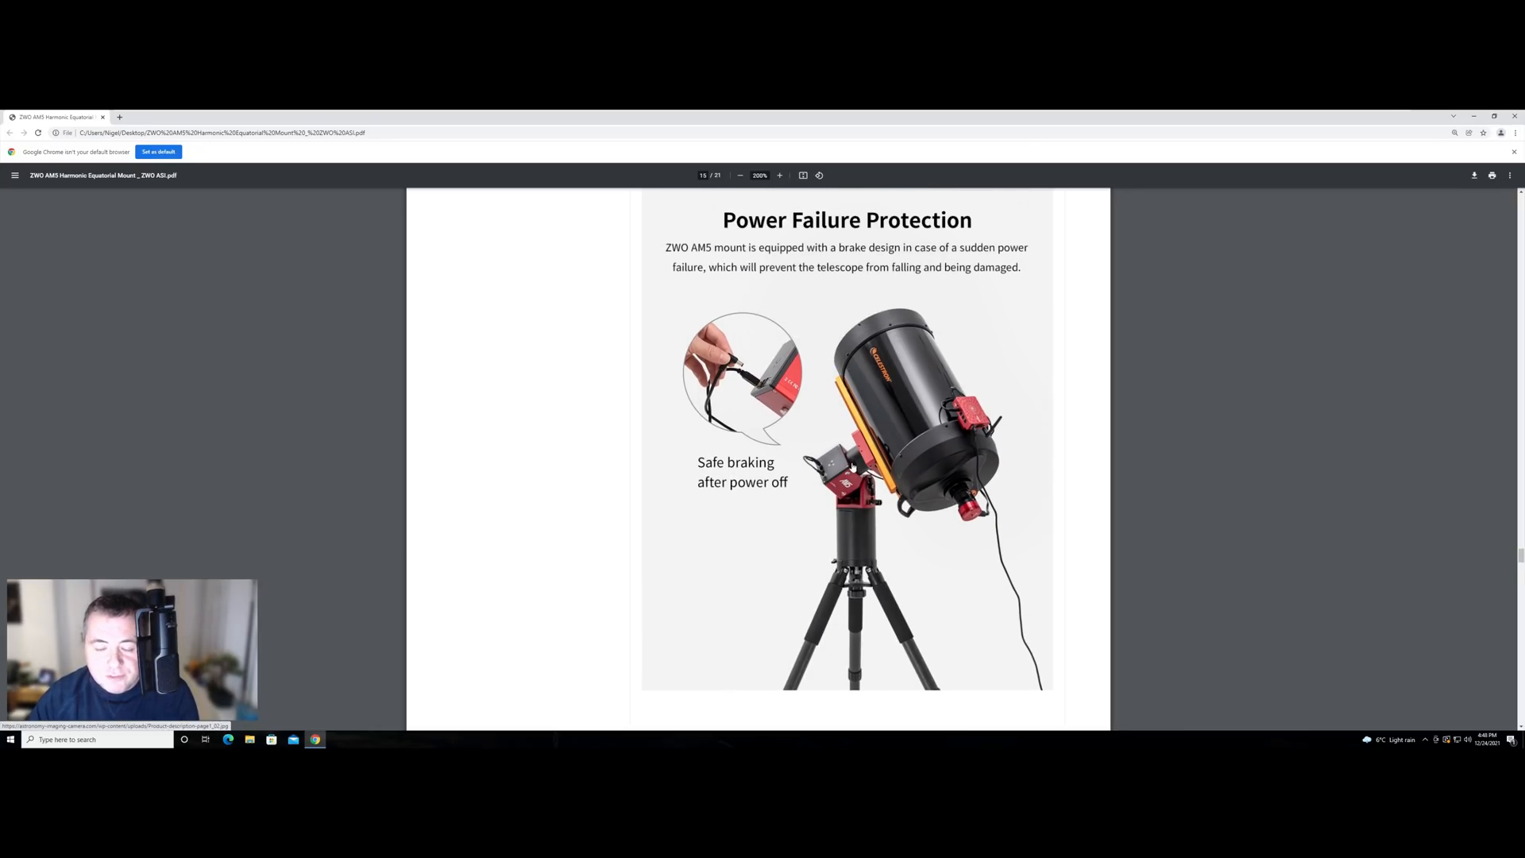
{"action": "scroll", "scroll_direction": "down", "scroll_amount": 3}
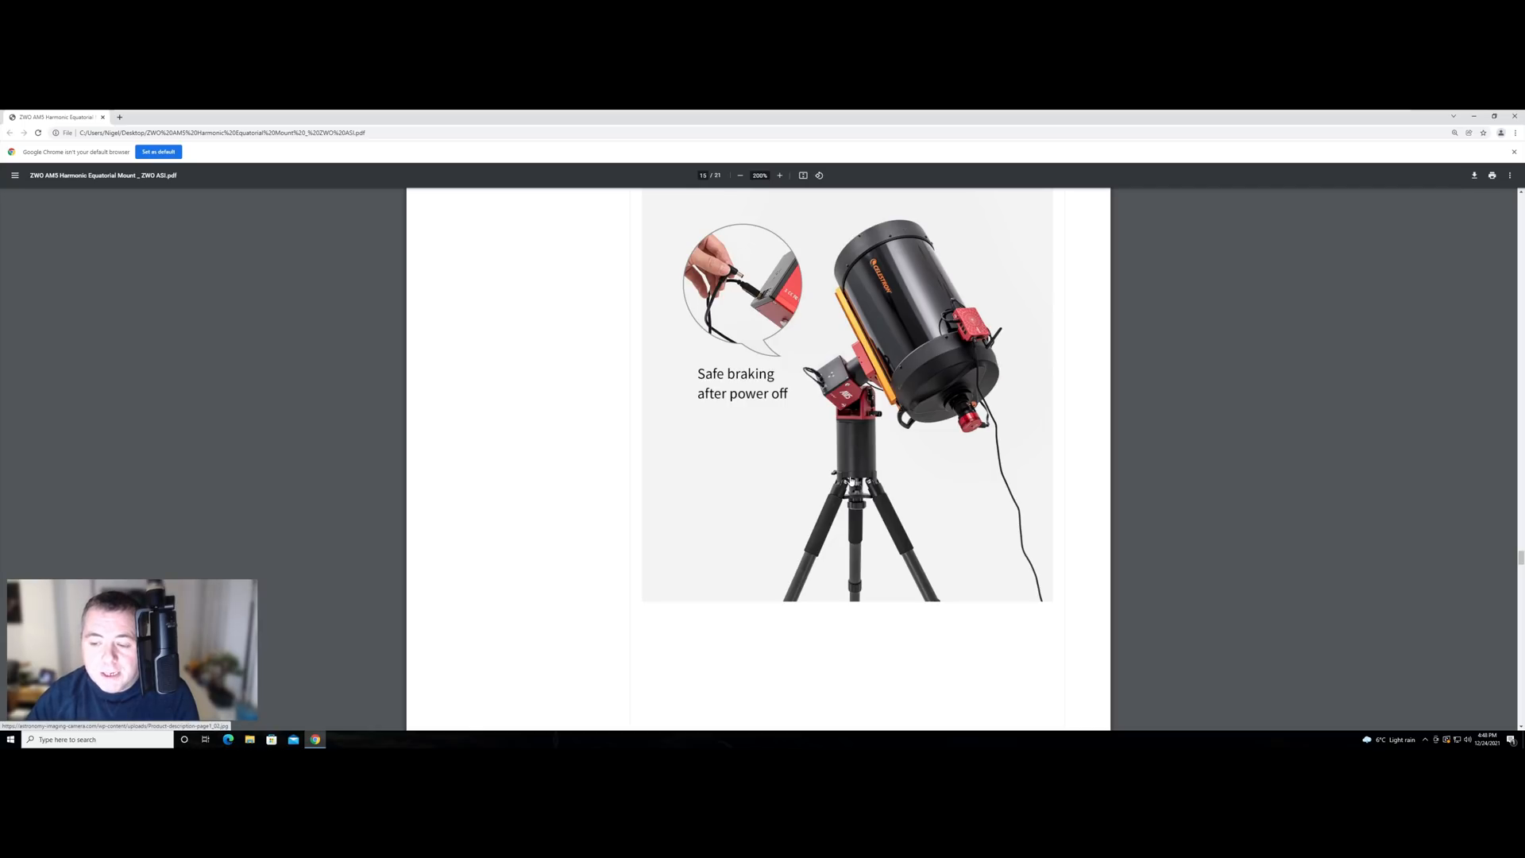
{"action": "scroll", "scroll_direction": "down", "scroll_amount": 3}
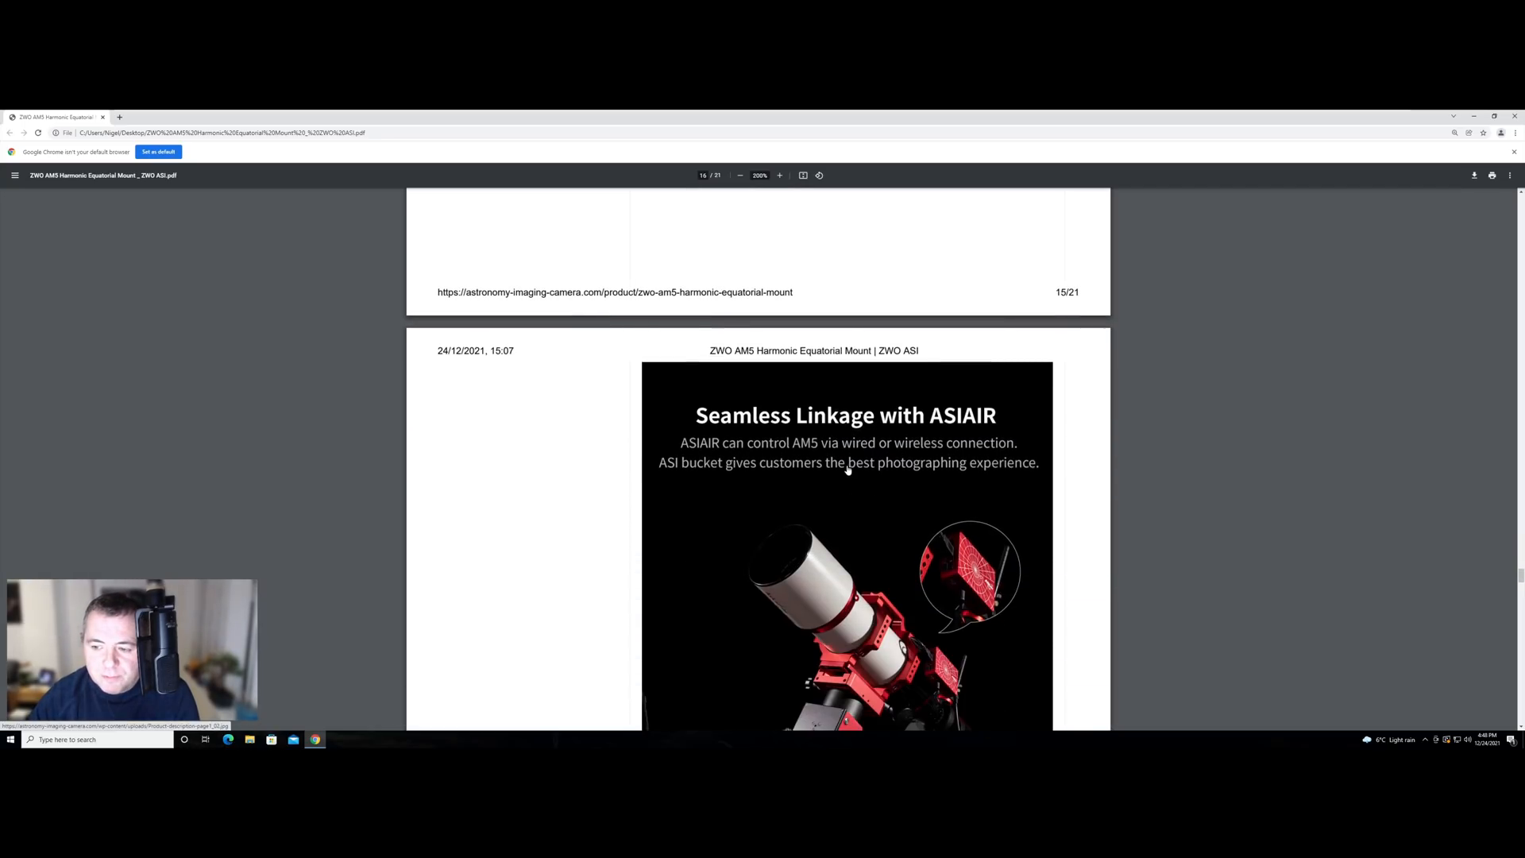
{"action": "scroll", "scroll_direction": "down", "scroll_amount": 3}
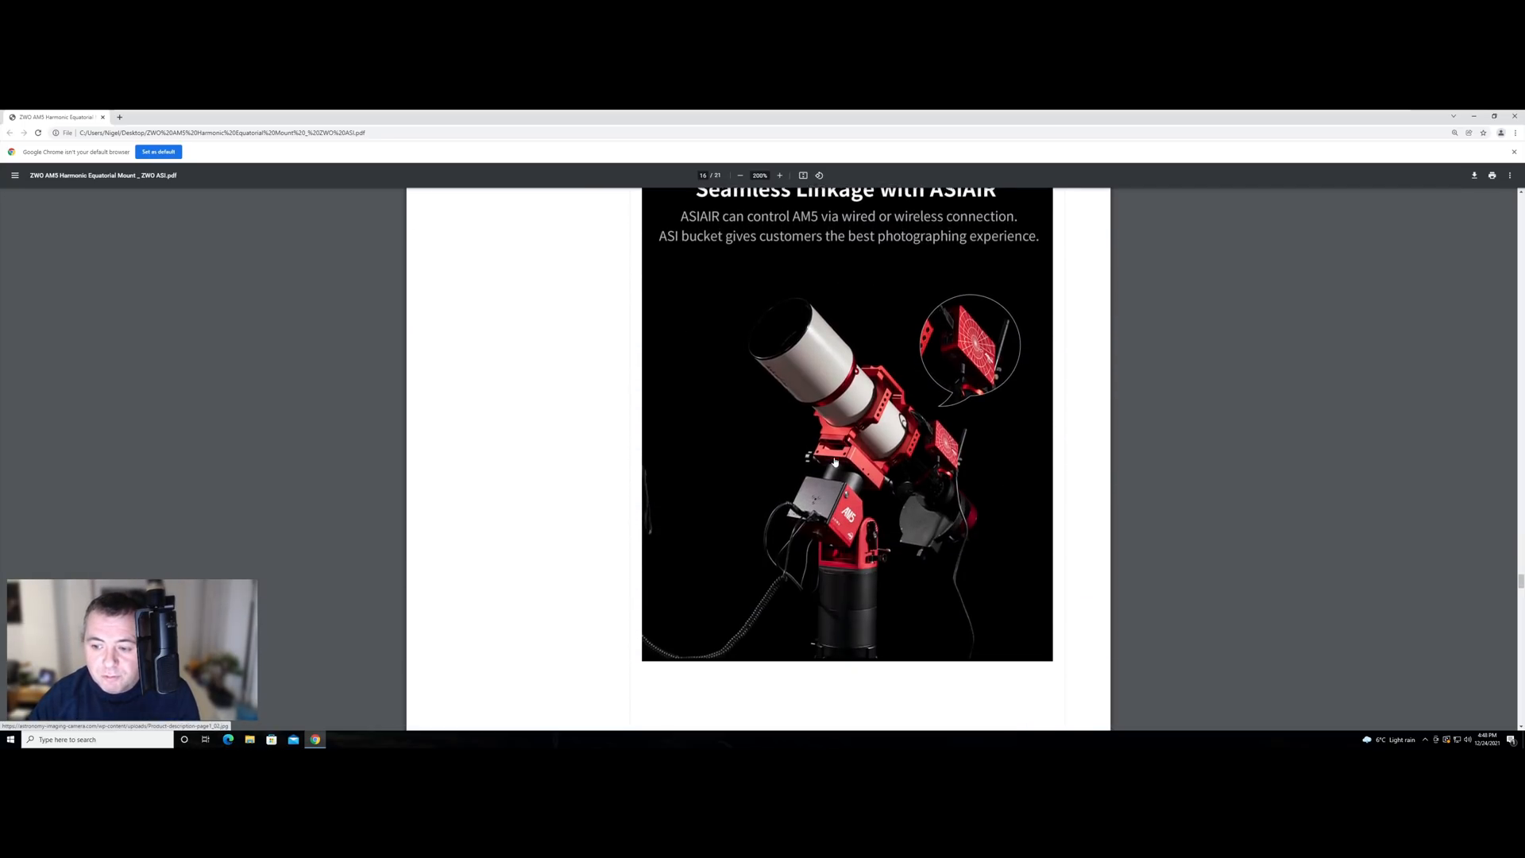
{"action": "scroll", "scroll_direction": "down", "scroll_amount": 3}
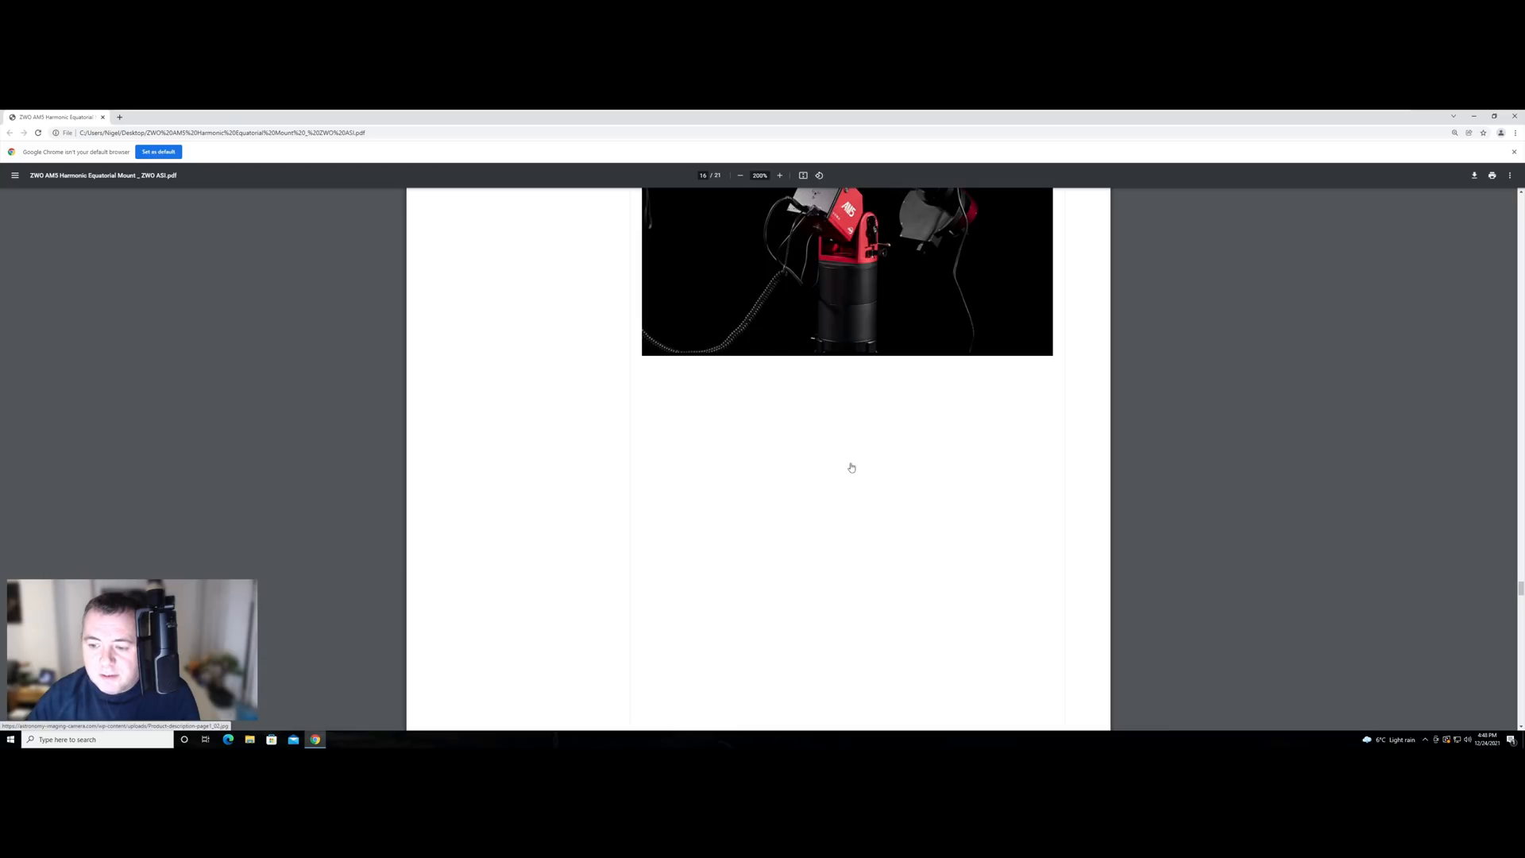
{"action": "scroll", "scroll_direction": "down", "scroll_amount": 3}
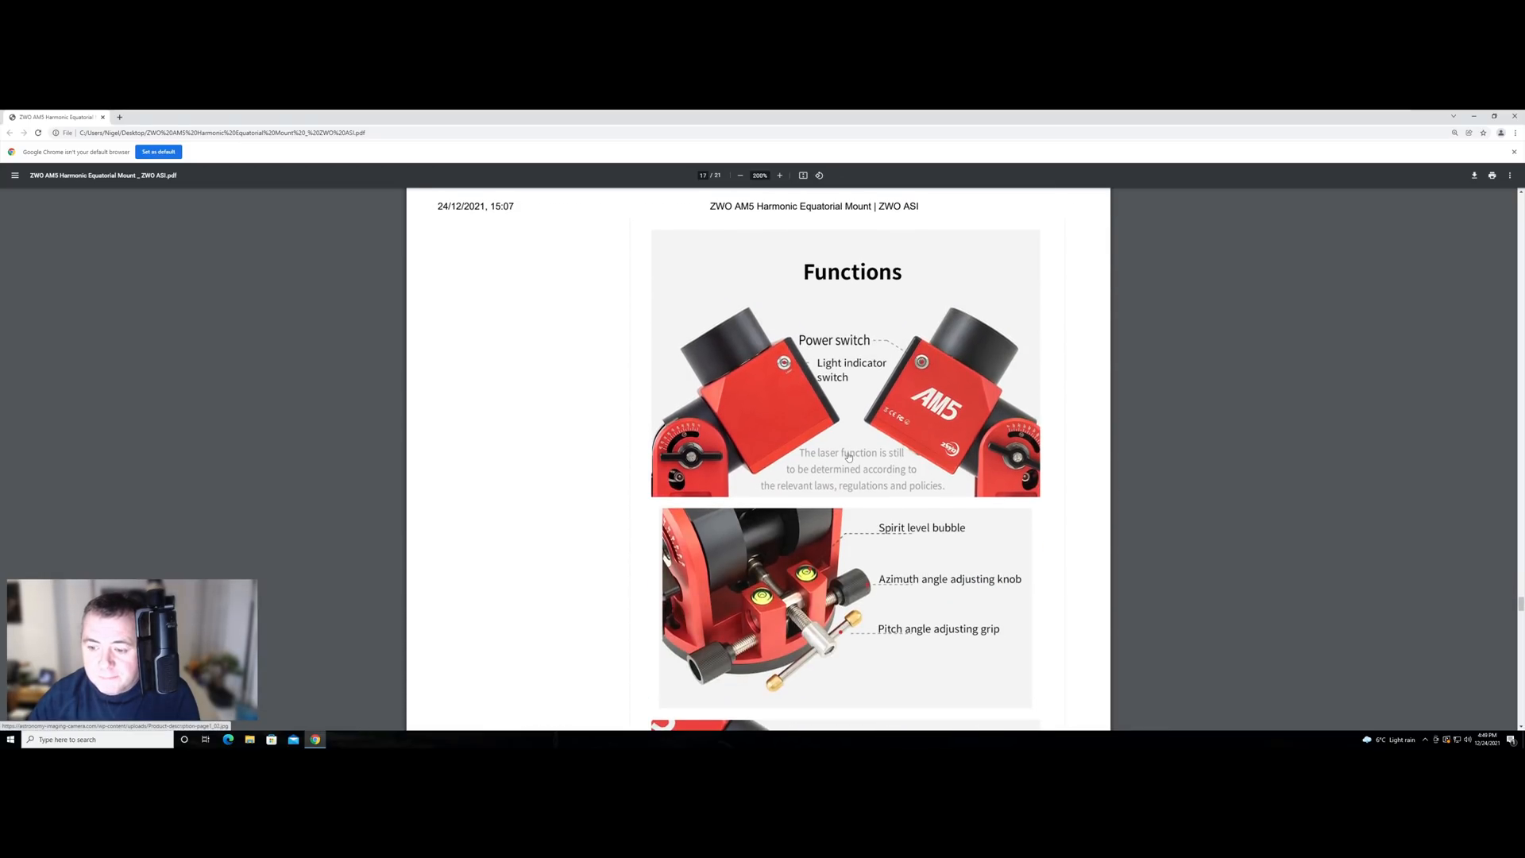
{"action": "scroll", "scroll_direction": "down", "scroll_amount": 3}
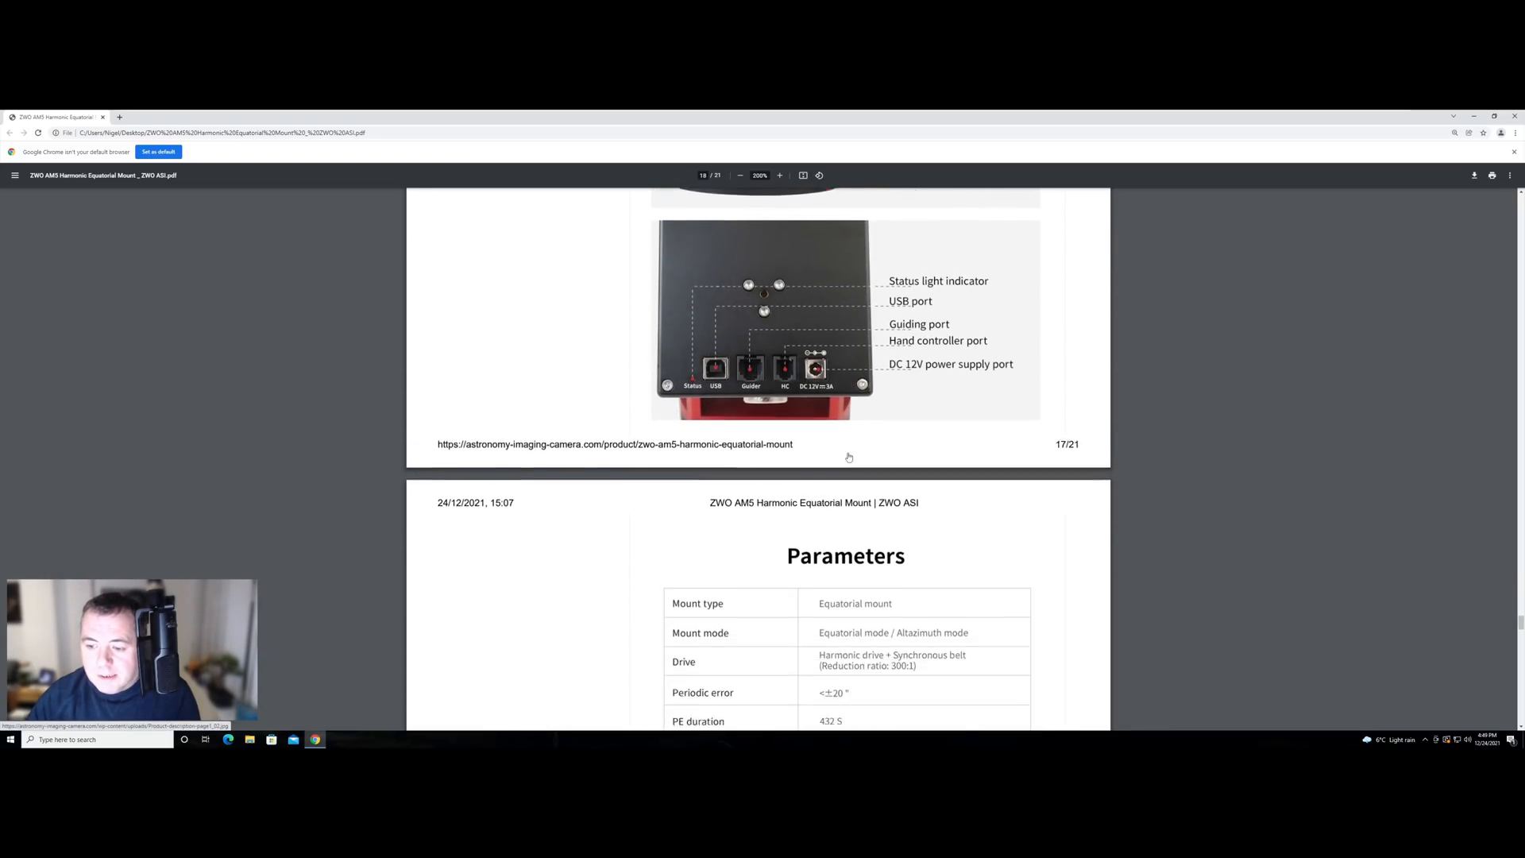
{"action": "scroll", "scroll_direction": "down", "scroll_amount": 3}
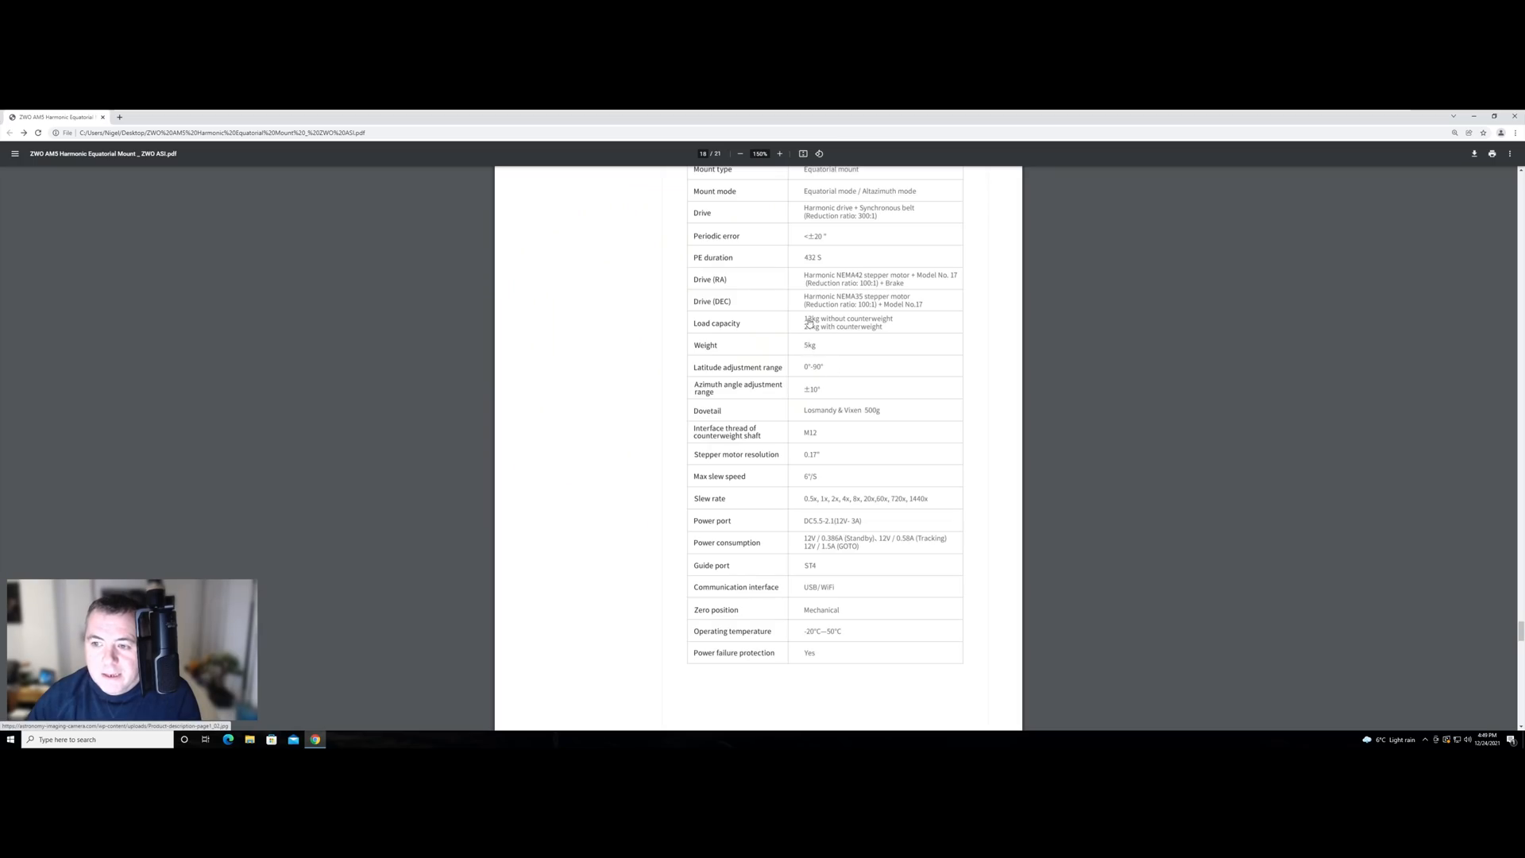
{"action": "mouse_move", "coordinate": [756, 302]}
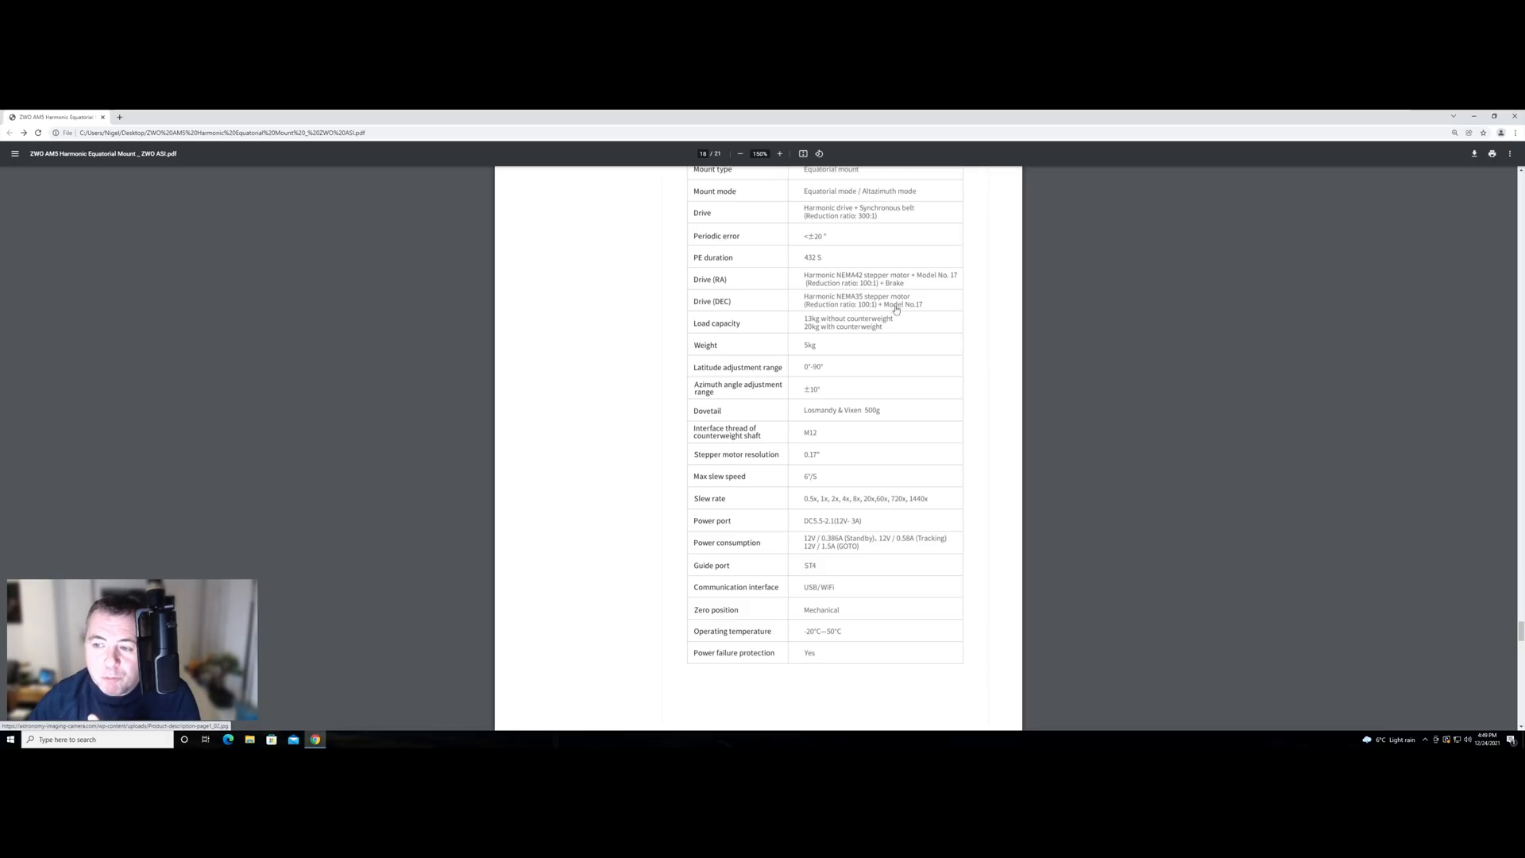
{"action": "mouse_move", "coordinate": [775, 310]}
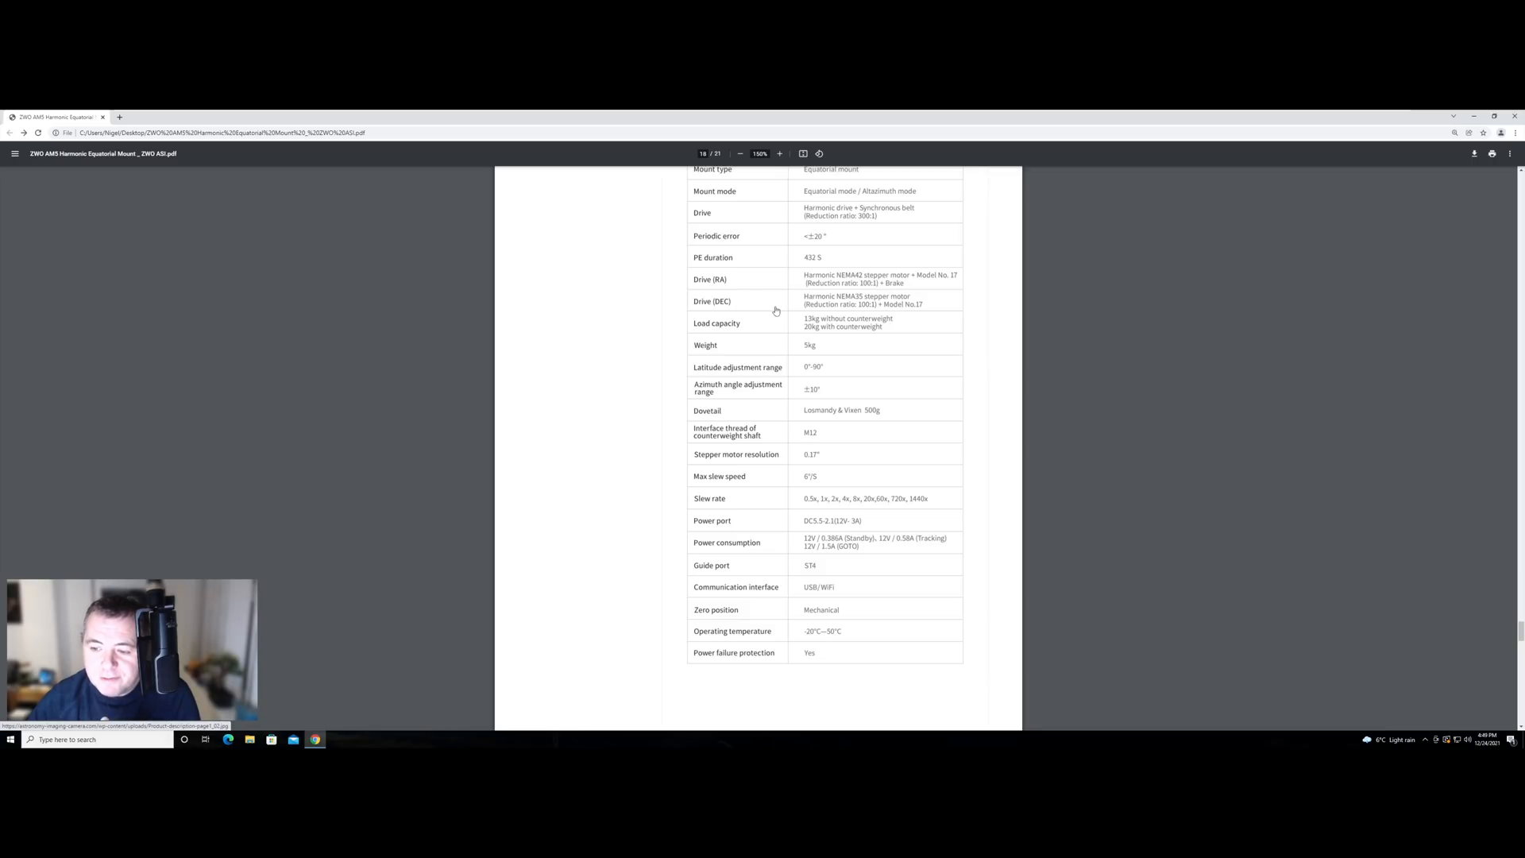
{"action": "scroll", "scroll_direction": "down", "scroll_amount": 3}
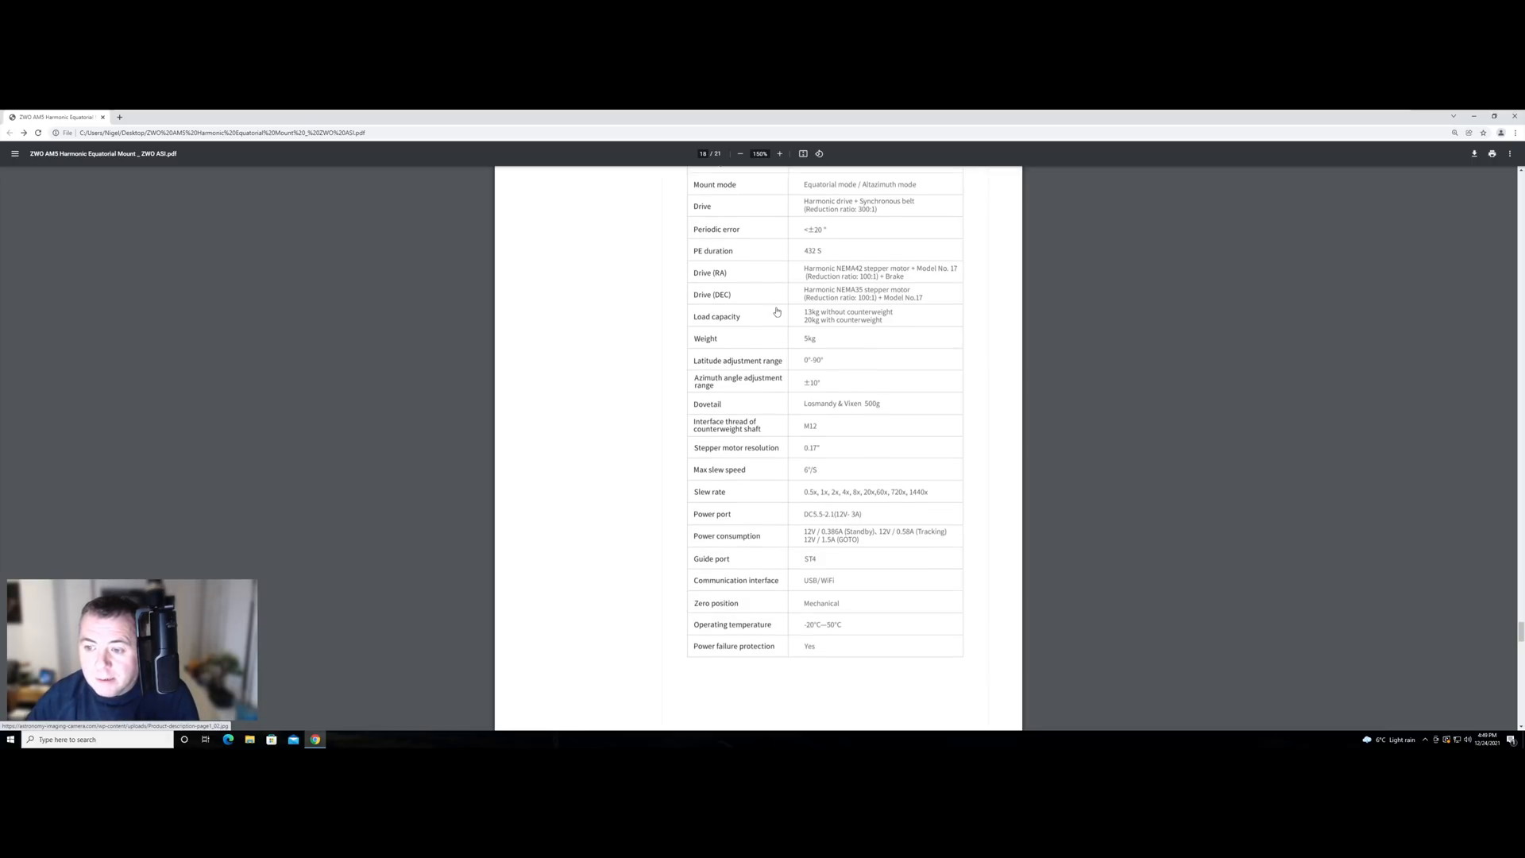
{"action": "scroll", "scroll_direction": "down", "scroll_amount": 3}
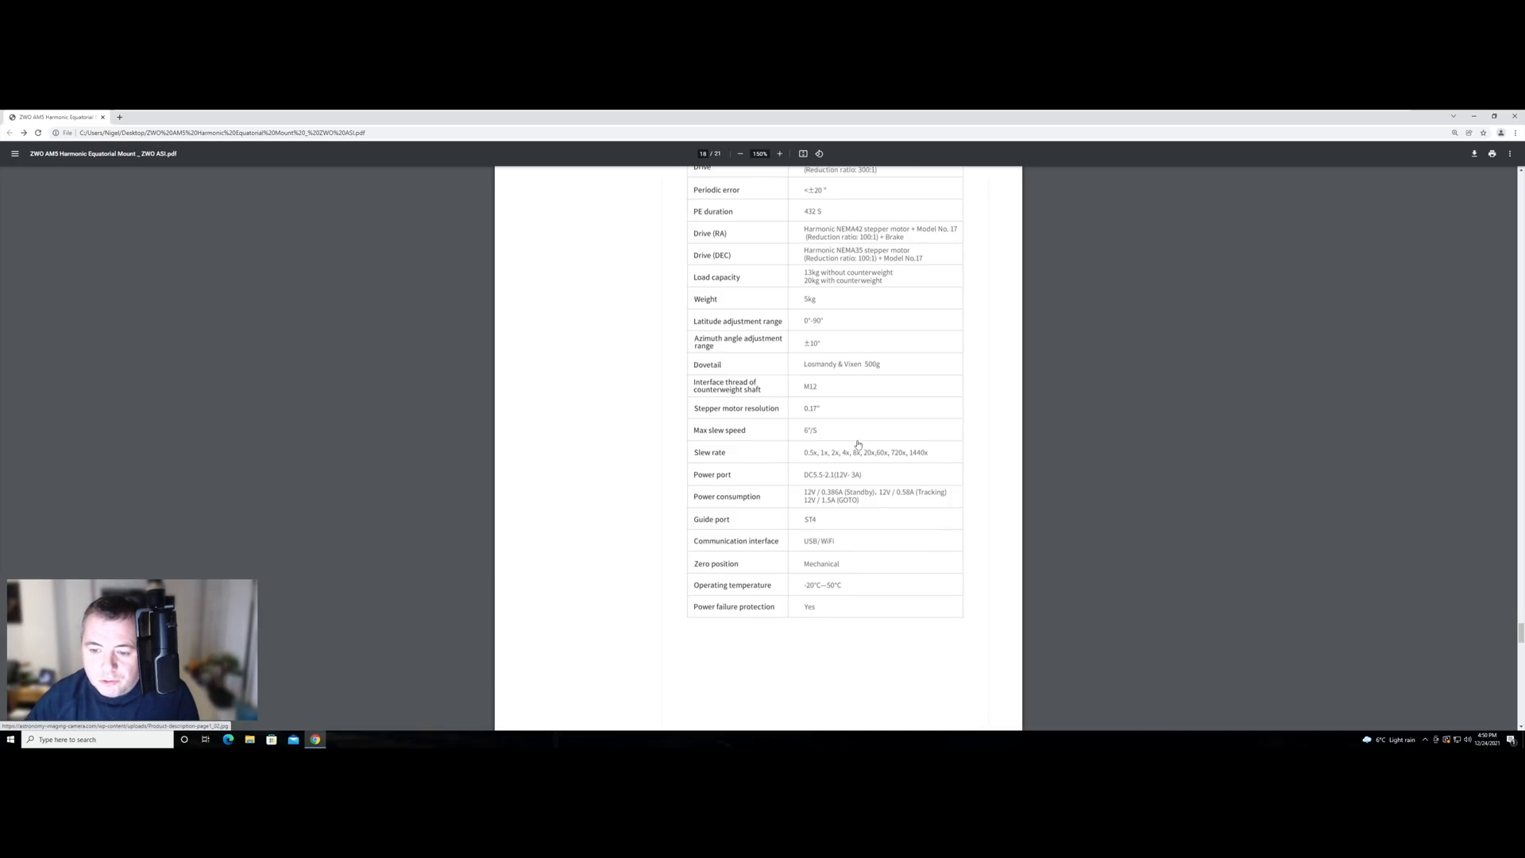
{"action": "scroll", "scroll_direction": "down", "scroll_amount": 3}
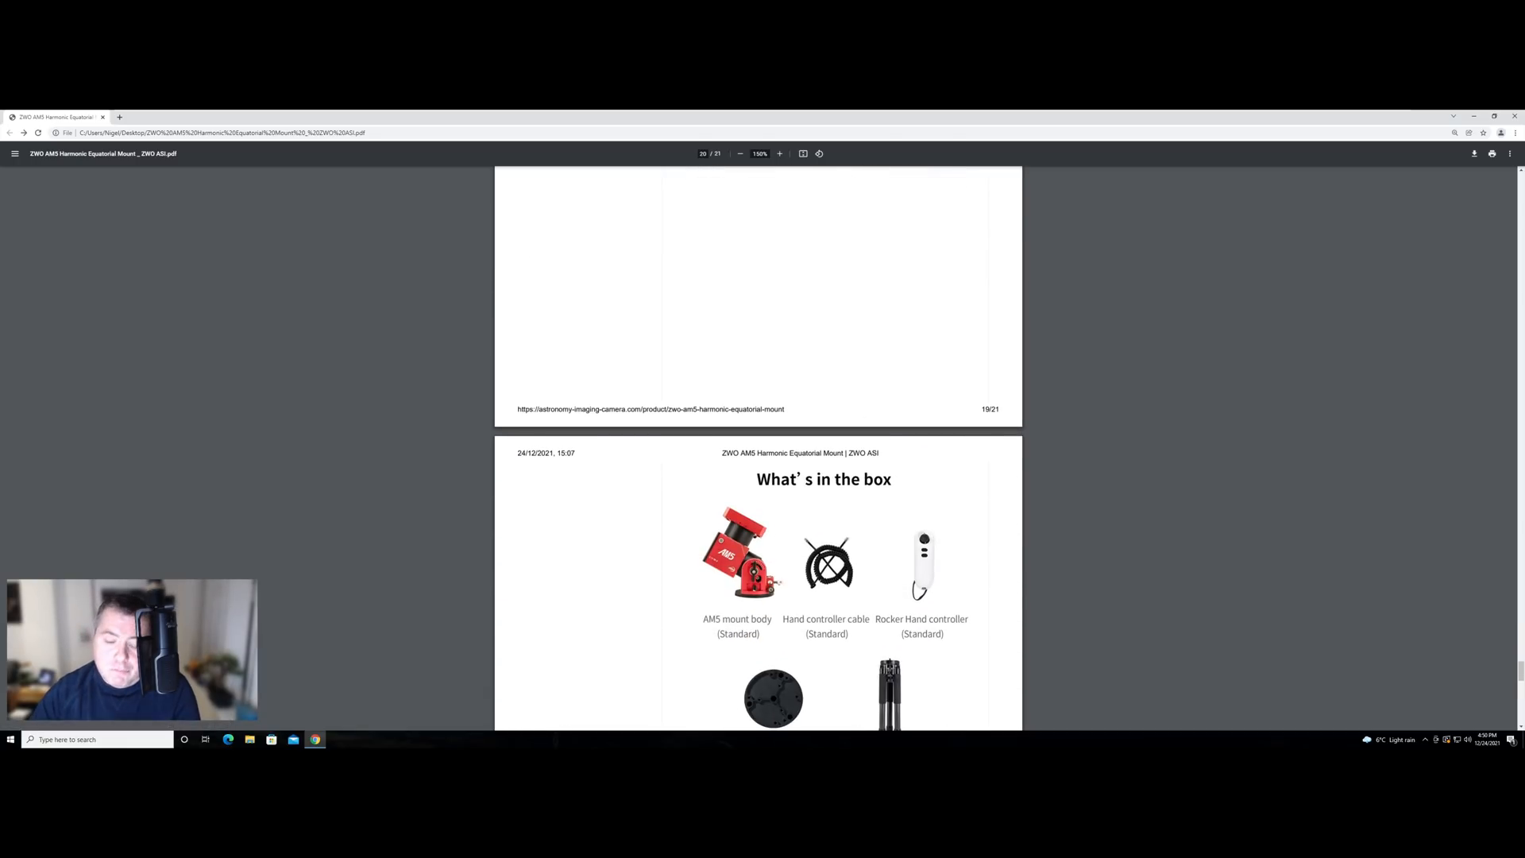
{"action": "scroll", "scroll_direction": "down", "scroll_amount": 3}
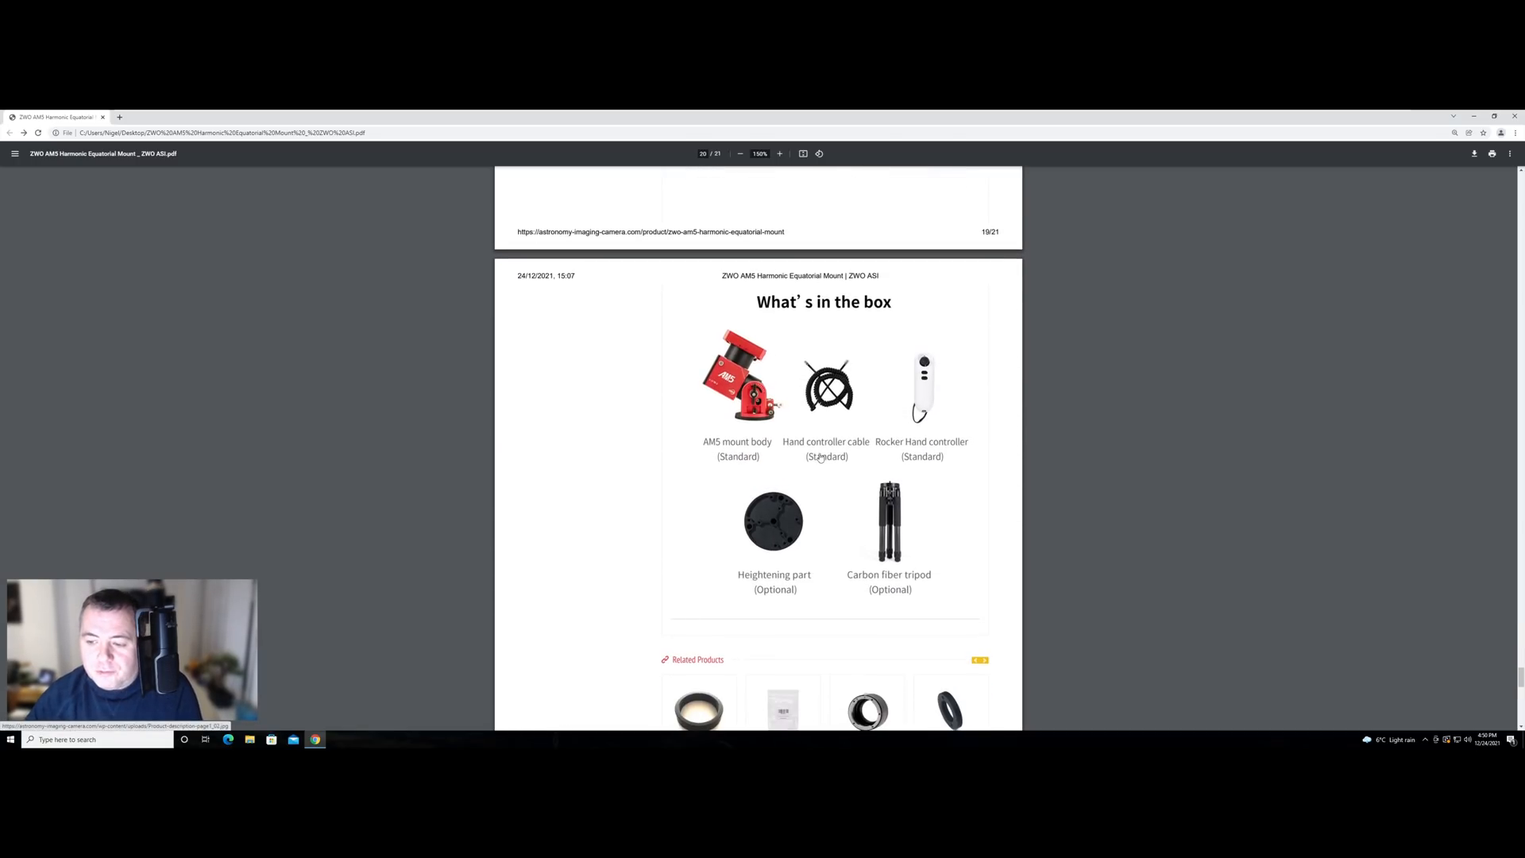